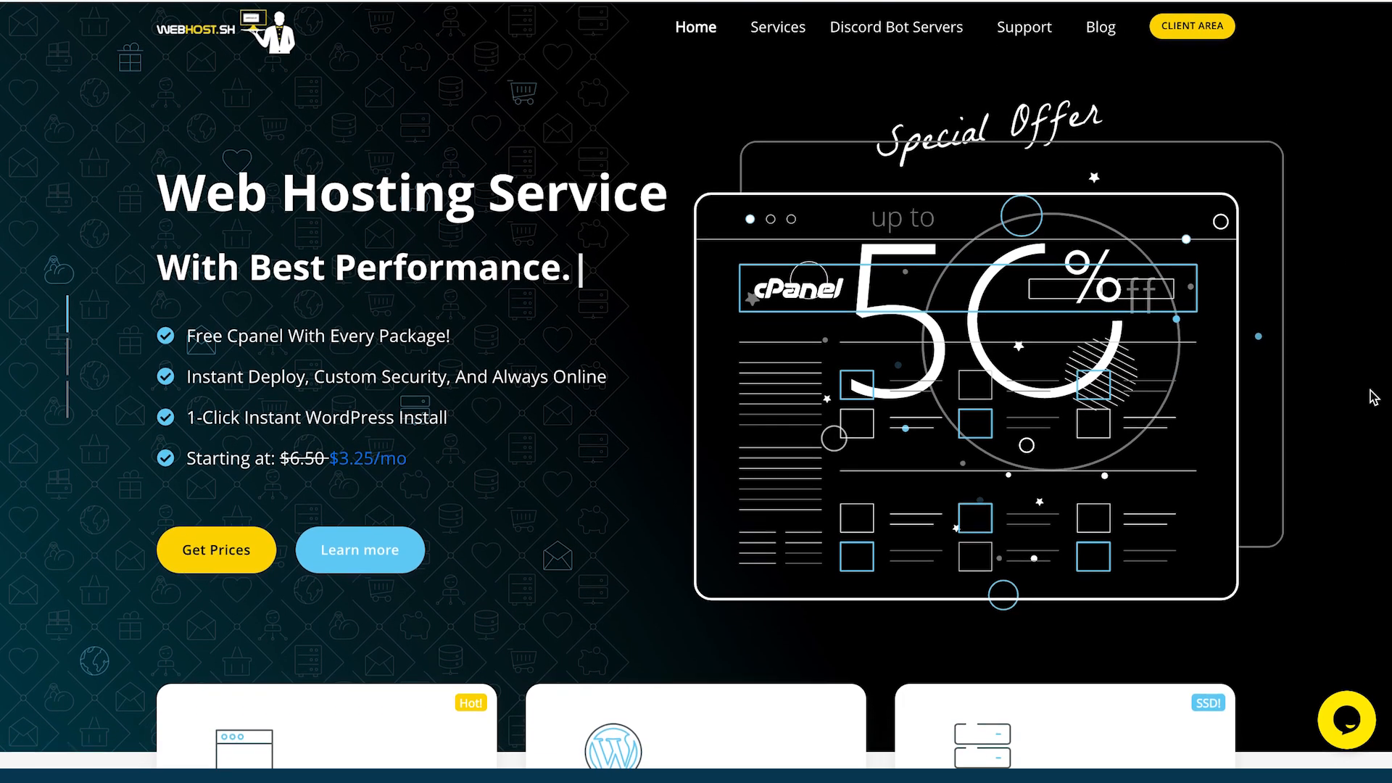
Scroll down through the current webhost account page before navigating its services menu
{"action": "scroll", "scroll_direction": "down", "scroll_amount": 3}
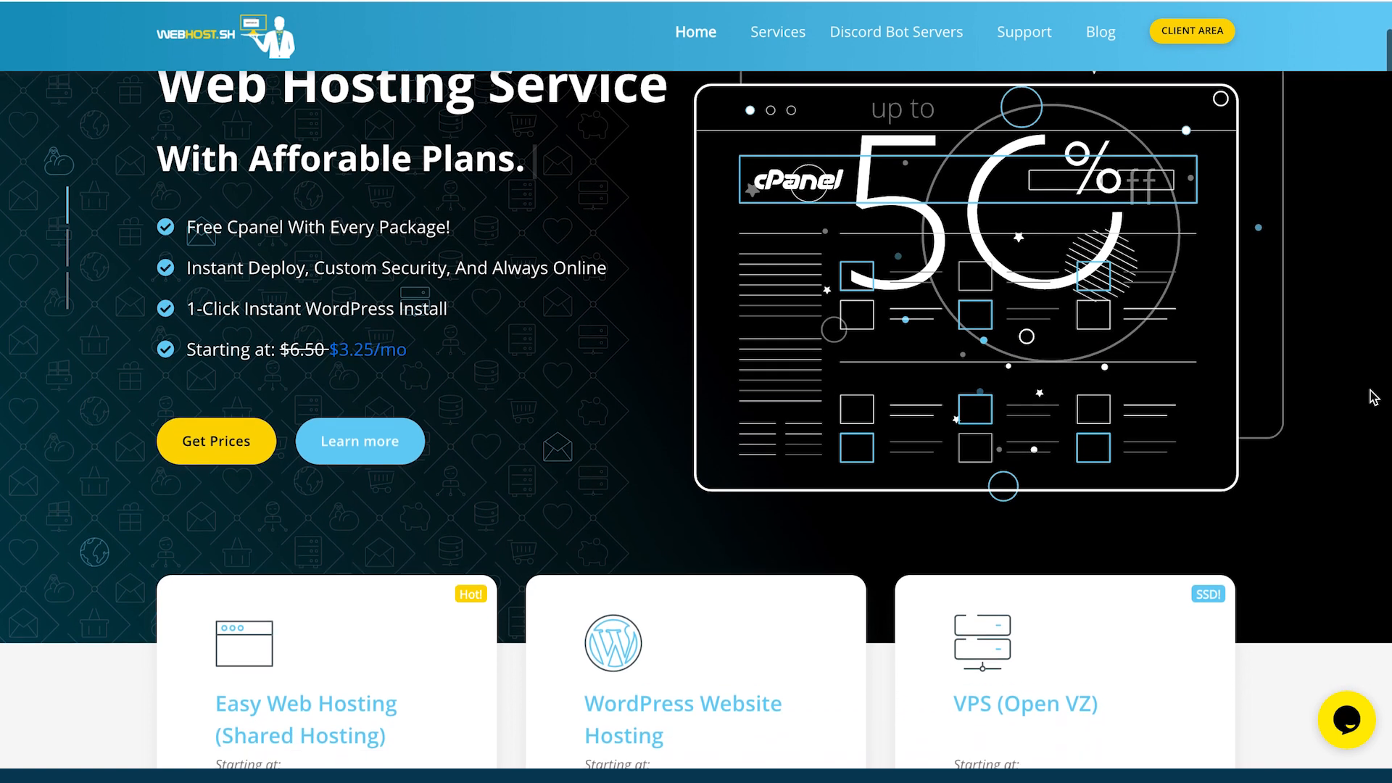
{"action": "scroll", "scroll_direction": "down", "scroll_amount": 3}
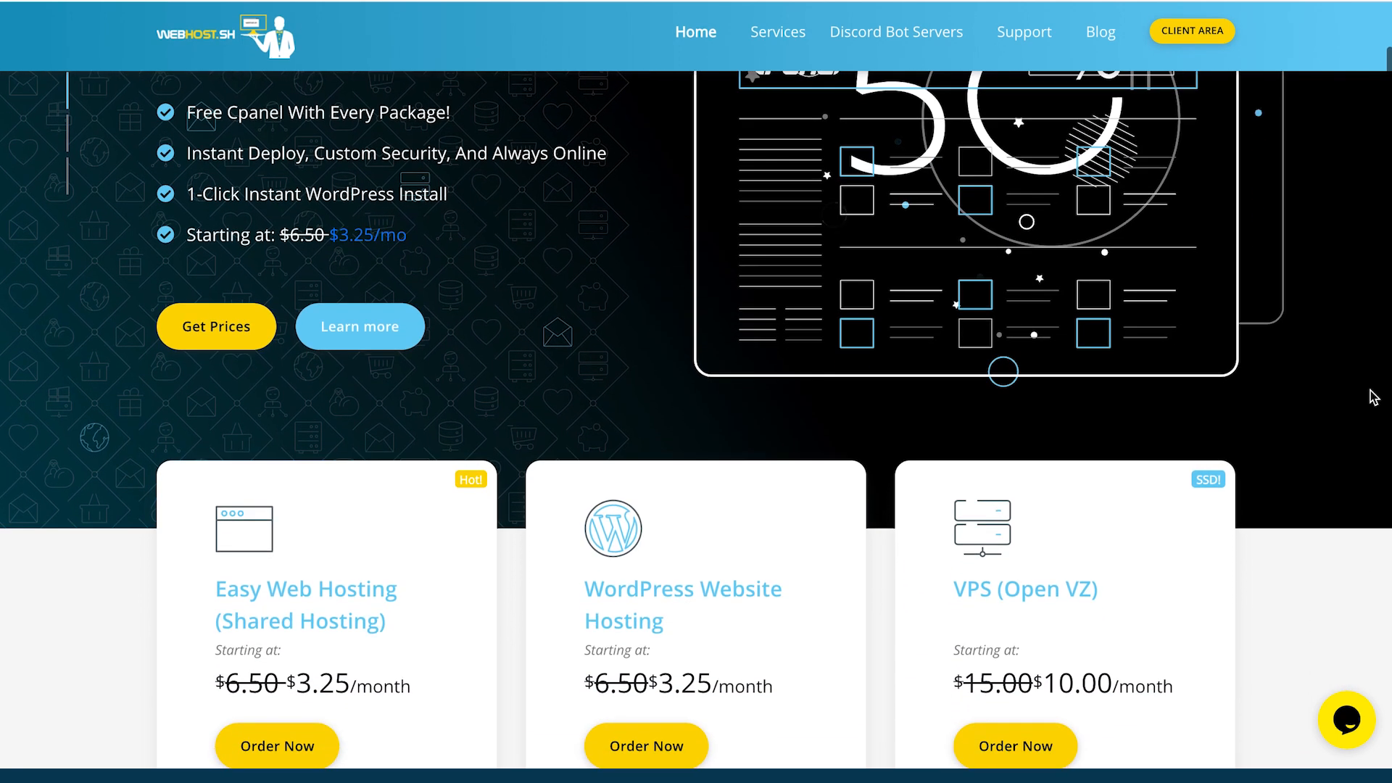
{"action": "scroll", "scroll_direction": "down", "scroll_amount": 3}
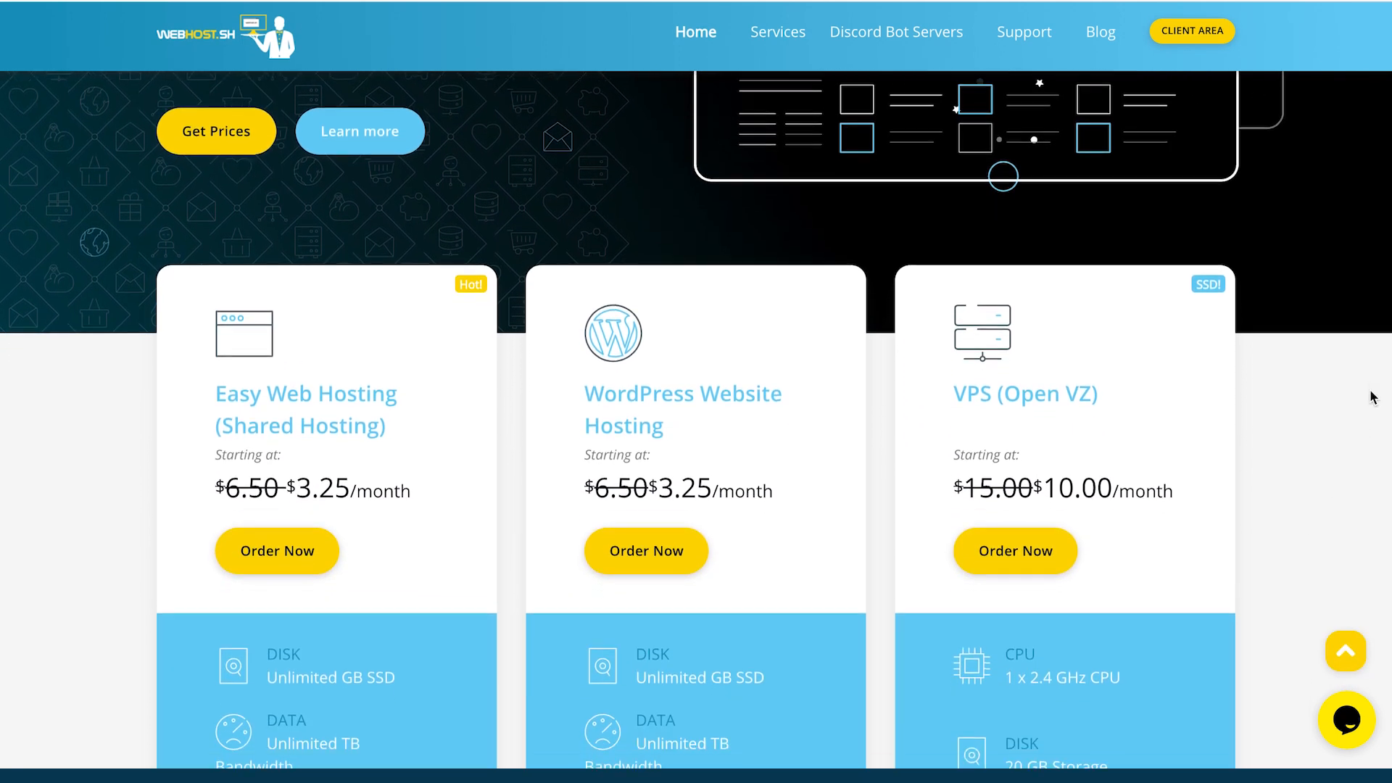
{"action": "scroll", "scroll_direction": "down", "scroll_amount": 3}
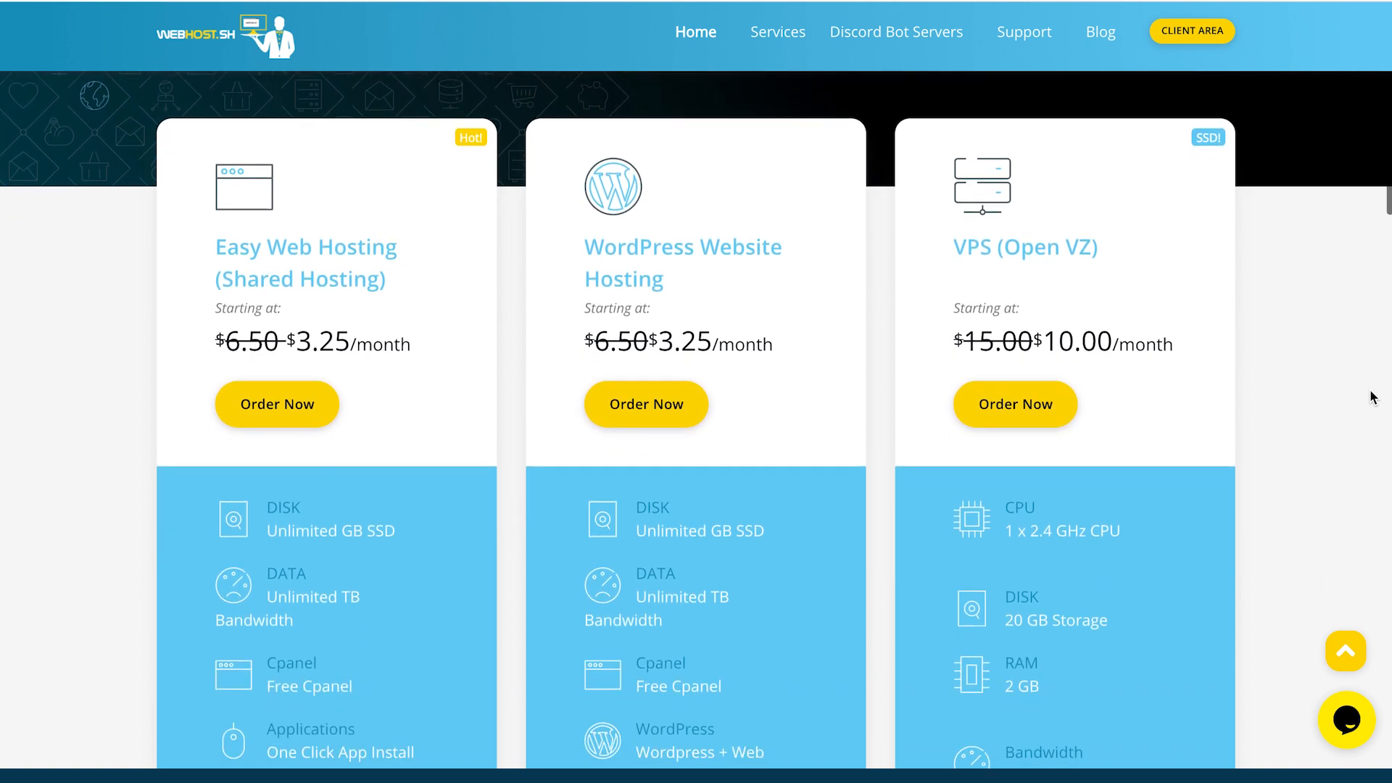
{"action": "scroll", "scroll_direction": "down", "scroll_amount": 3}
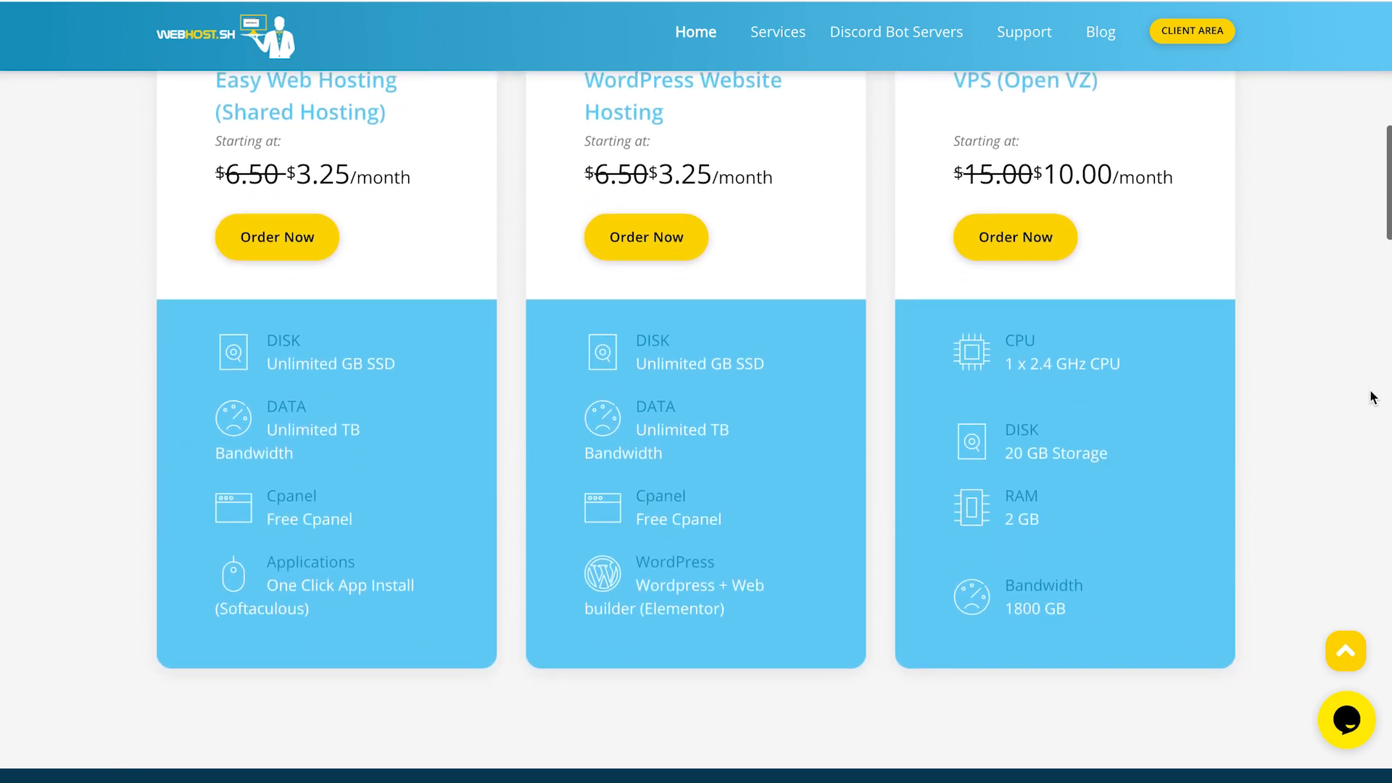
{"action": "scroll", "scroll_direction": "down", "scroll_amount": 3}
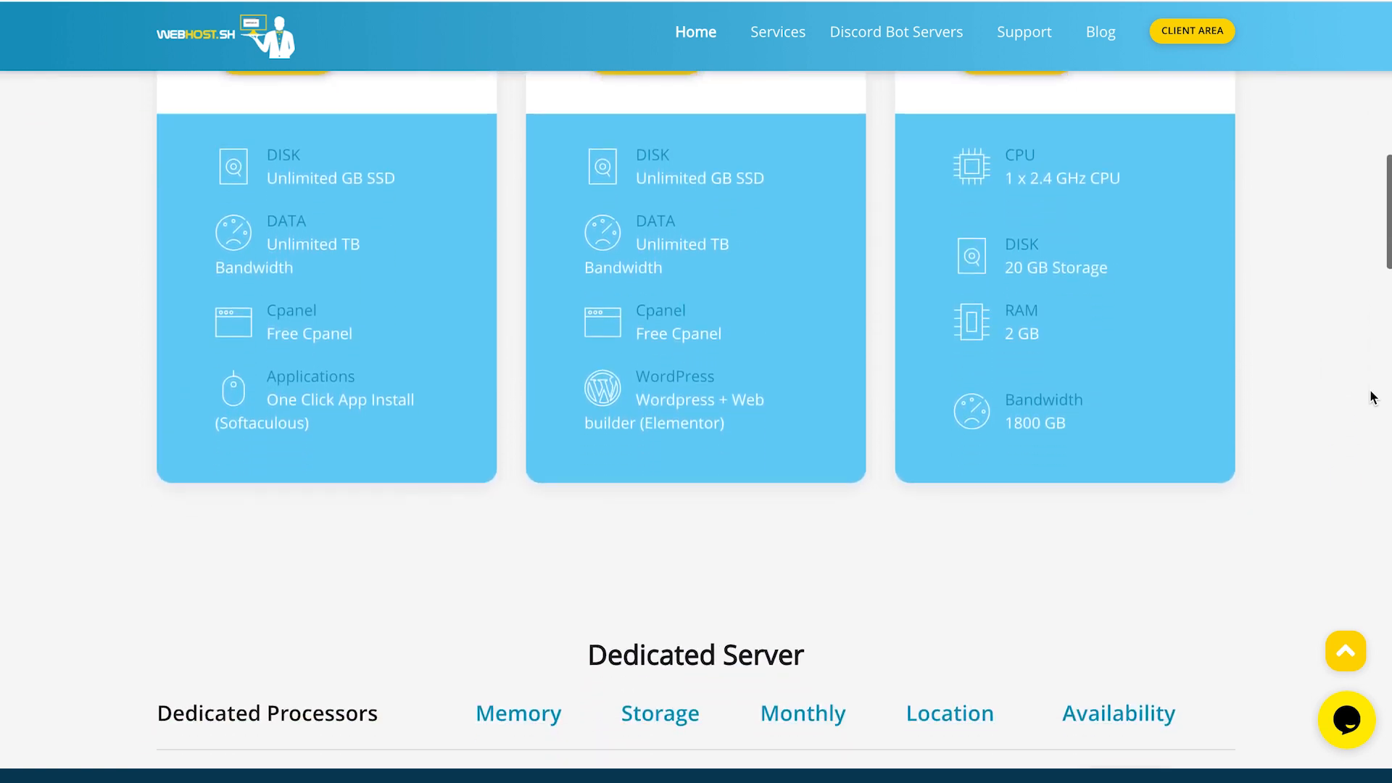
{"action": "scroll", "scroll_direction": "down", "scroll_amount": 3}
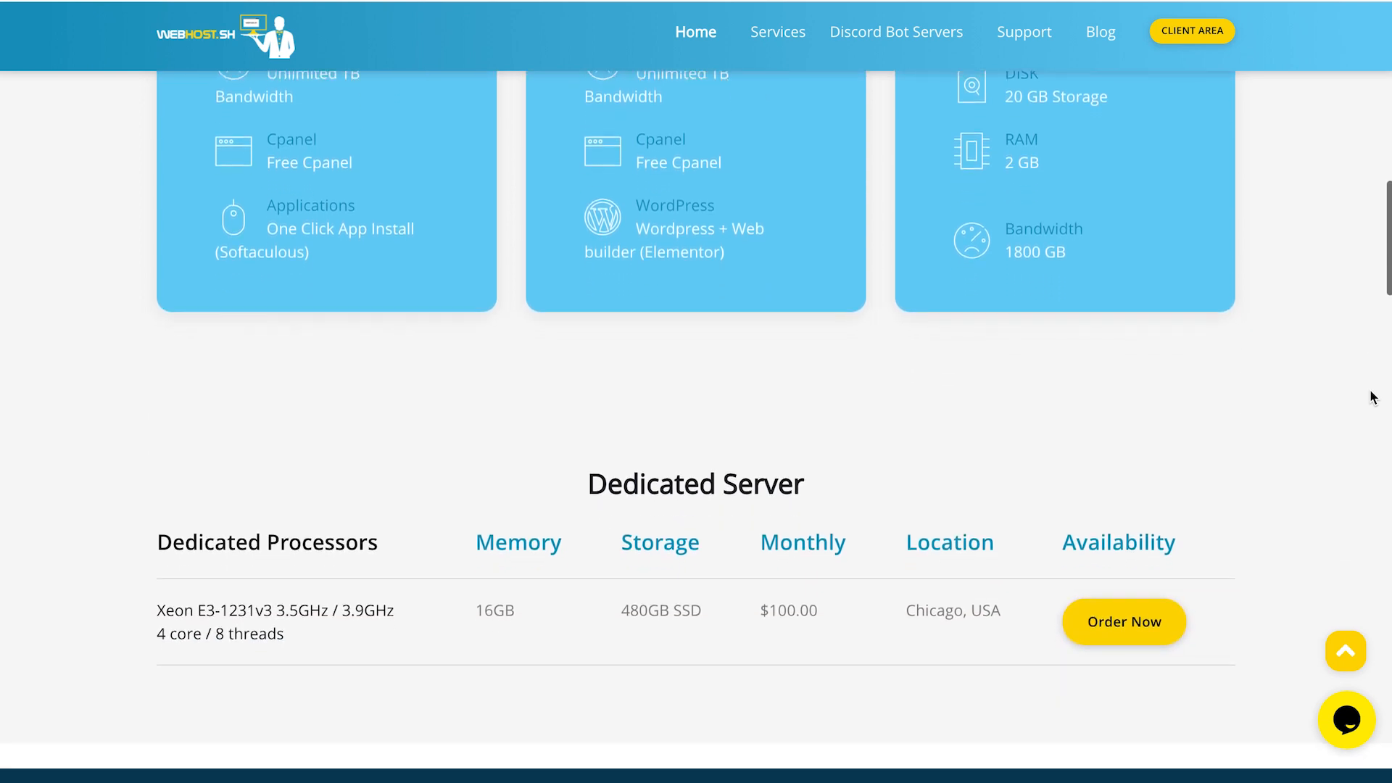
{"action": "scroll", "scroll_direction": "down", "scroll_amount": 3}
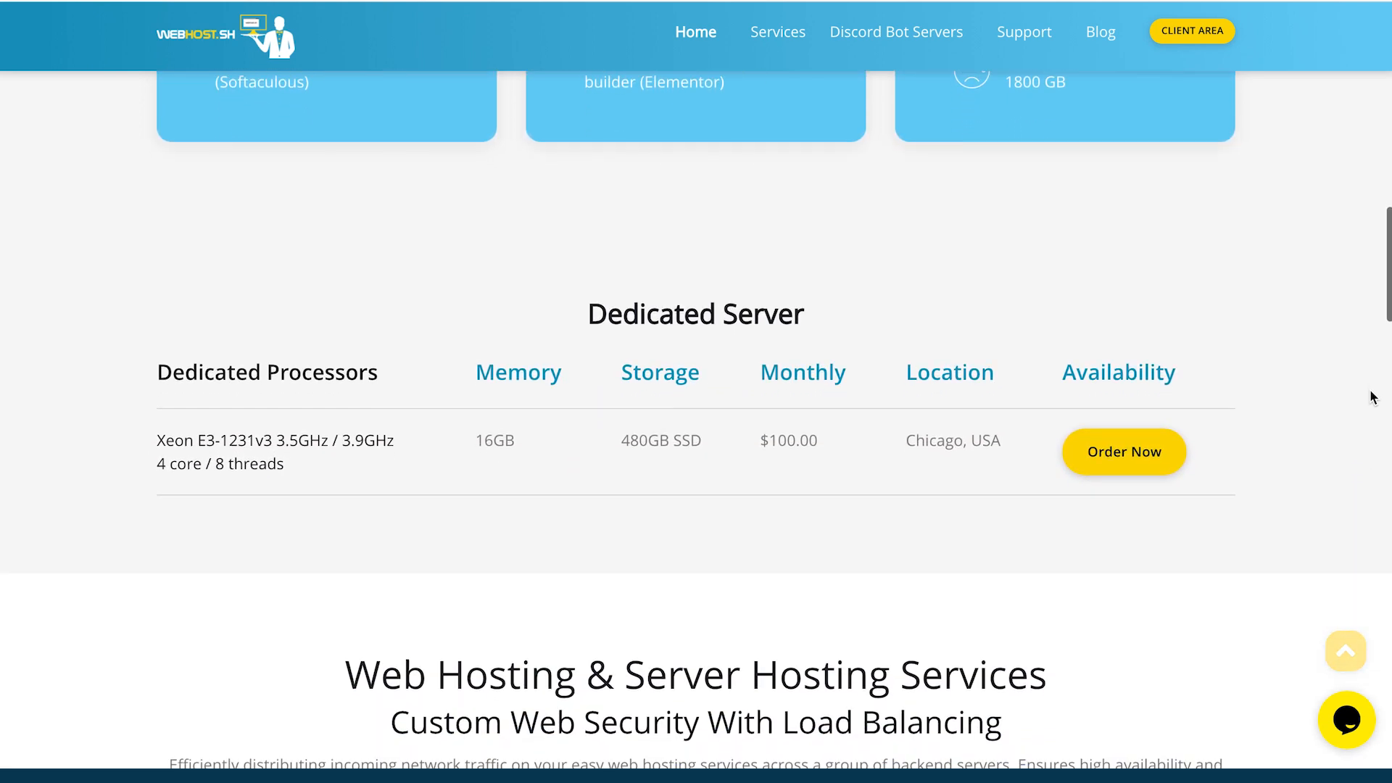
{"action": "scroll", "scroll_direction": "down", "scroll_amount": 3}
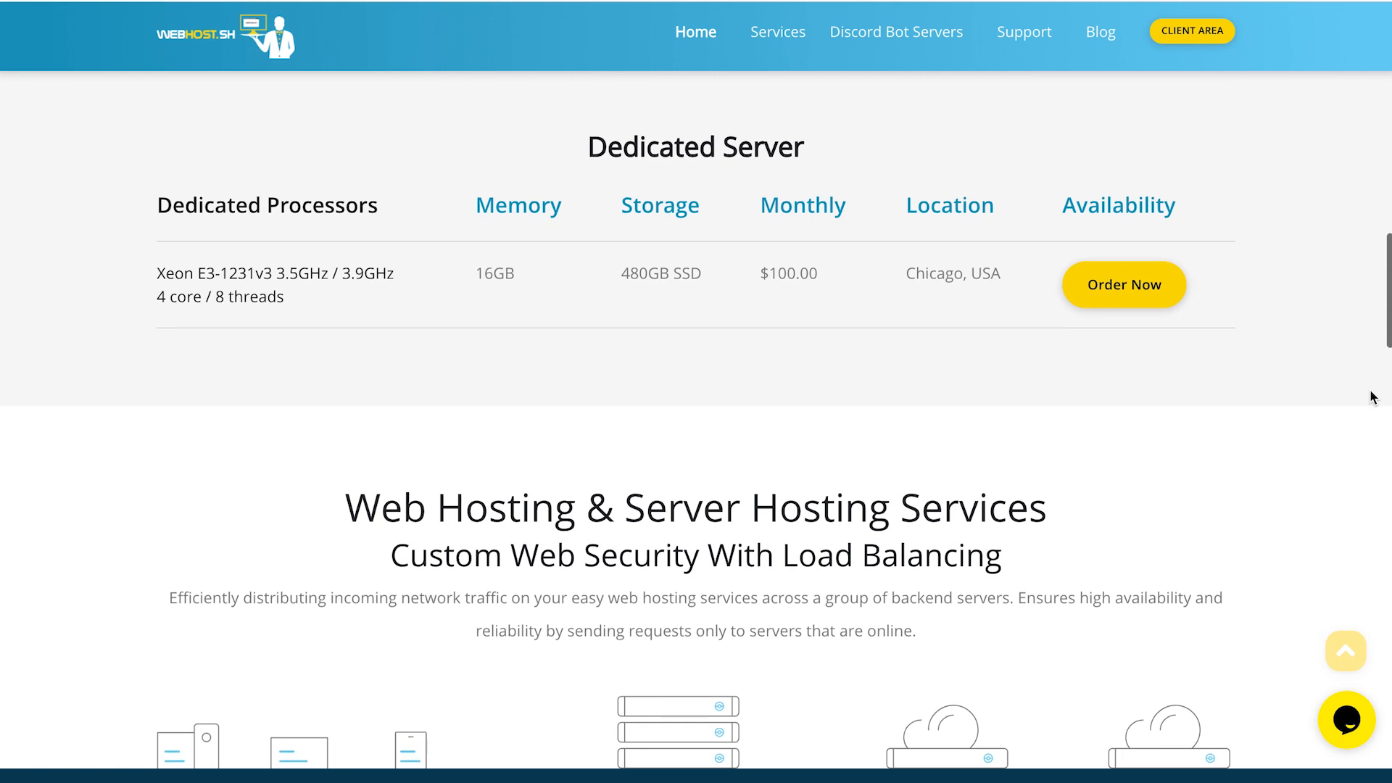
{"action": "scroll", "scroll_direction": "down", "scroll_amount": 3}
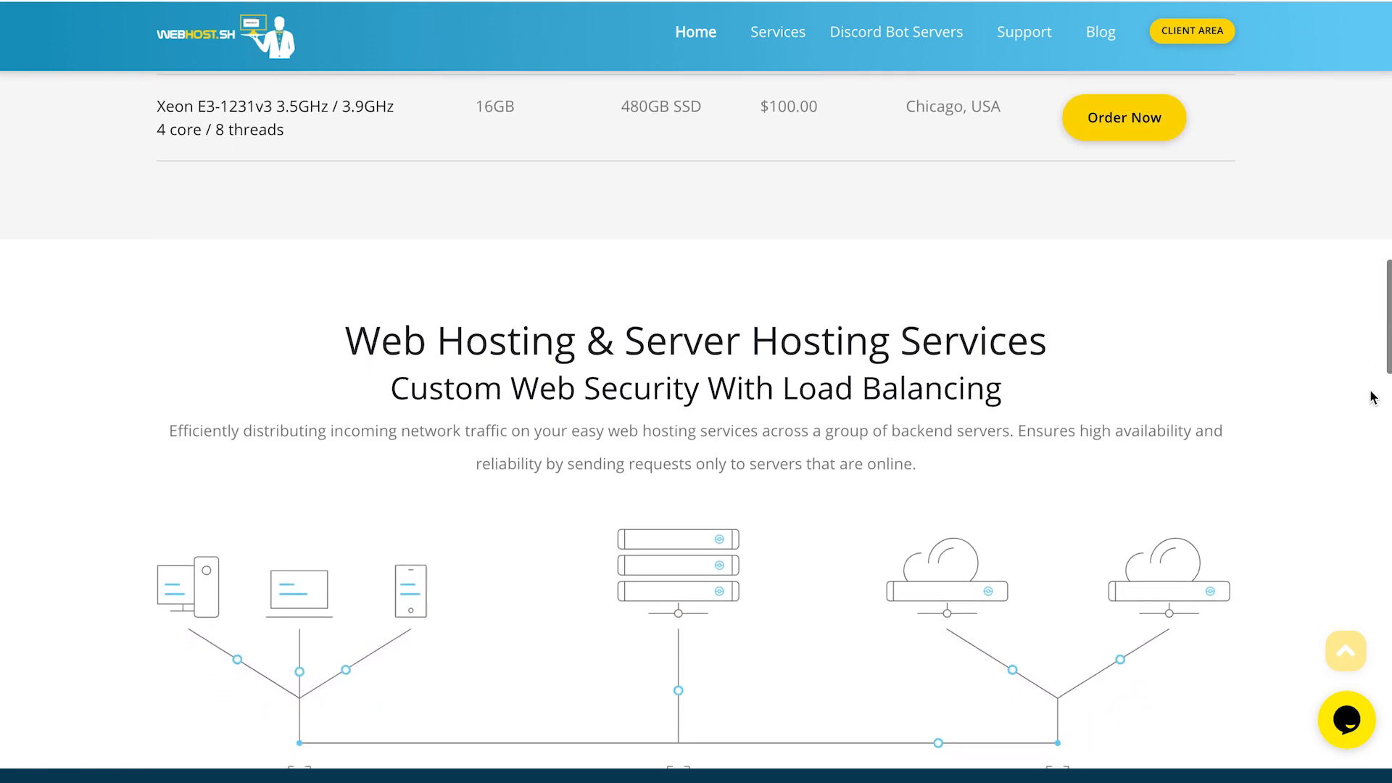
{"action": "scroll", "scroll_direction": "down", "scroll_amount": 3}
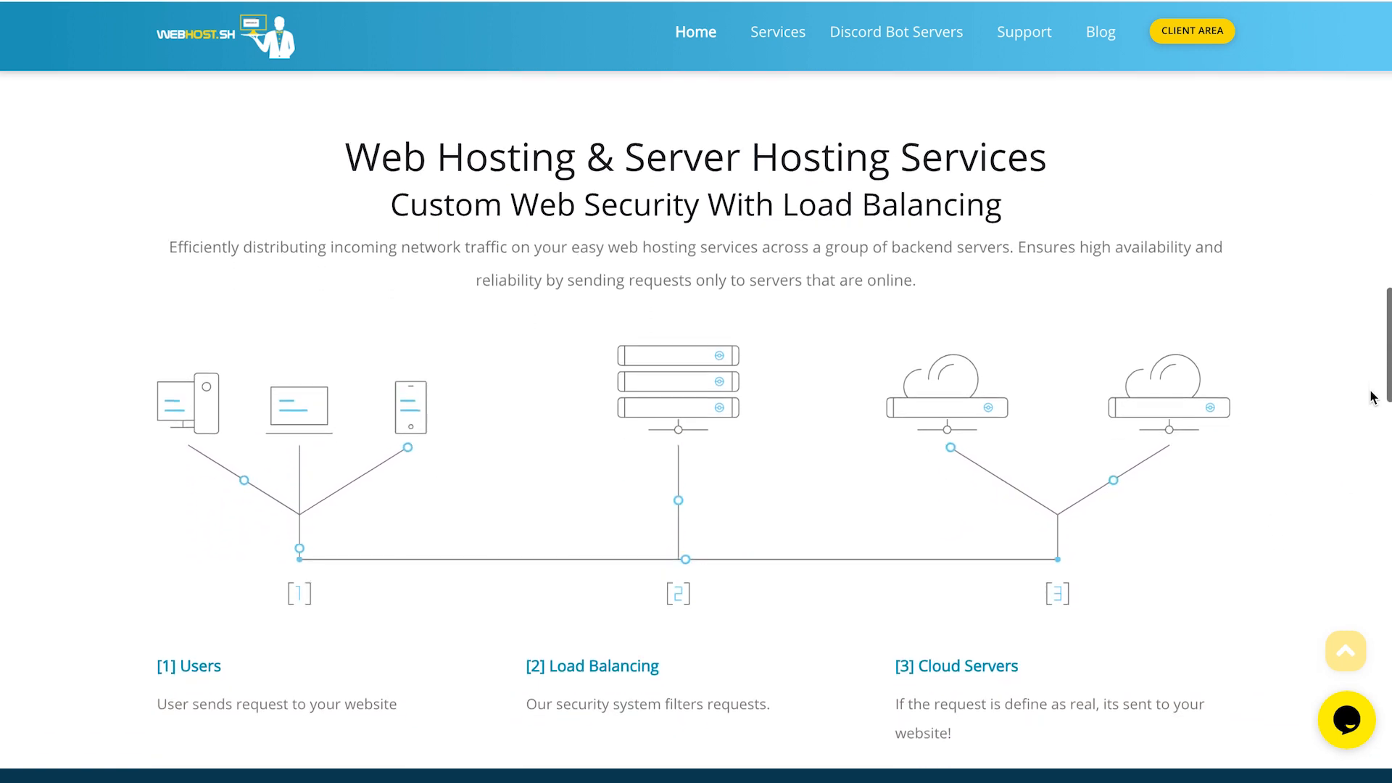
{"action": "scroll", "scroll_direction": "down", "scroll_amount": 3}
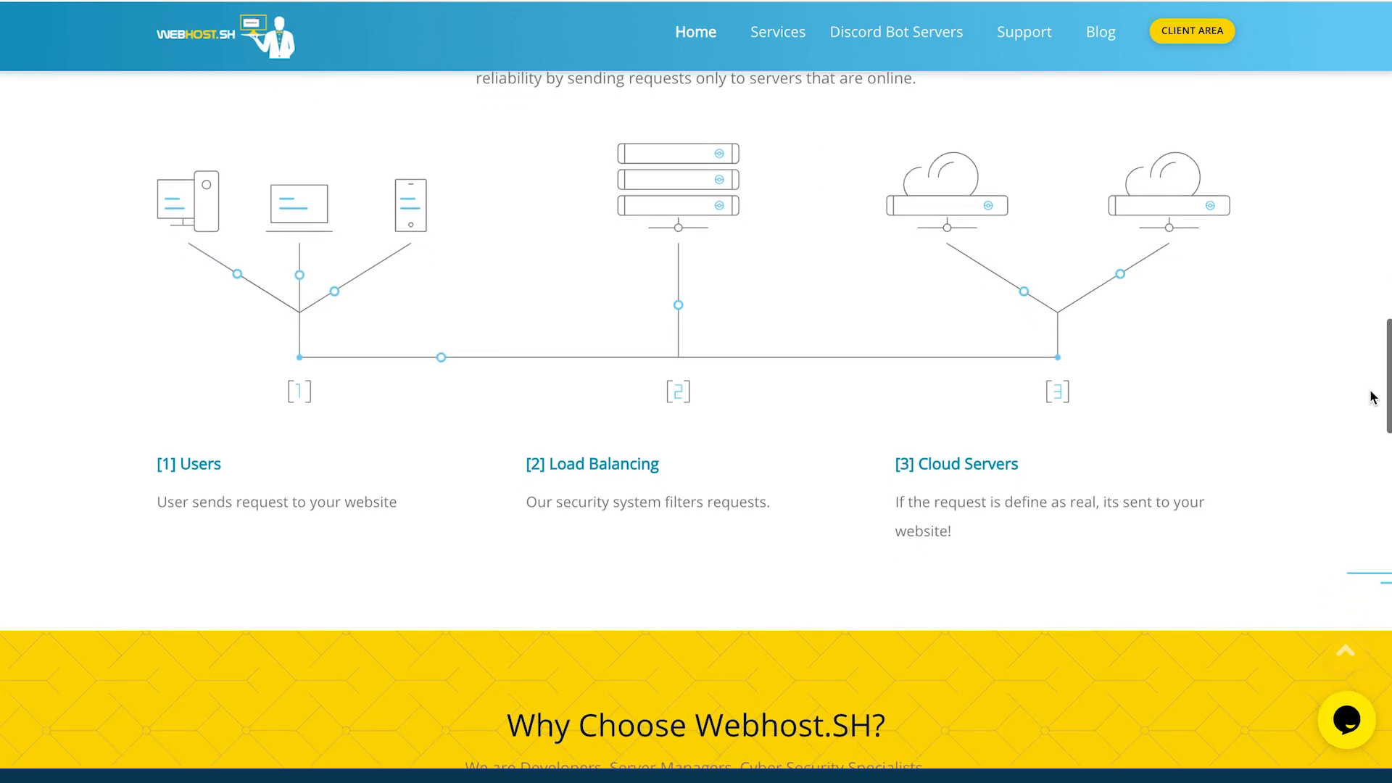
{"action": "scroll", "scroll_direction": "down", "scroll_amount": 3}
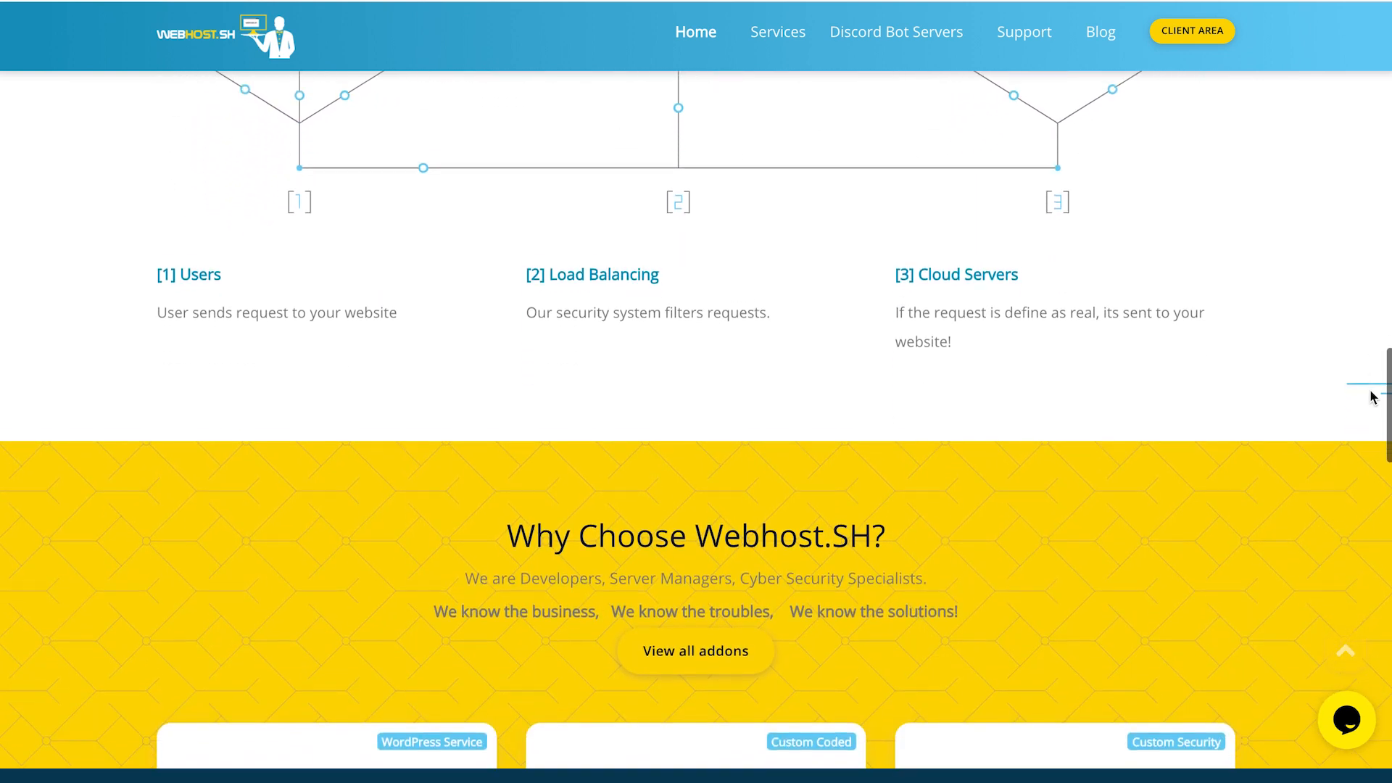
{"action": "scroll", "scroll_direction": "down", "scroll_amount": 3}
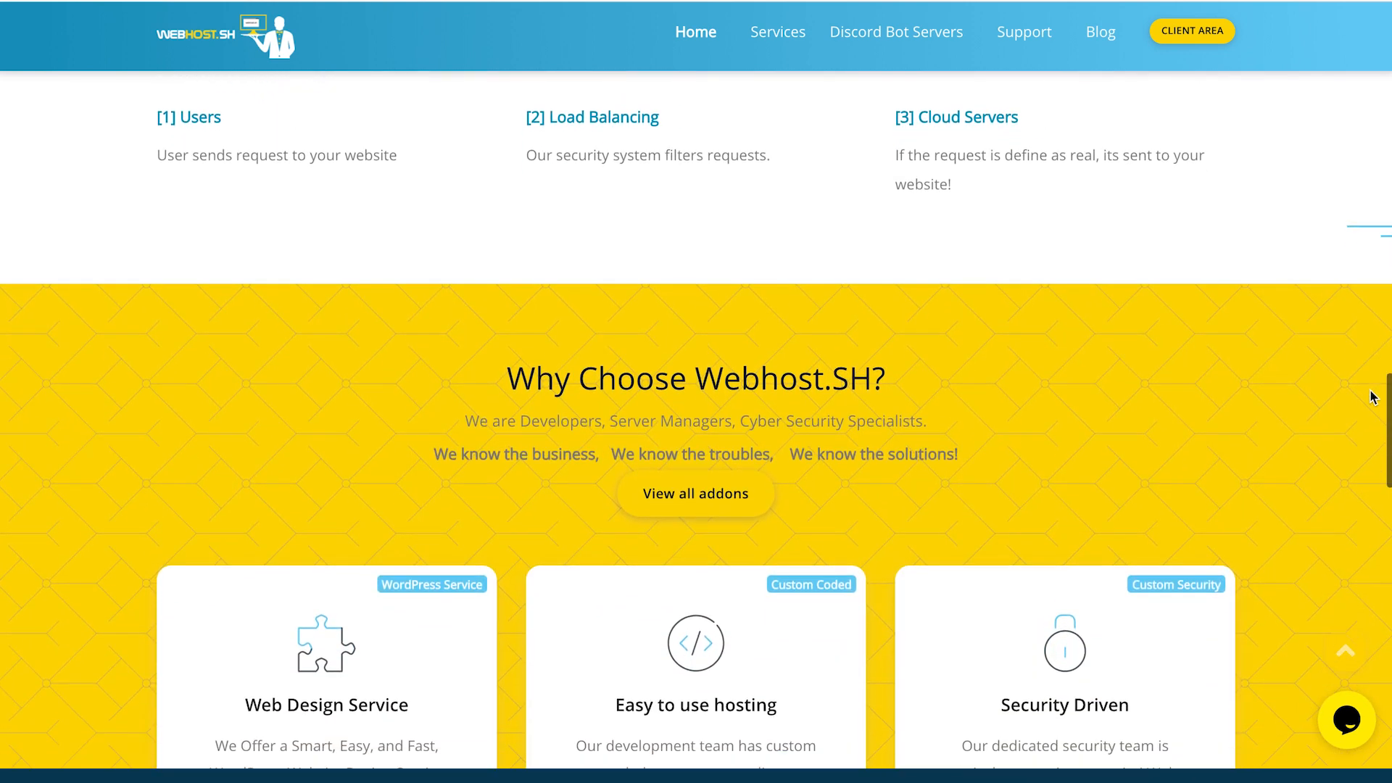
{"action": "scroll", "scroll_direction": "down", "scroll_amount": 3}
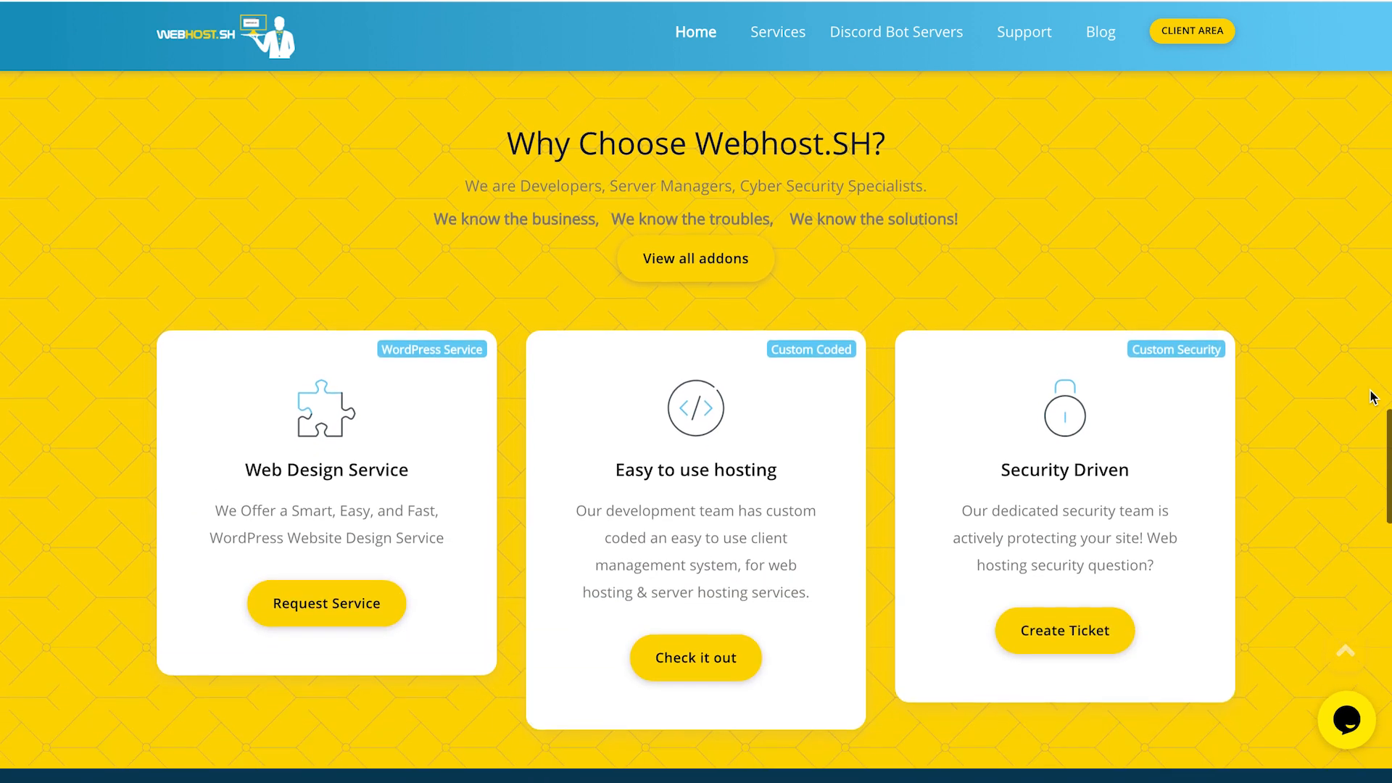
{"action": "scroll", "scroll_direction": "down", "scroll_amount": 3}
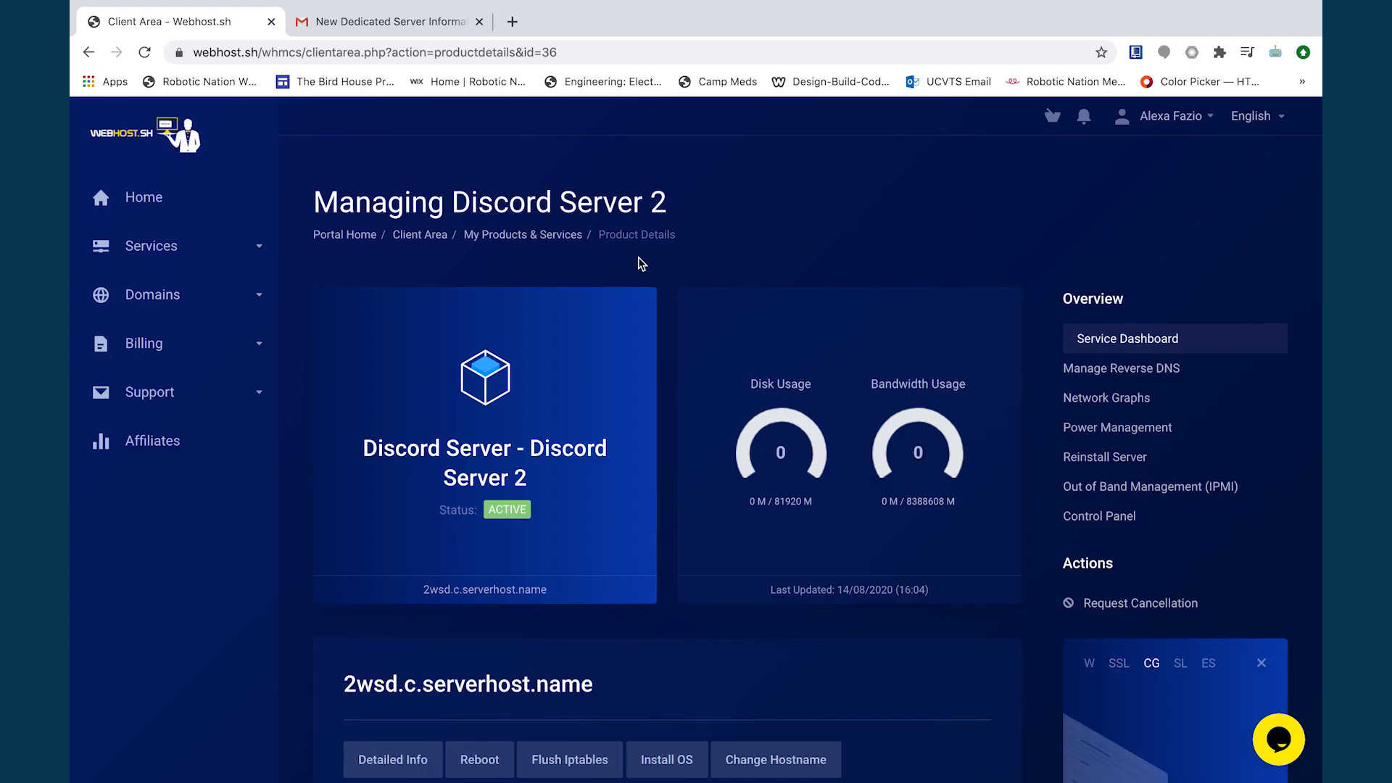
{"action": "mouse_move", "coordinate": [258, 251]}
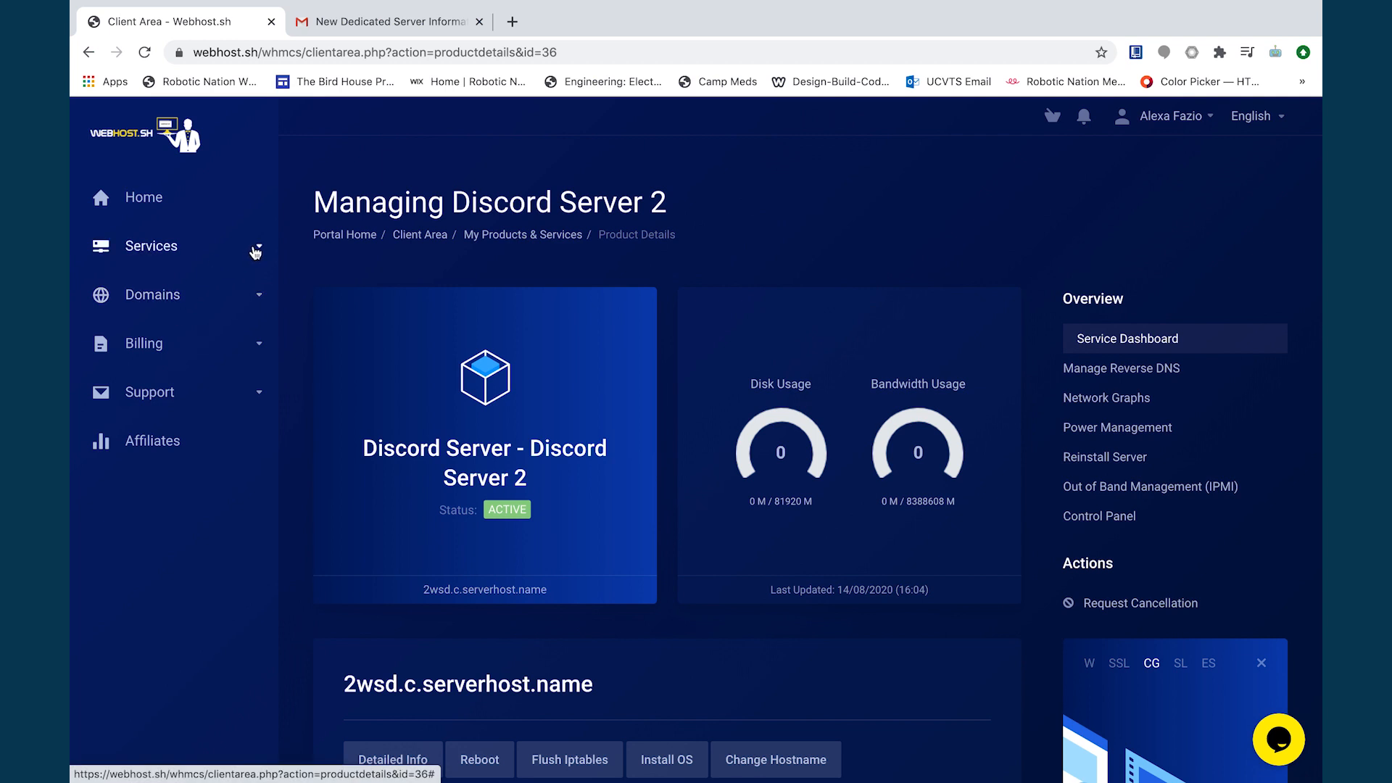
Browse the order-new-services page and view the Discord Server hosting plans
{"action": "left_click", "coordinate": [151, 246]}
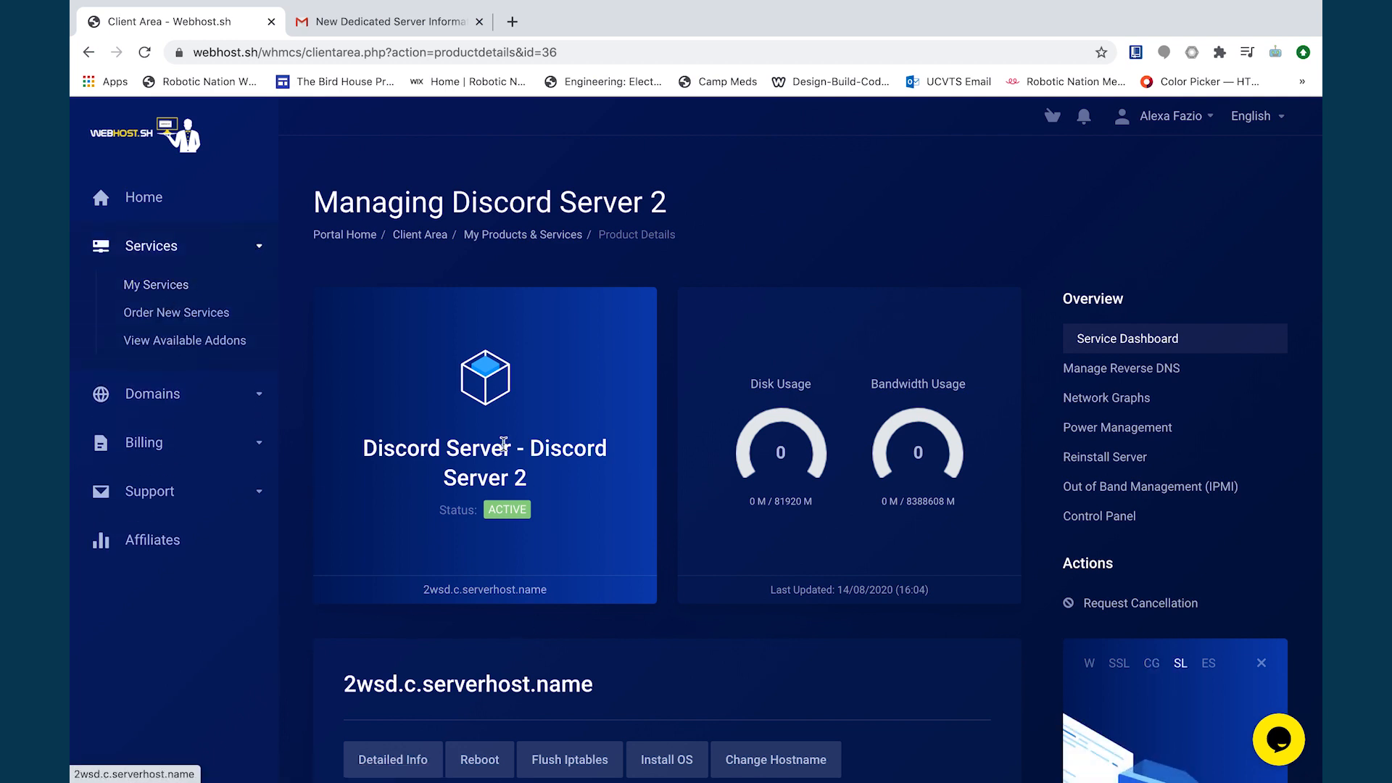
{"action": "mouse_move", "coordinate": [177, 314]}
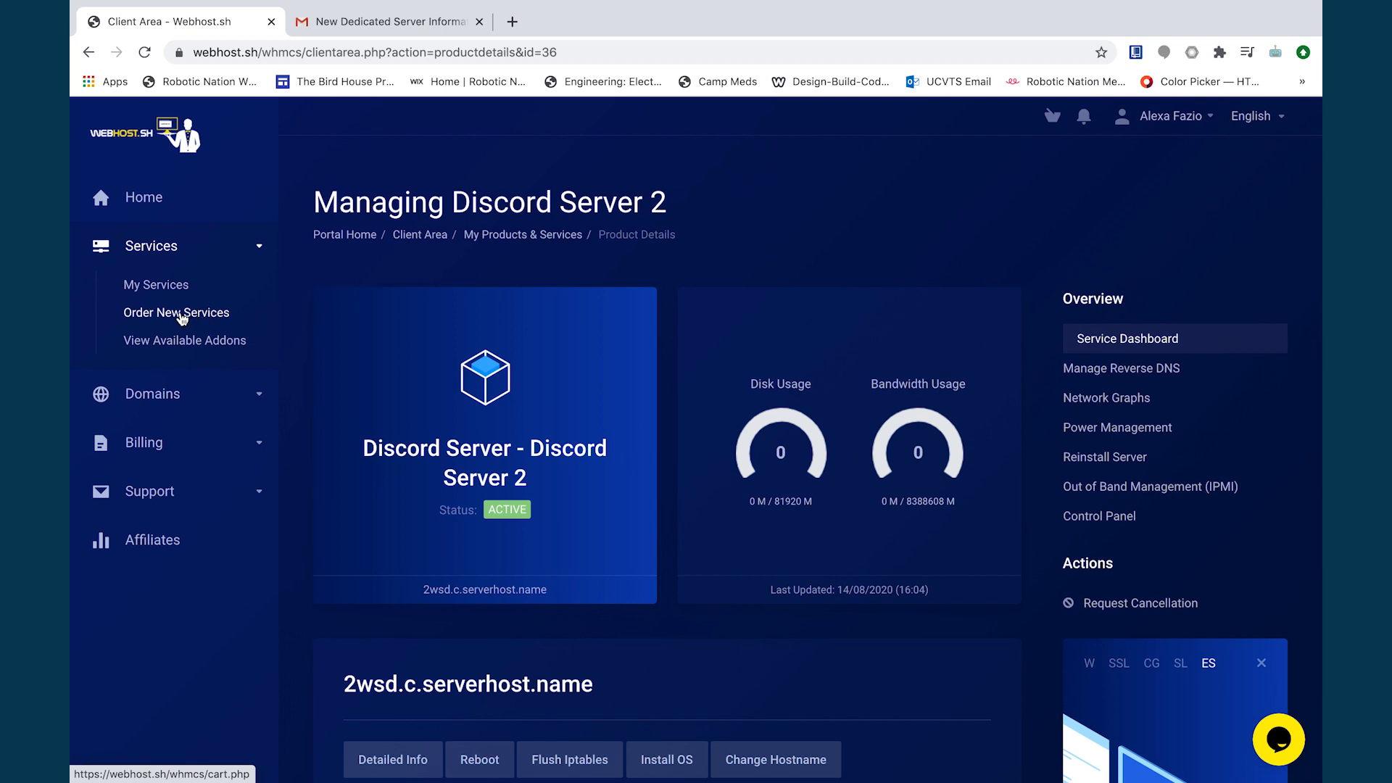
{"action": "left_click", "coordinate": [175, 314]}
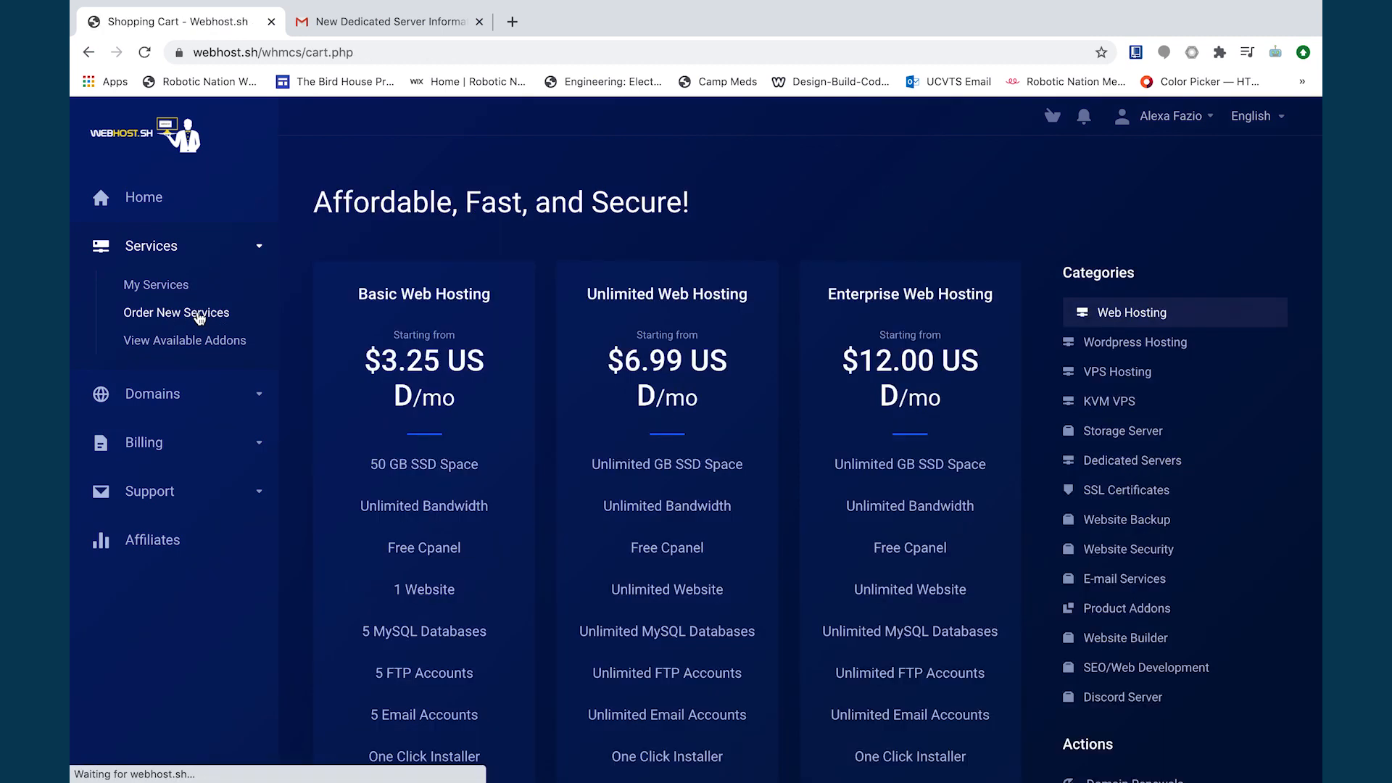
{"action": "scroll", "scroll_direction": "down", "scroll_amount": 3}
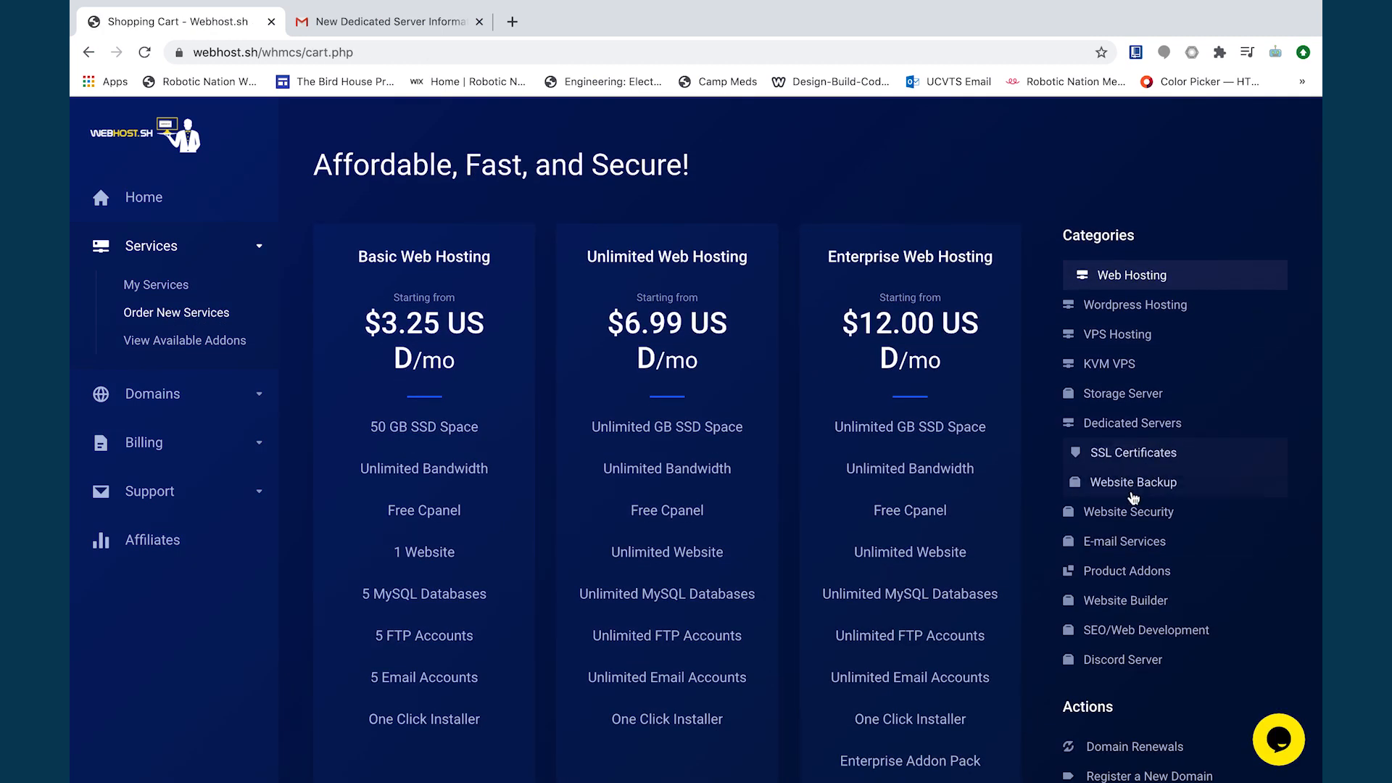
{"action": "left_click", "coordinate": [1122, 660]}
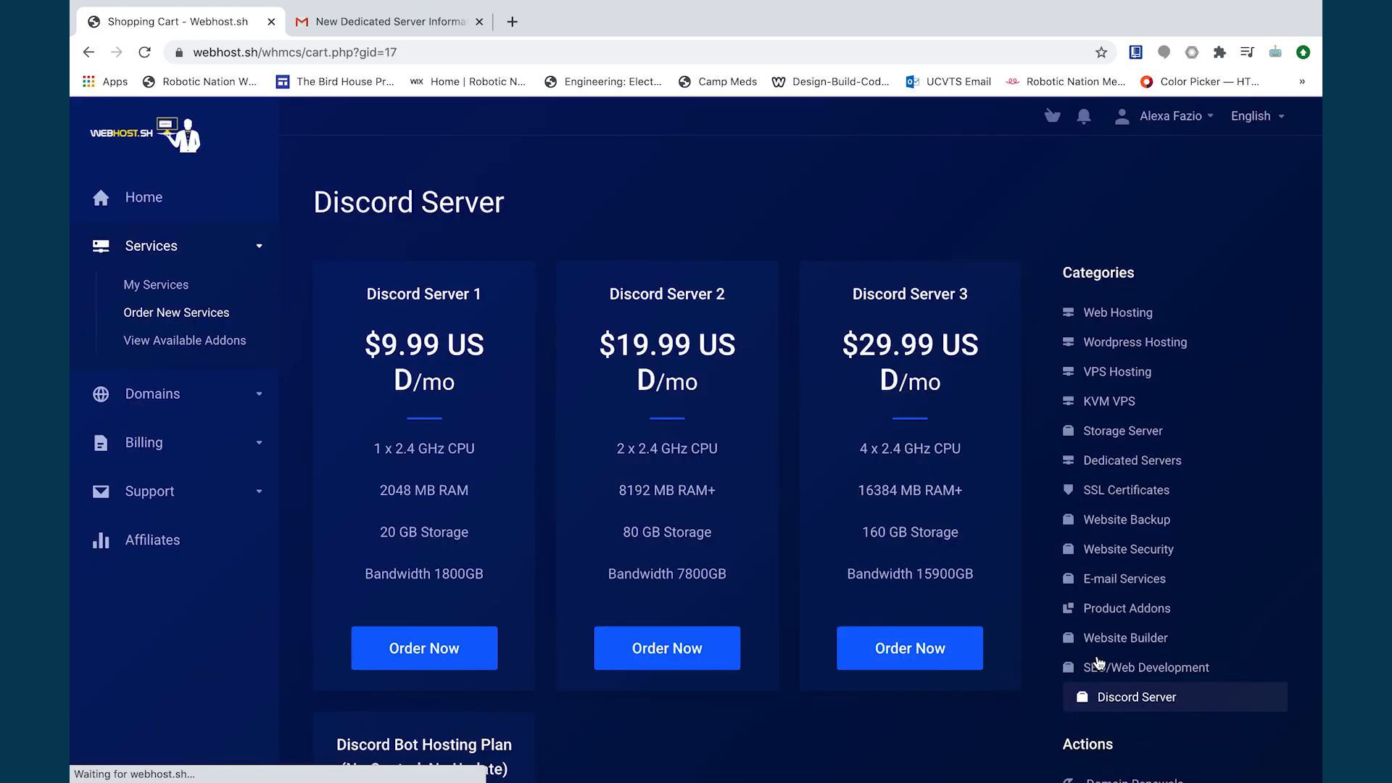
{"action": "scroll", "scroll_direction": "down", "scroll_amount": 3}
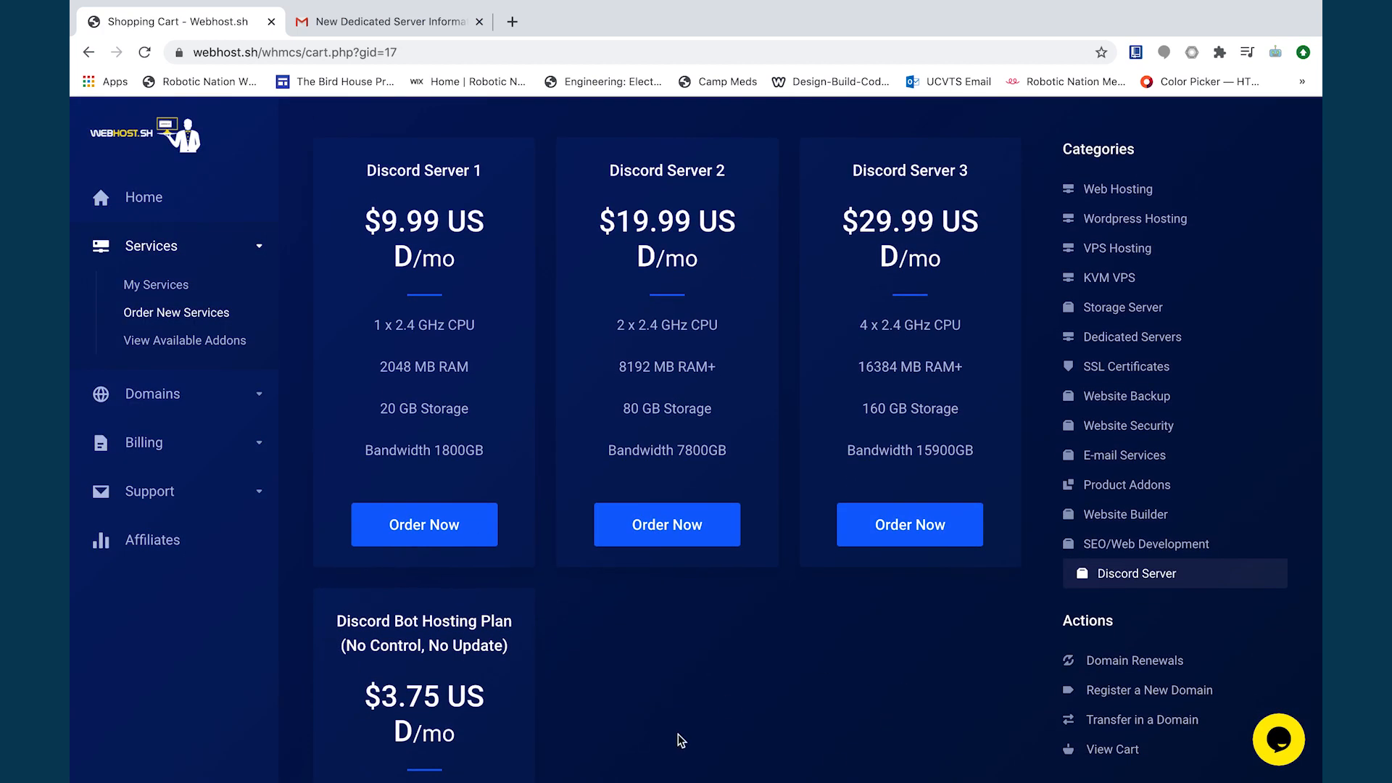
{"action": "scroll", "scroll_direction": "up", "scroll_amount": 3}
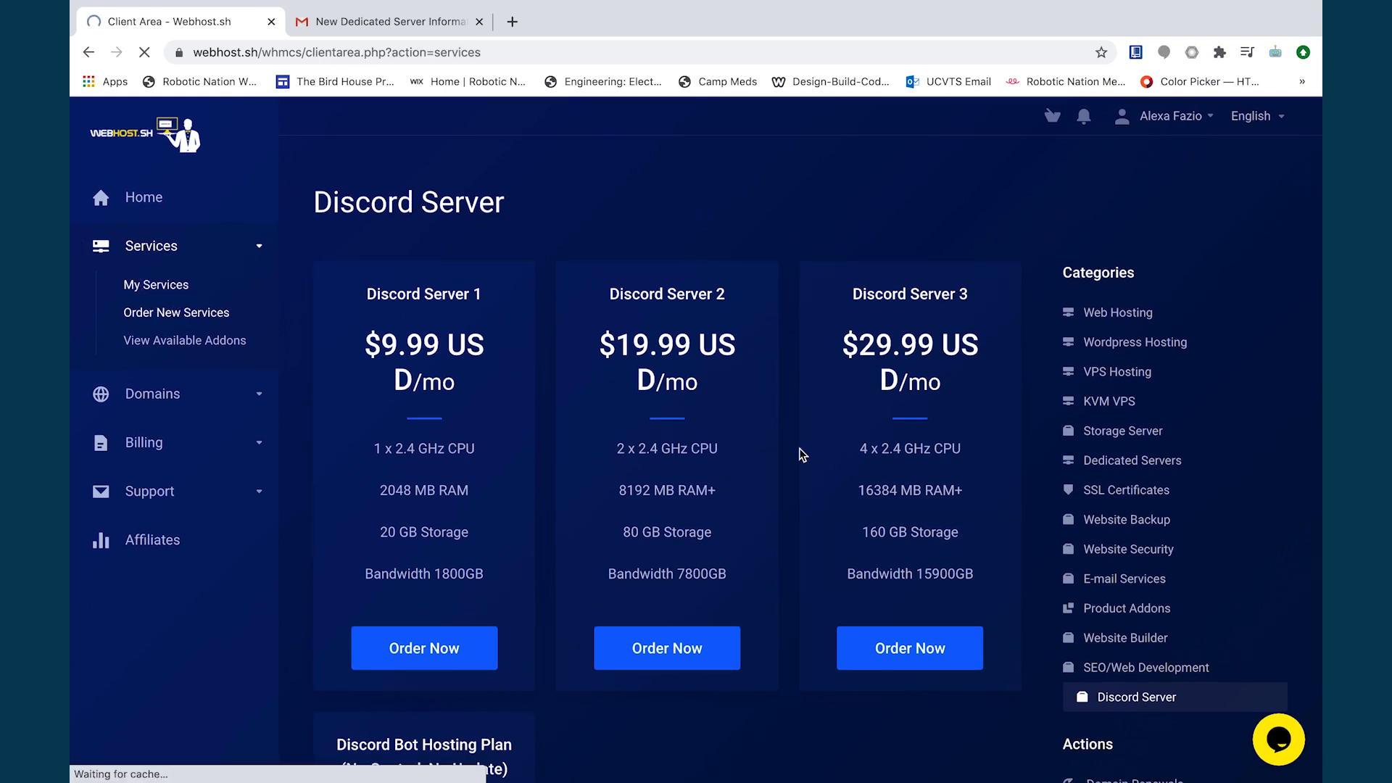
View the owned services list and the Discord Server 2 service details
{"action": "left_click", "coordinate": [155, 284]}
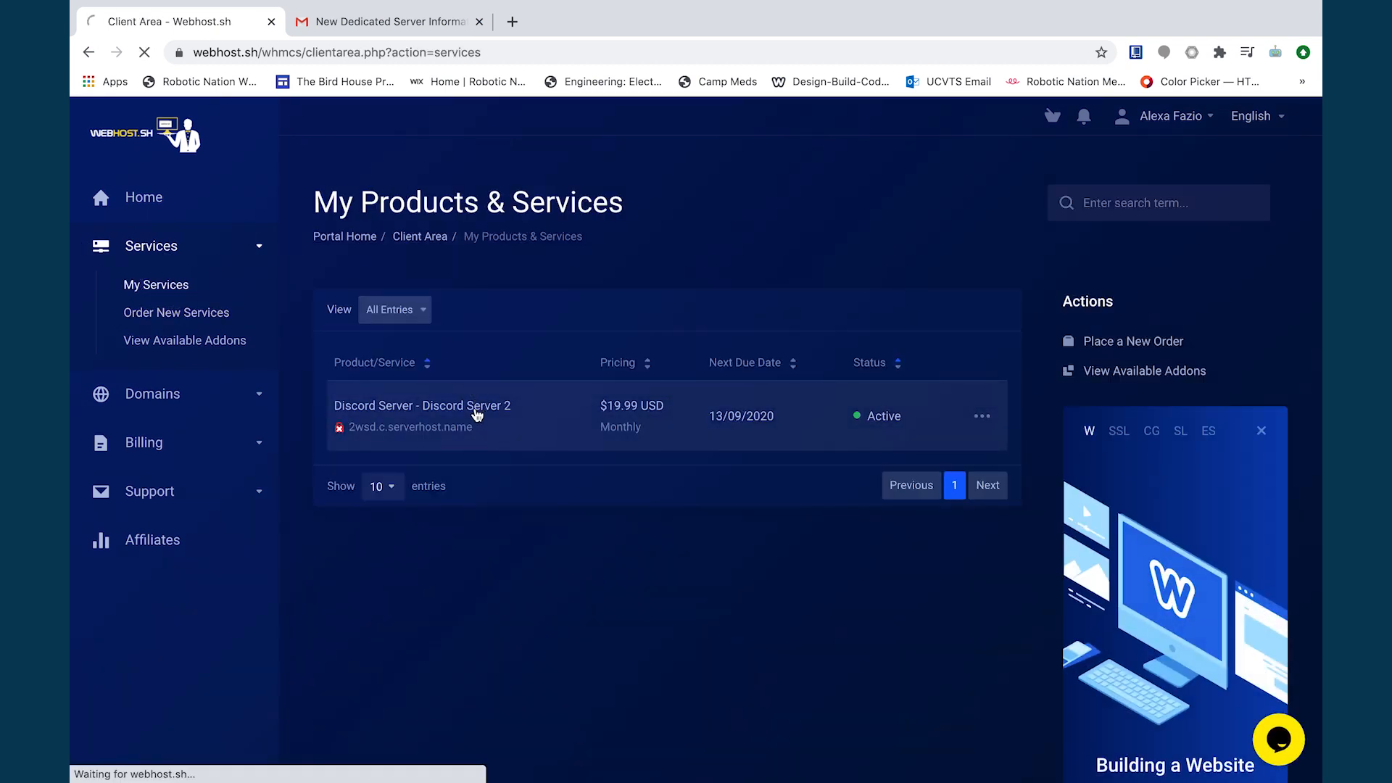
{"action": "left_click", "coordinate": [421, 404]}
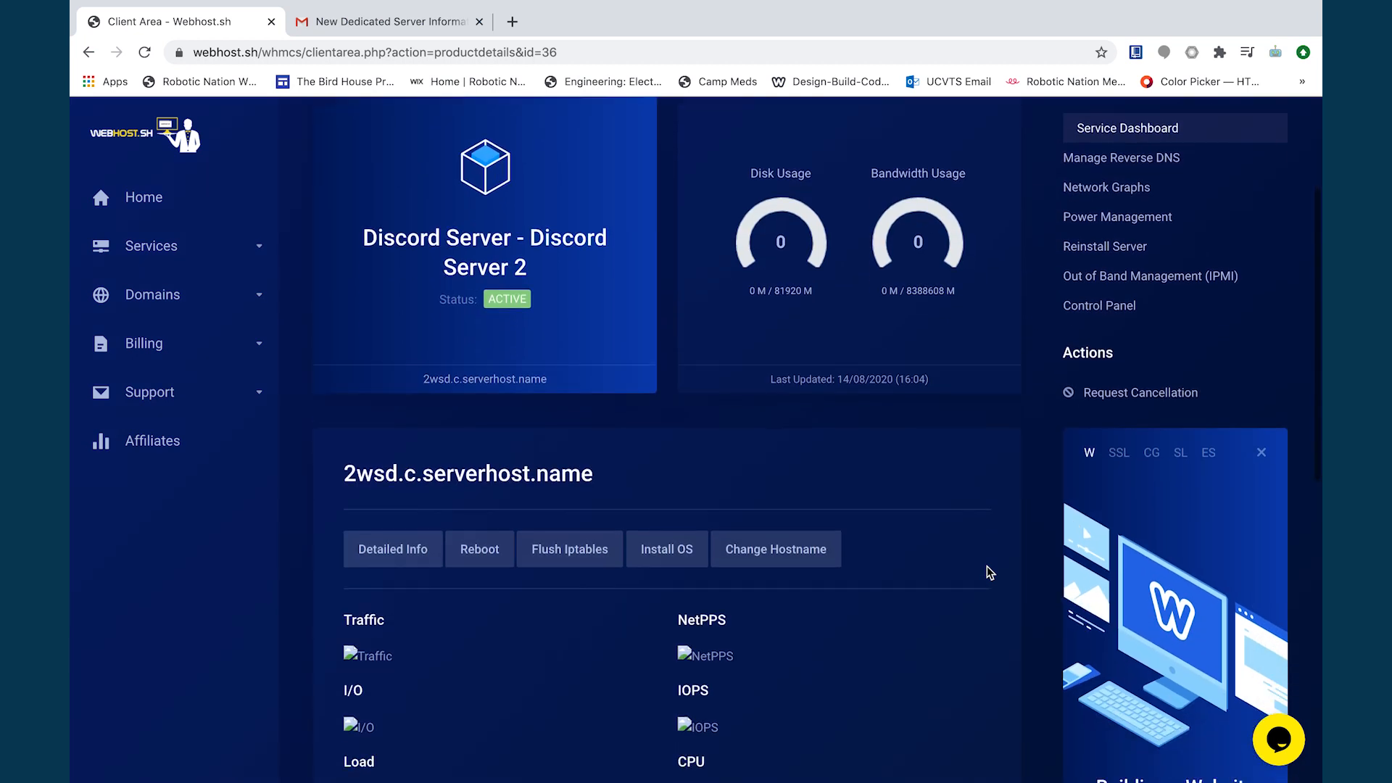
{"action": "scroll", "scroll_direction": "up", "scroll_amount": 3}
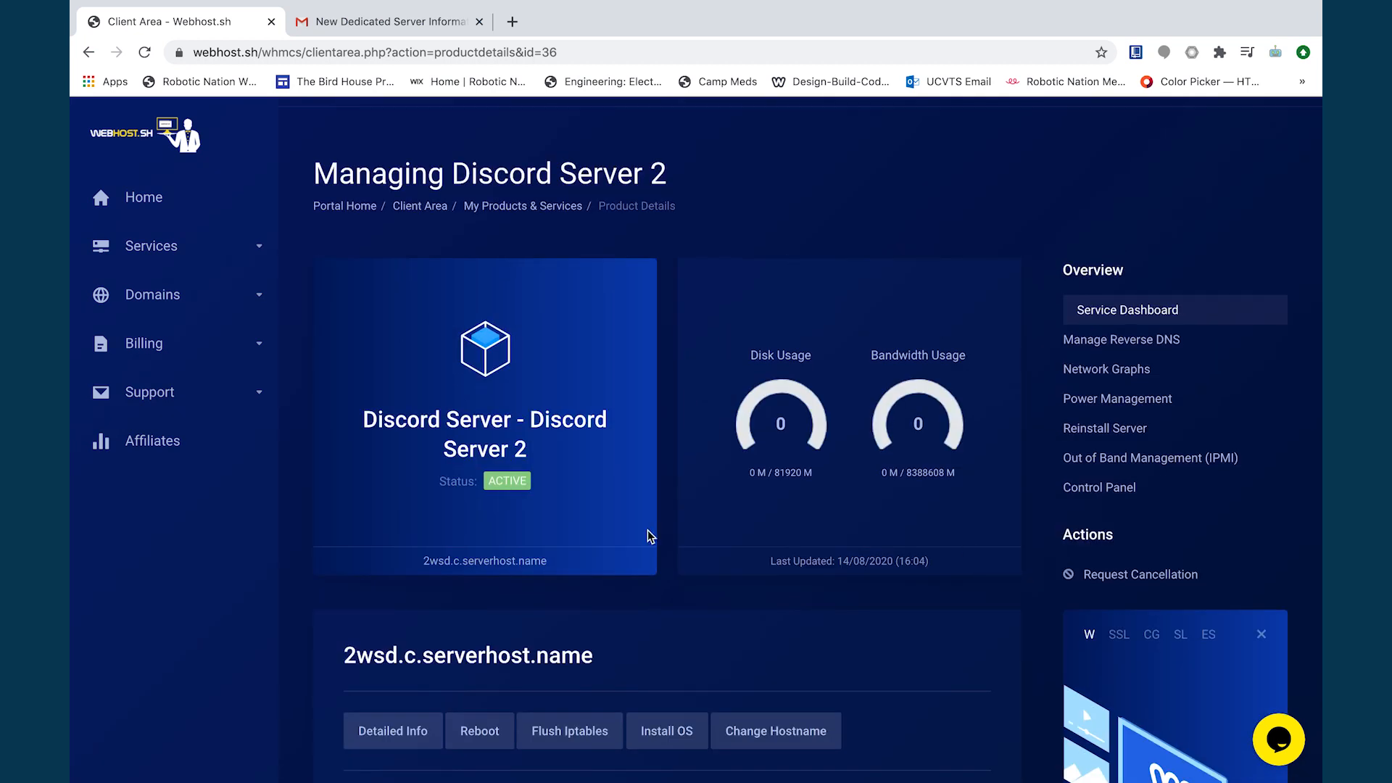
{"action": "scroll", "scroll_direction": "down", "scroll_amount": 3}
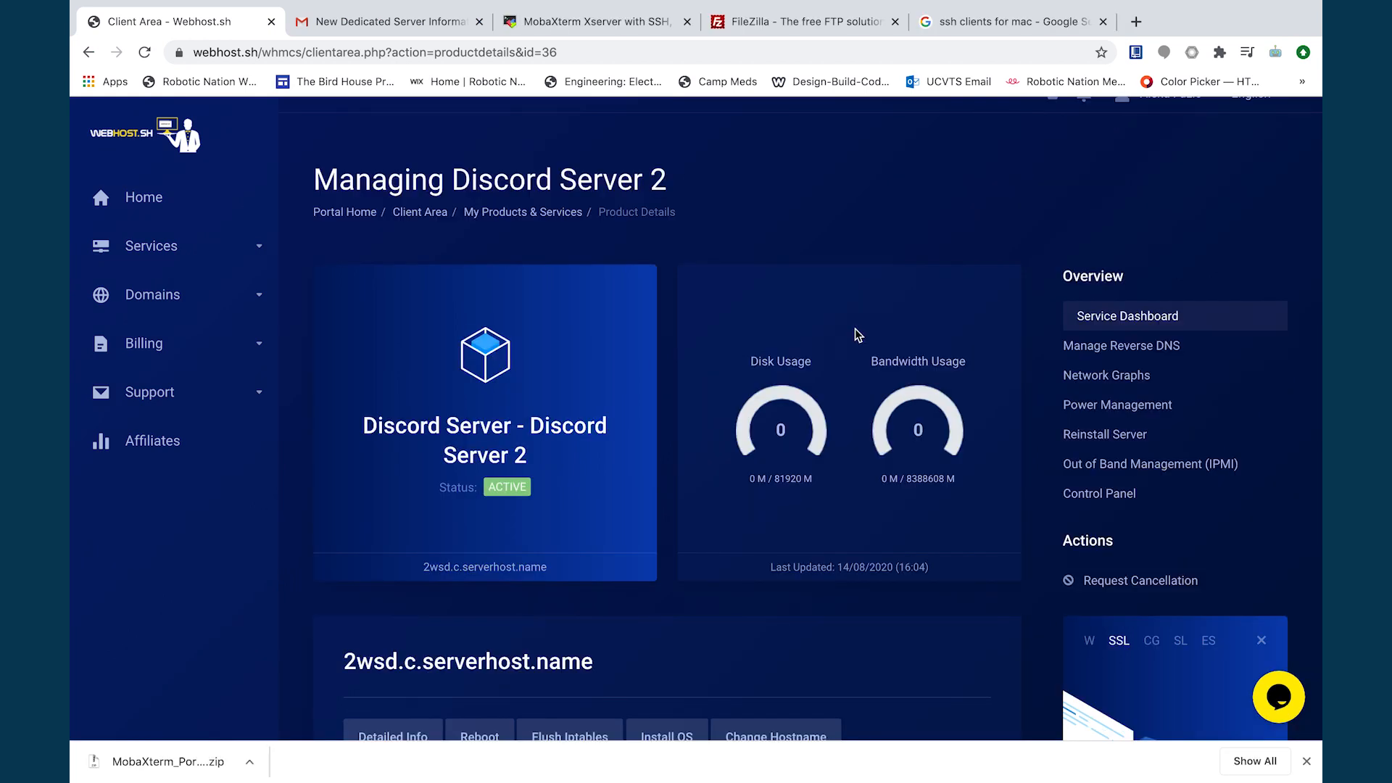
{"action": "left_click", "coordinate": [1180, 640]}
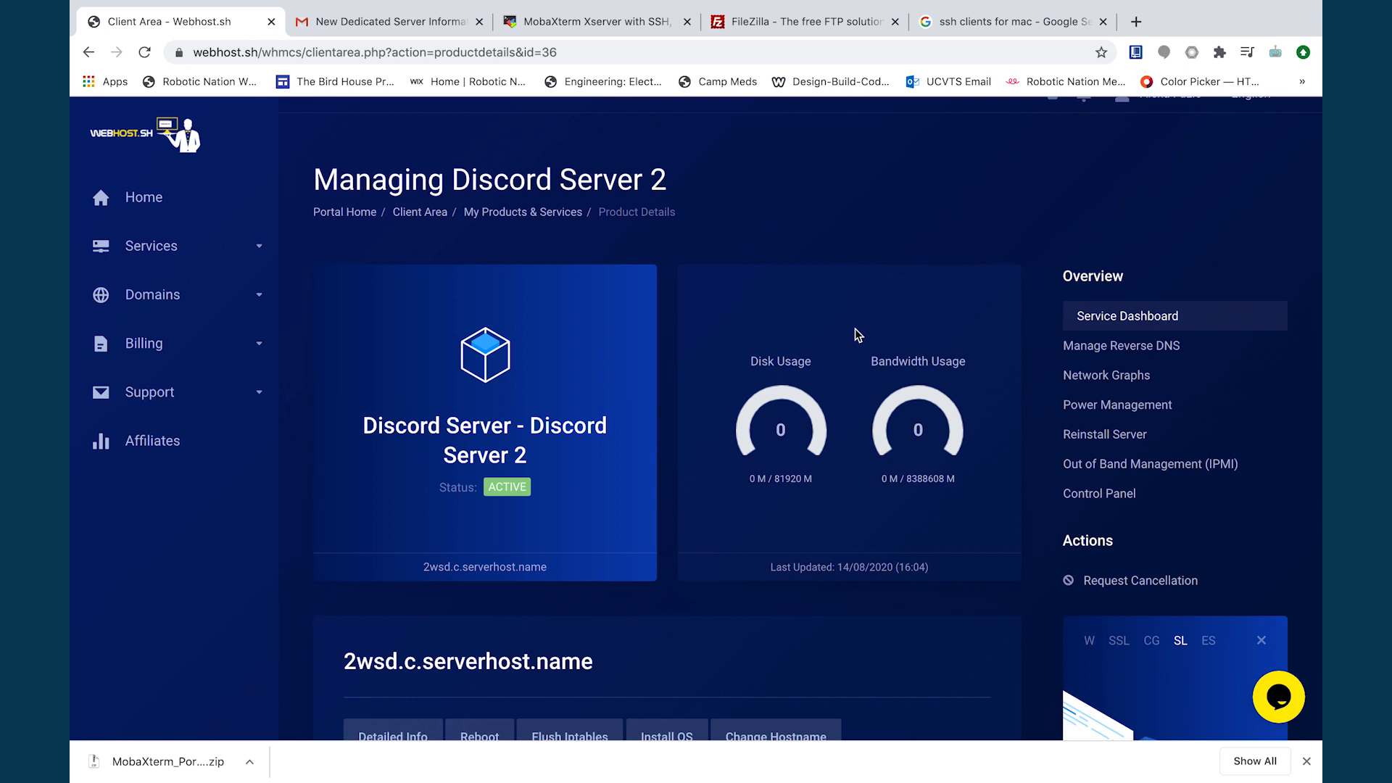
{"action": "left_click", "coordinate": [1089, 640]}
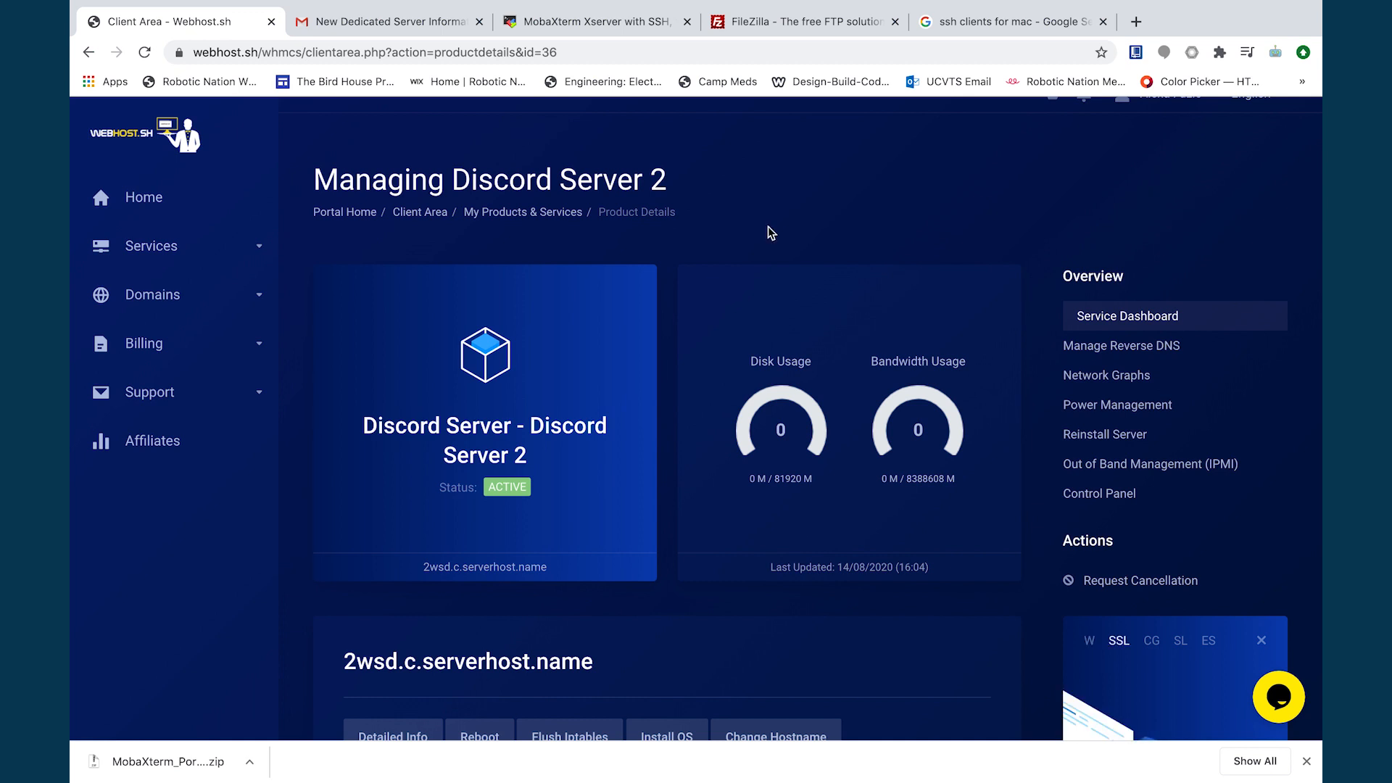
Switch to the MobaXterm Home Edition download tab and scroll back to its top
{"action": "left_click", "coordinate": [590, 22]}
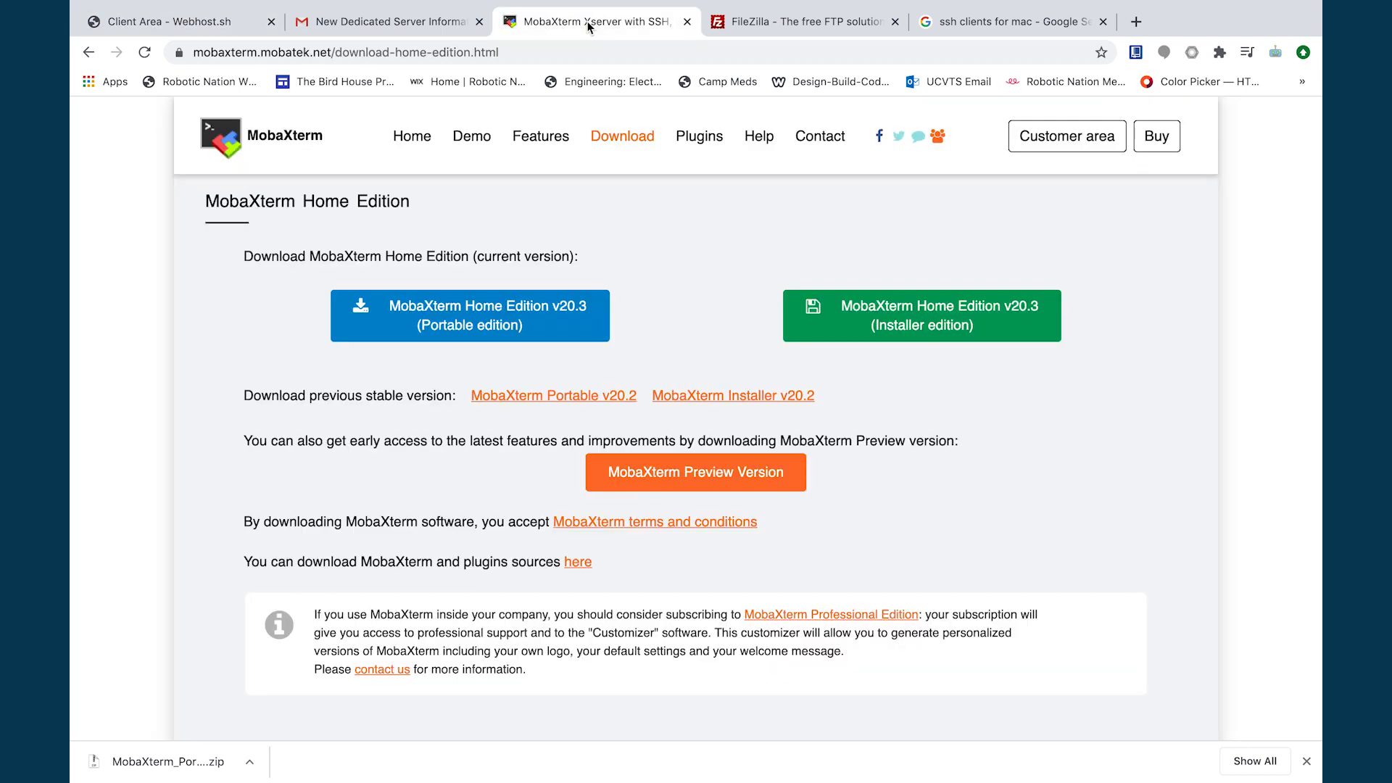
{"action": "mouse_move", "coordinate": [734, 394]}
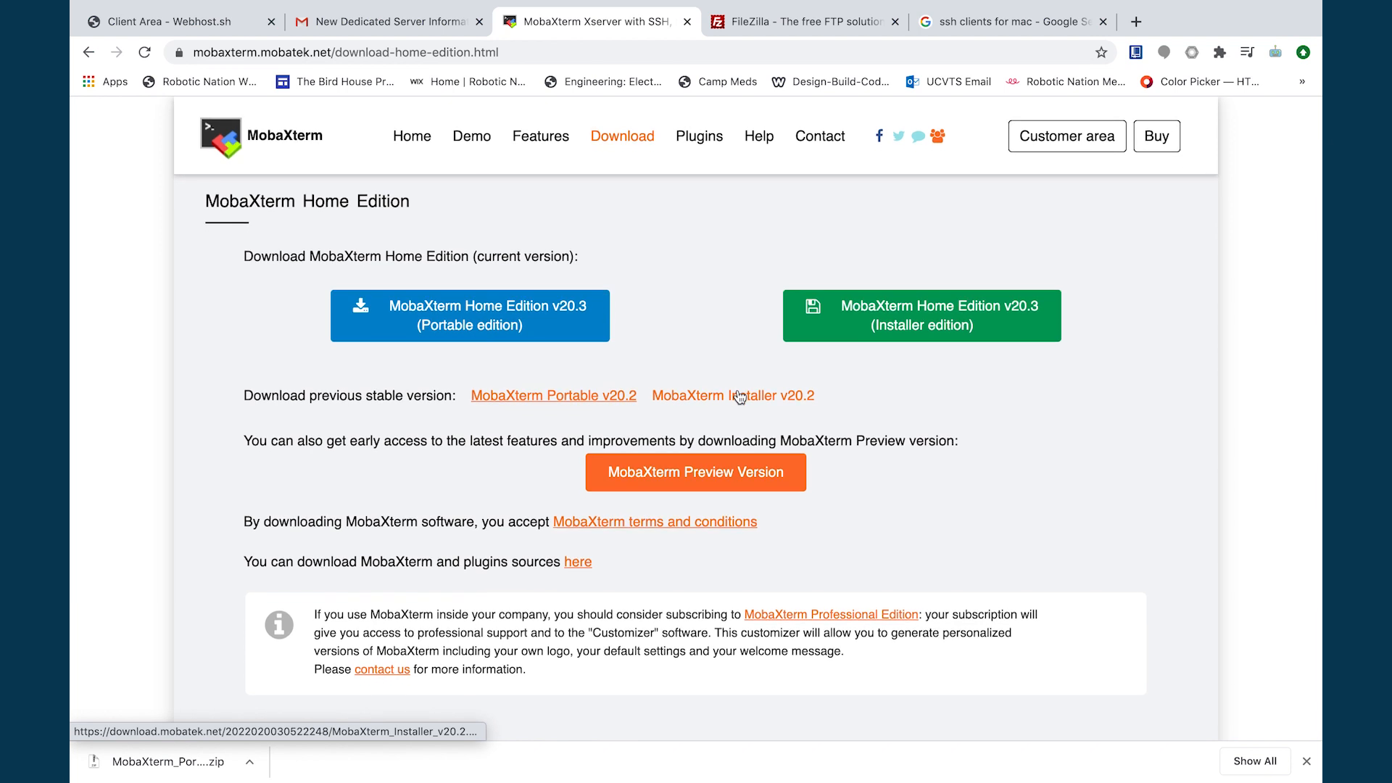
{"action": "mouse_move", "coordinate": [223, 203]}
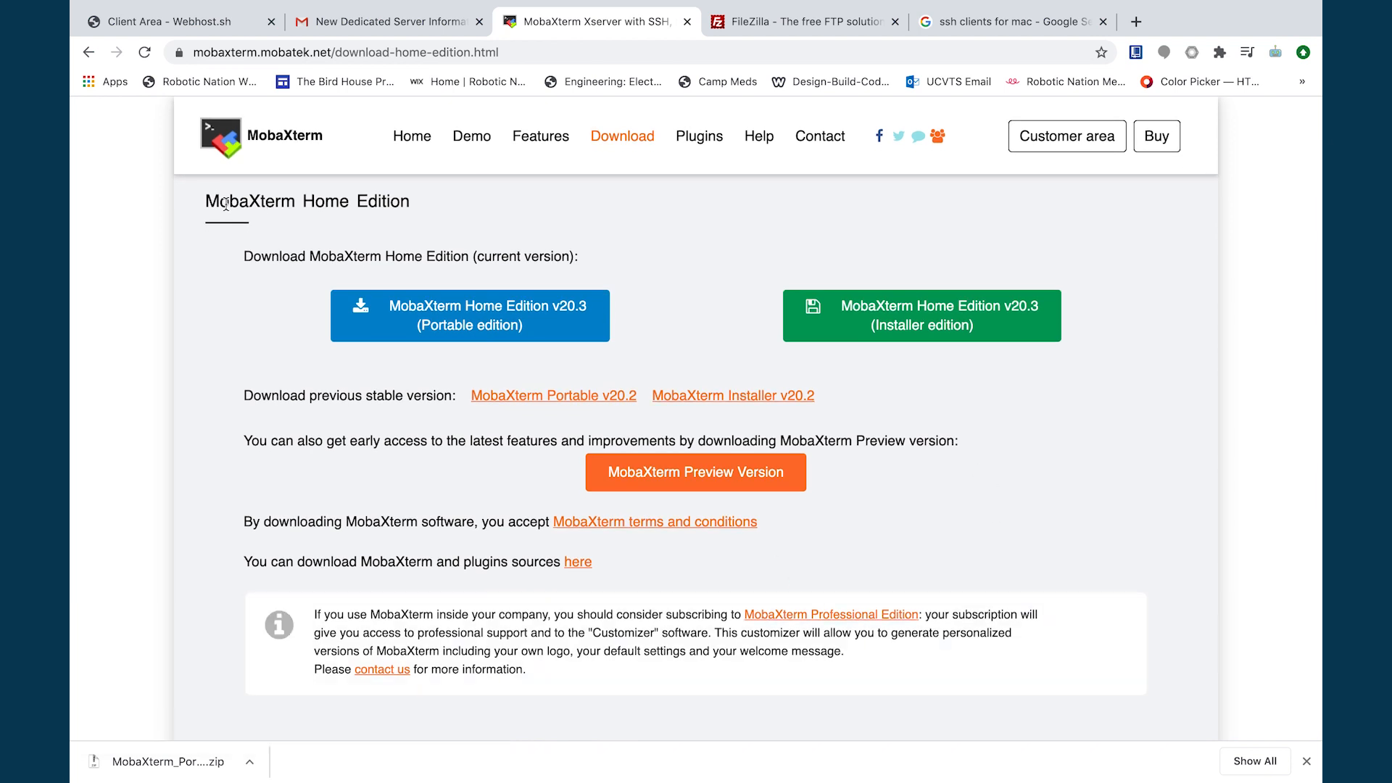
{"action": "mouse_move", "coordinate": [805, 259]}
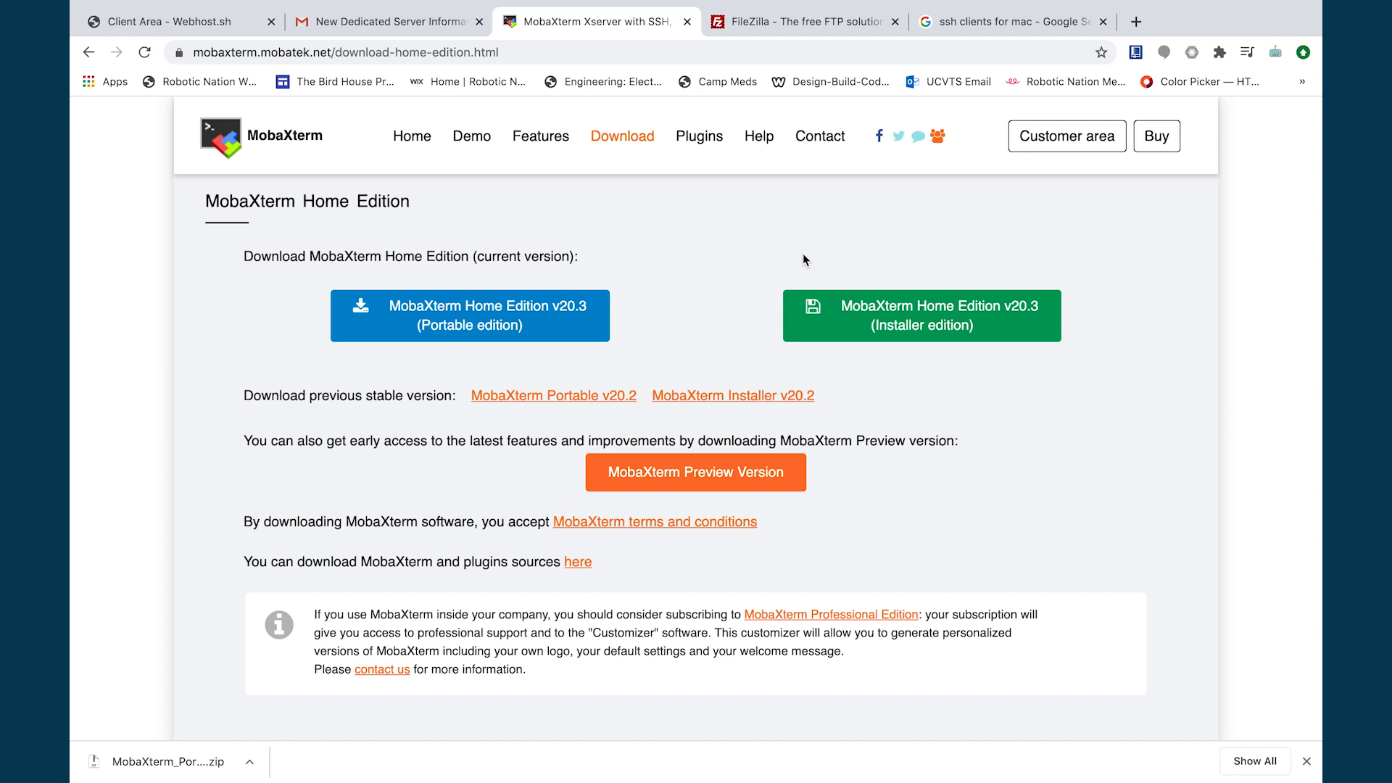
{"action": "scroll", "scroll_direction": "down", "scroll_amount": 3}
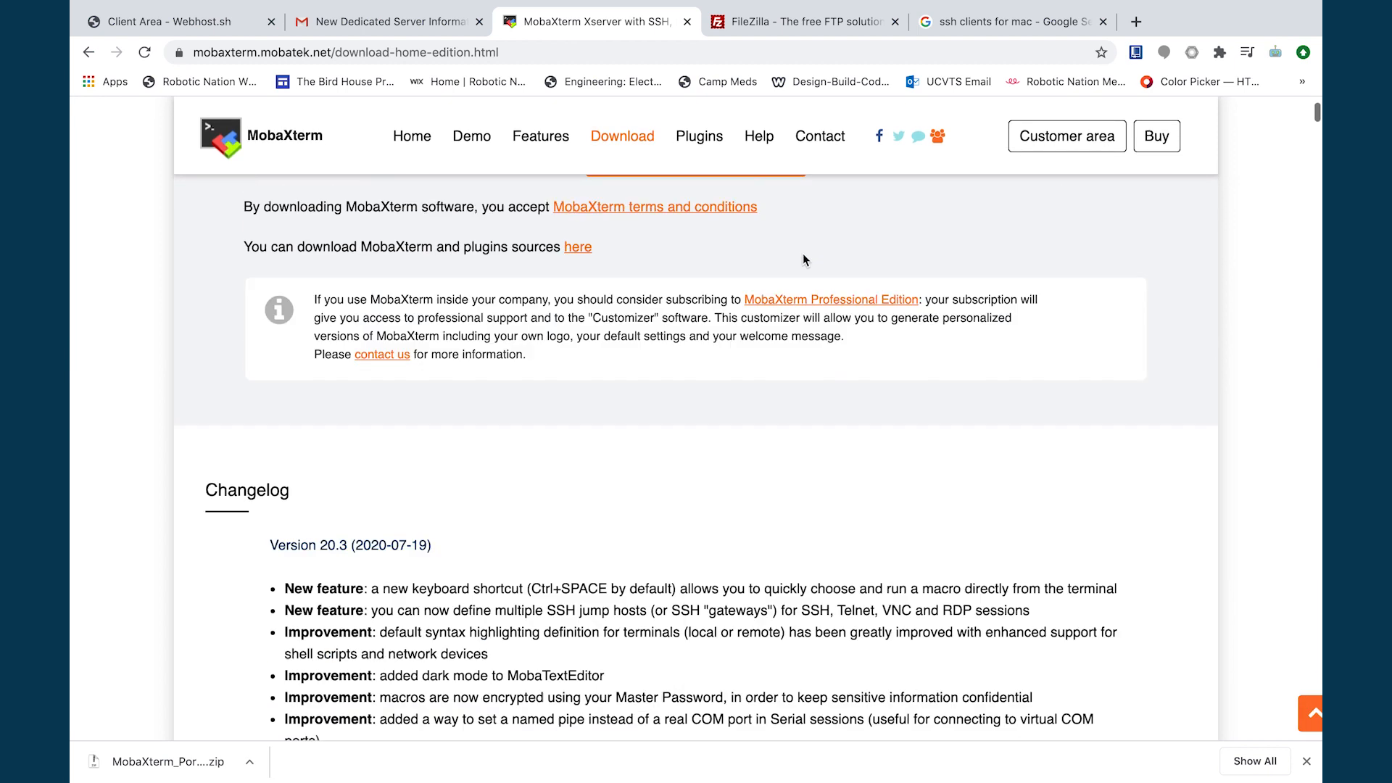
{"action": "scroll", "scroll_direction": "up", "scroll_amount": 3}
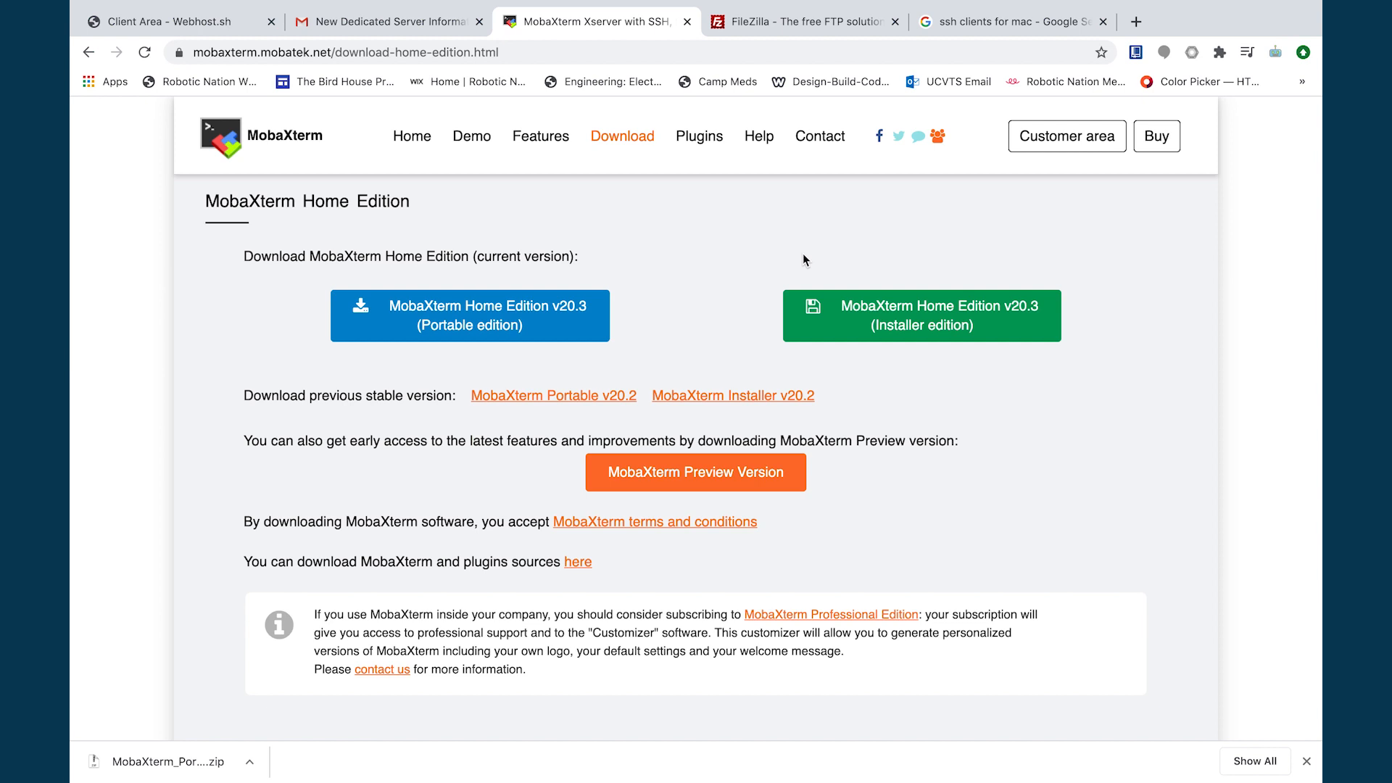
{"action": "mouse_move", "coordinate": [468, 315]}
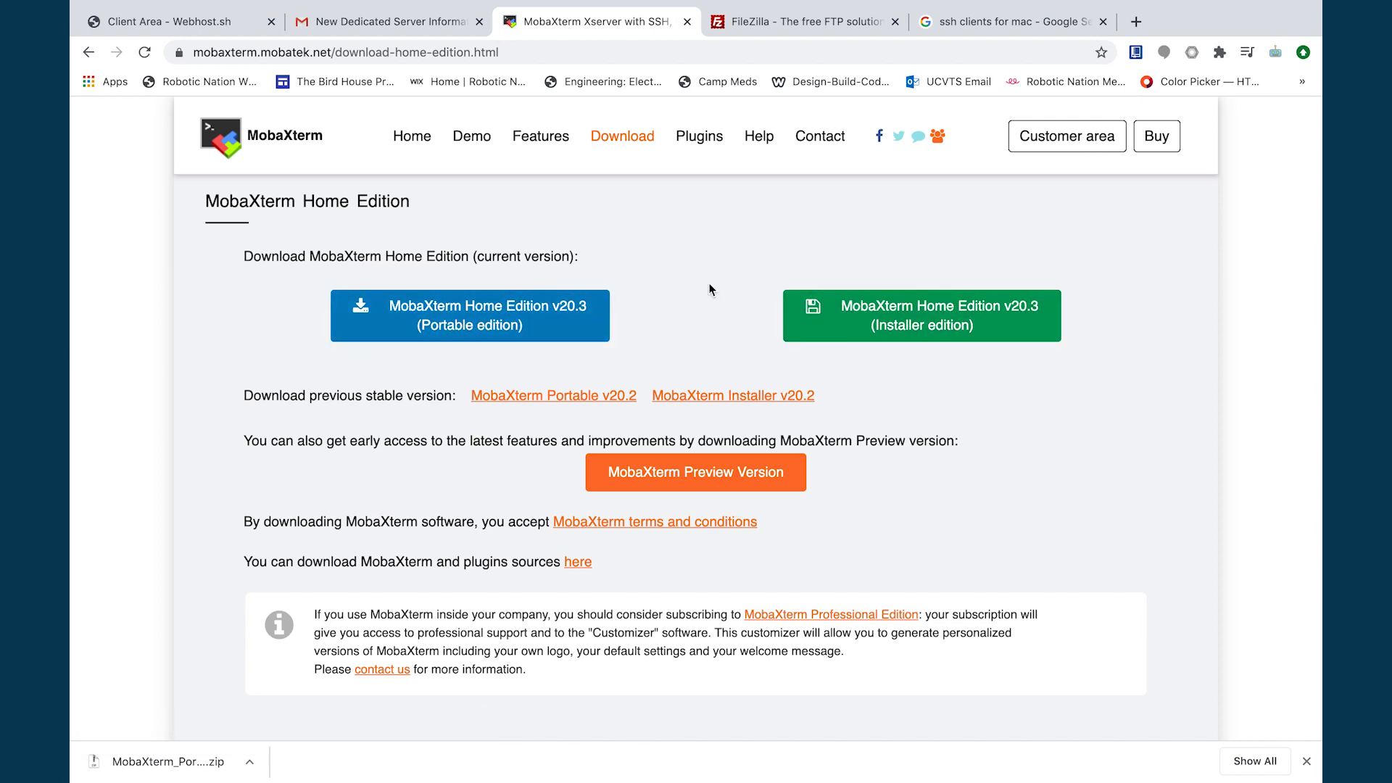
{"action": "mouse_move", "coordinate": [733, 289]}
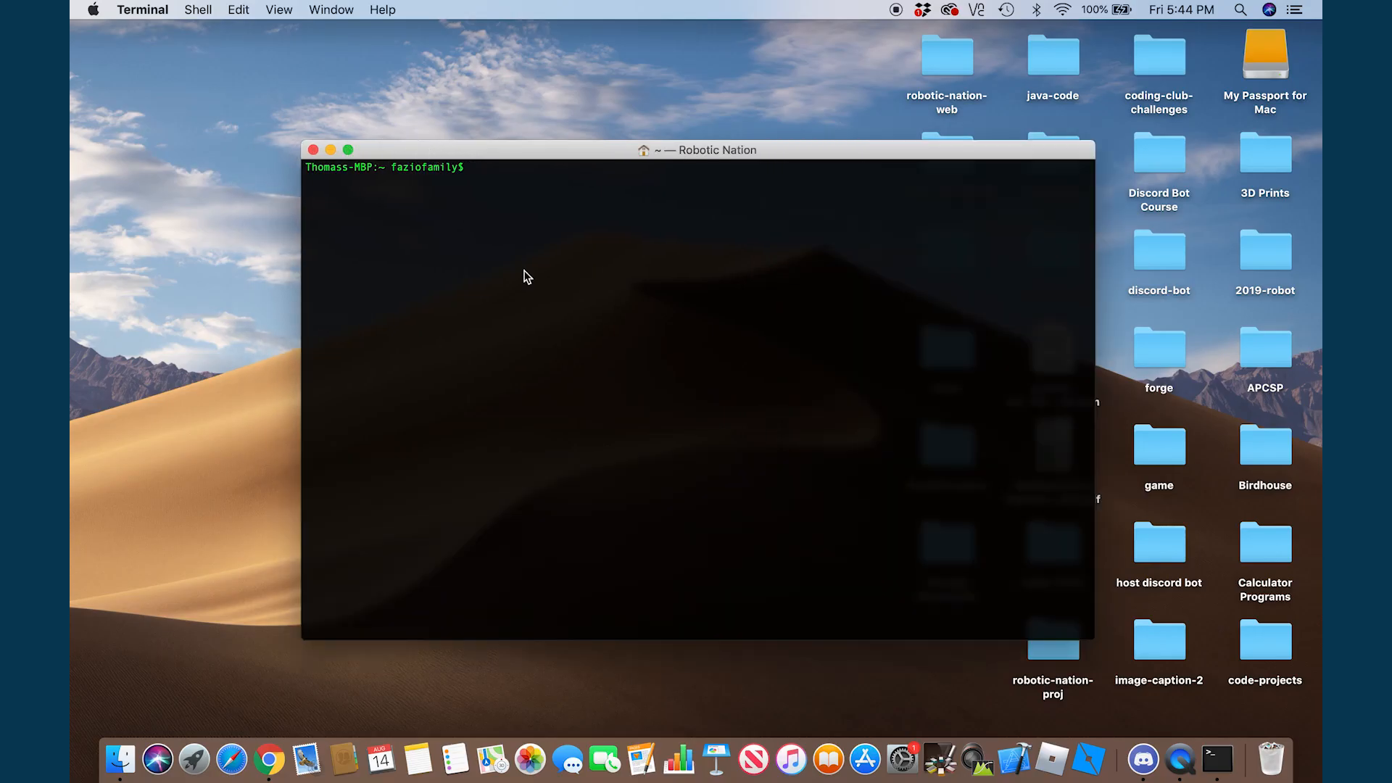
Run ssh root@<server ip> and enter the password to log in as root
{"action": "type", "text": "ssh"}
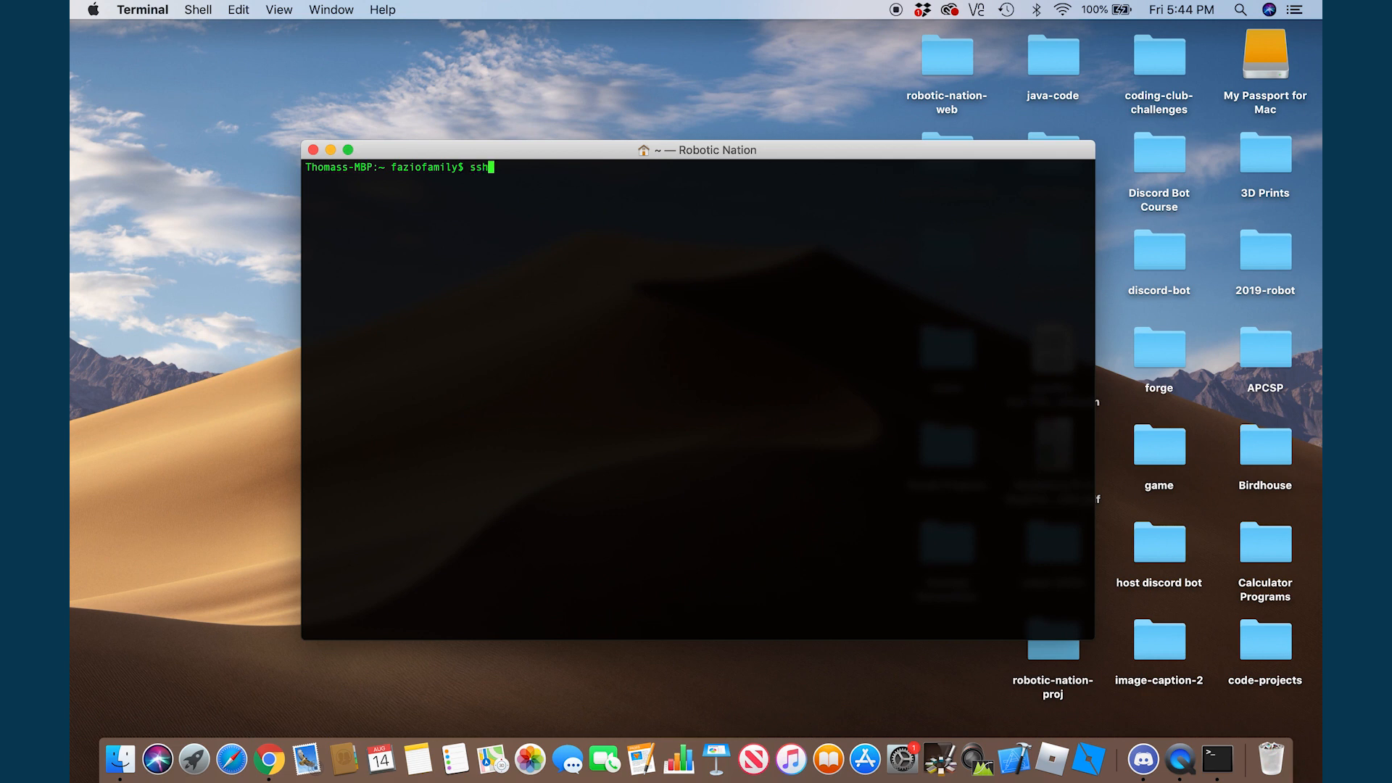
{"action": "type", "text": "root@"}
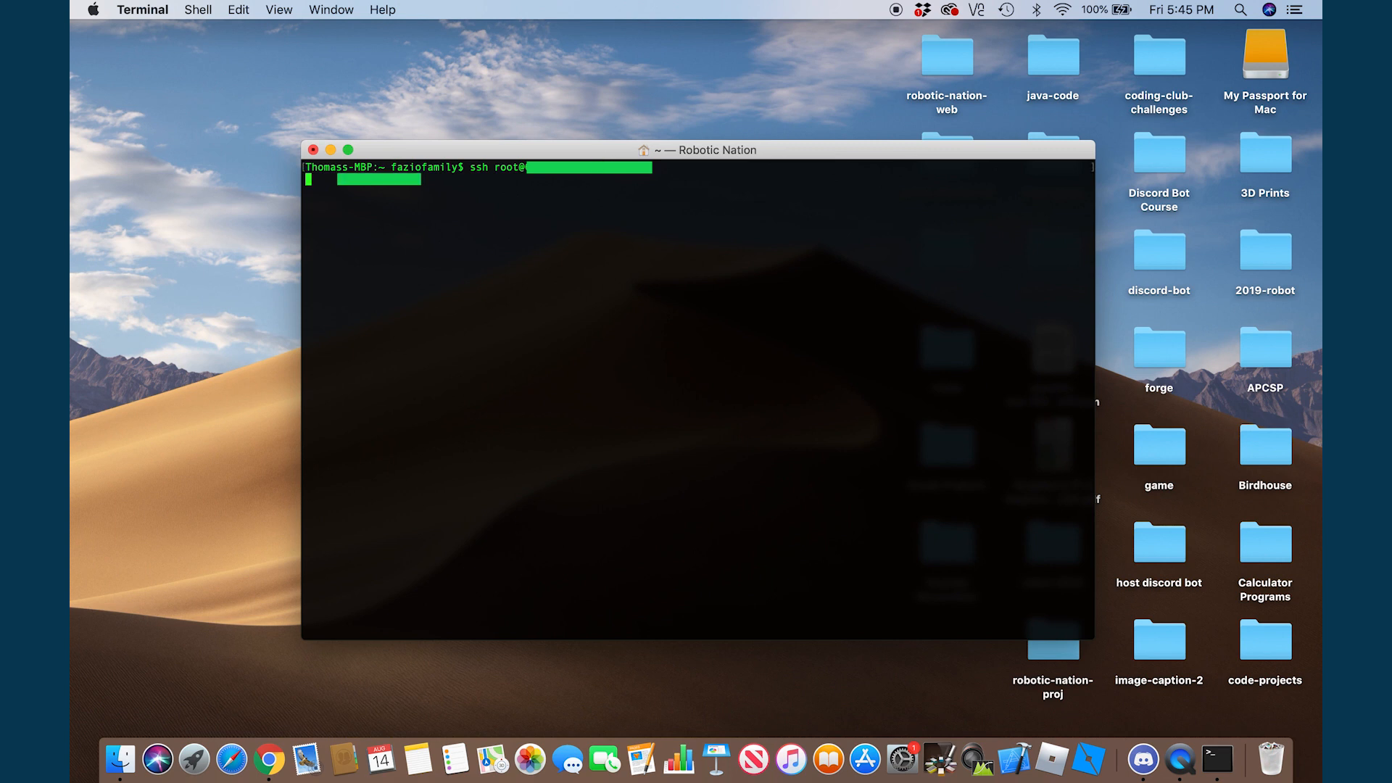
{"action": "key", "text": "Return"}
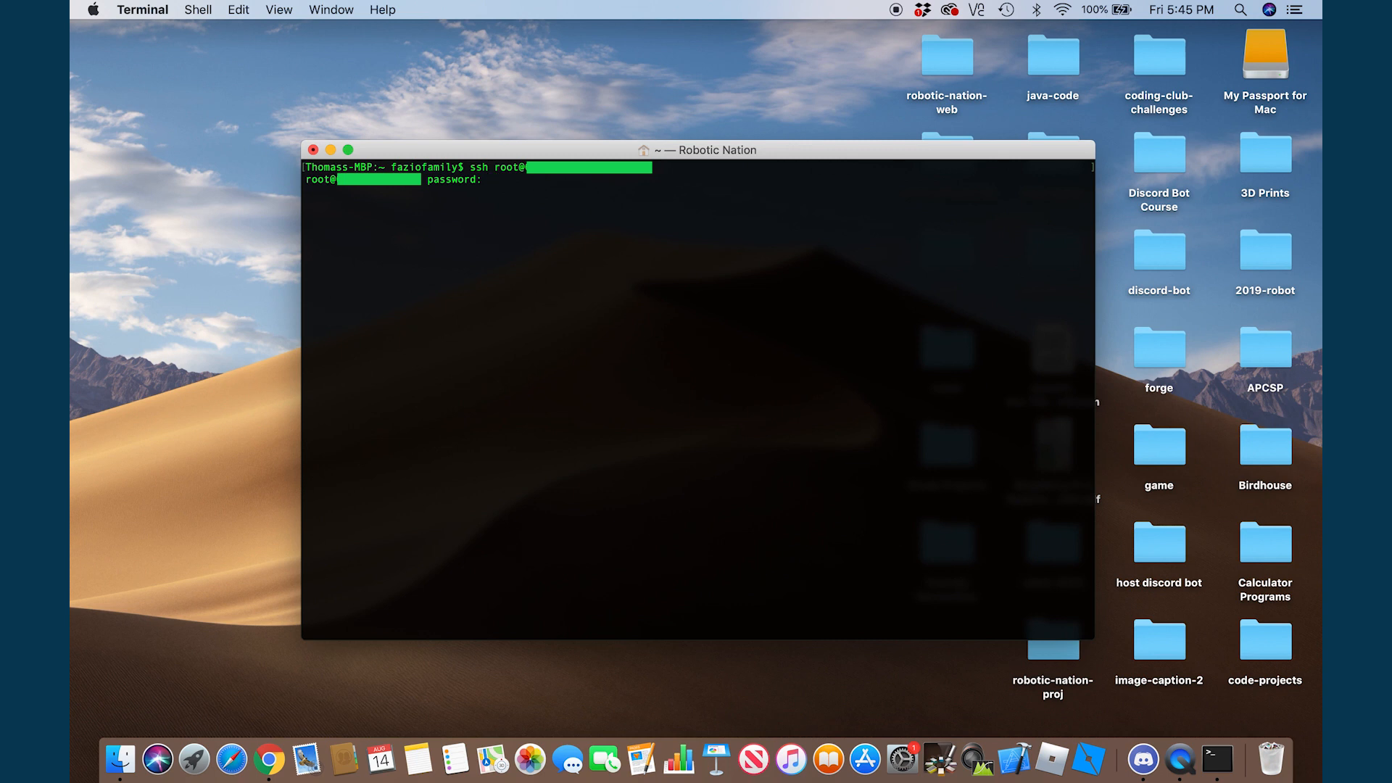
{"action": "mouse_move", "coordinate": [525, 187]}
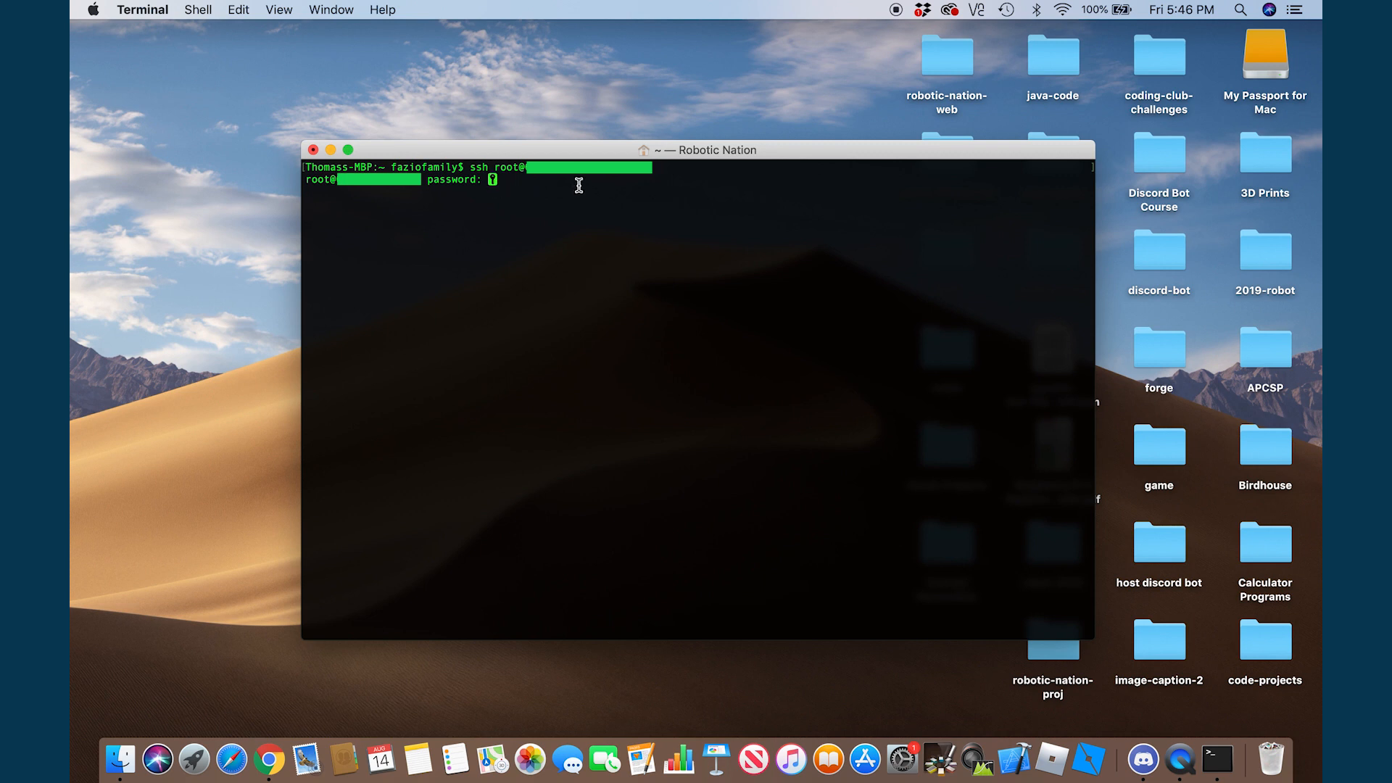
{"action": "key", "text": "Return"}
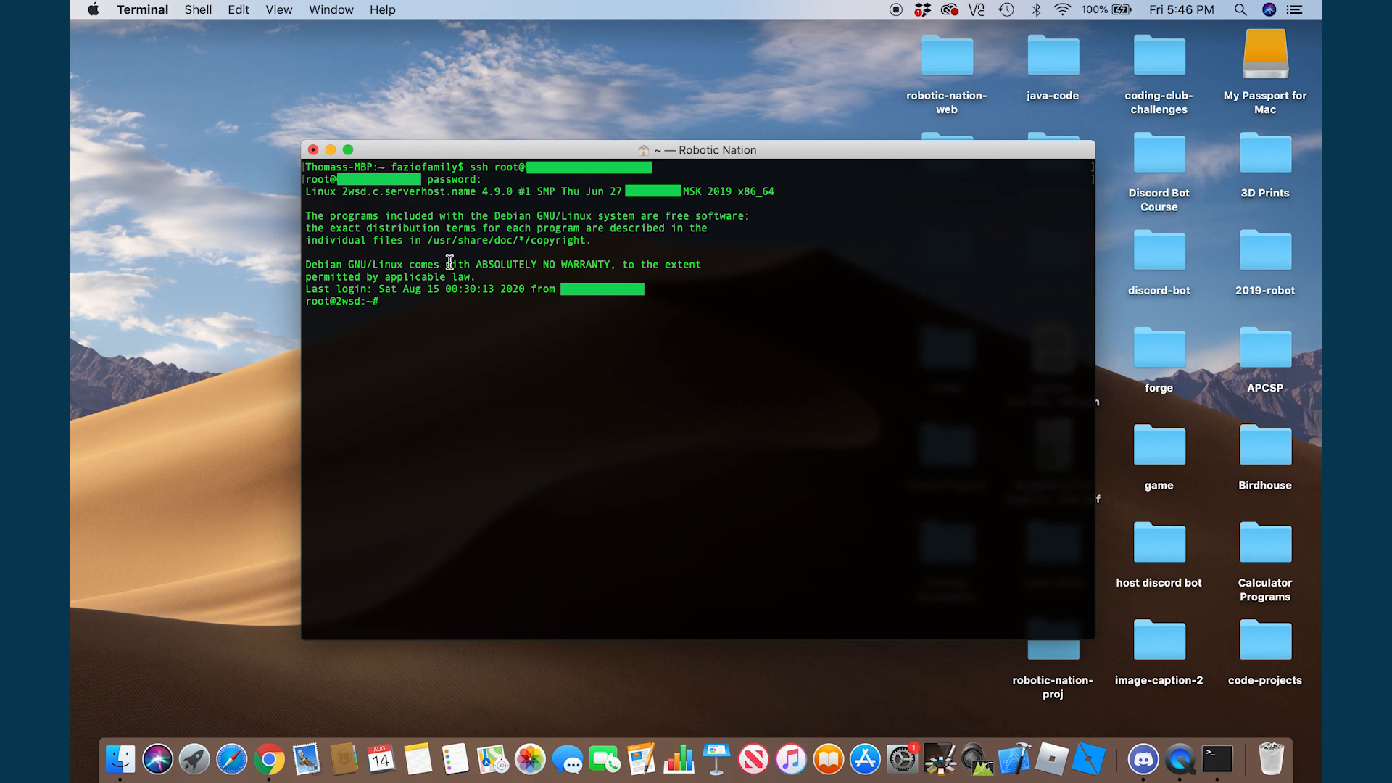
{"action": "mouse_move", "coordinate": [354, 273]}
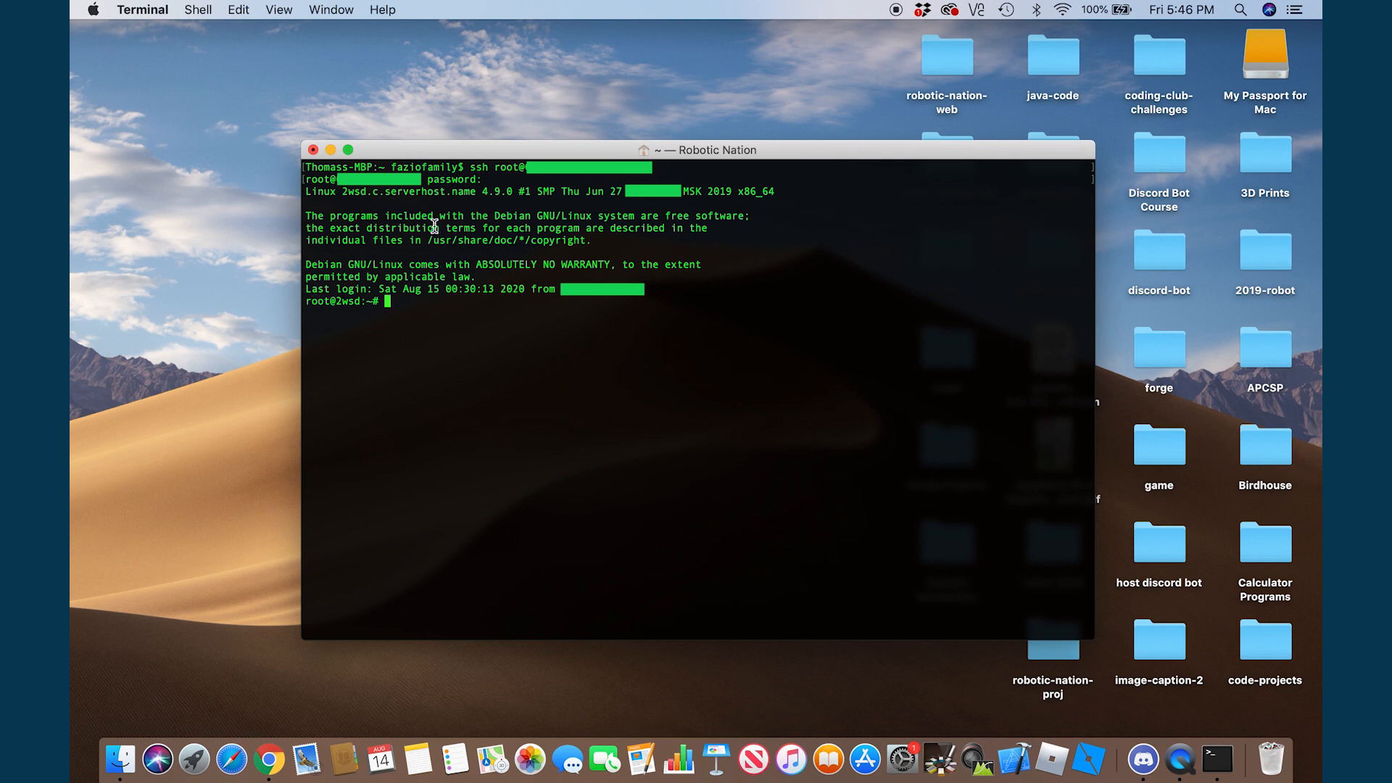
{"action": "mouse_move", "coordinate": [603, 317]}
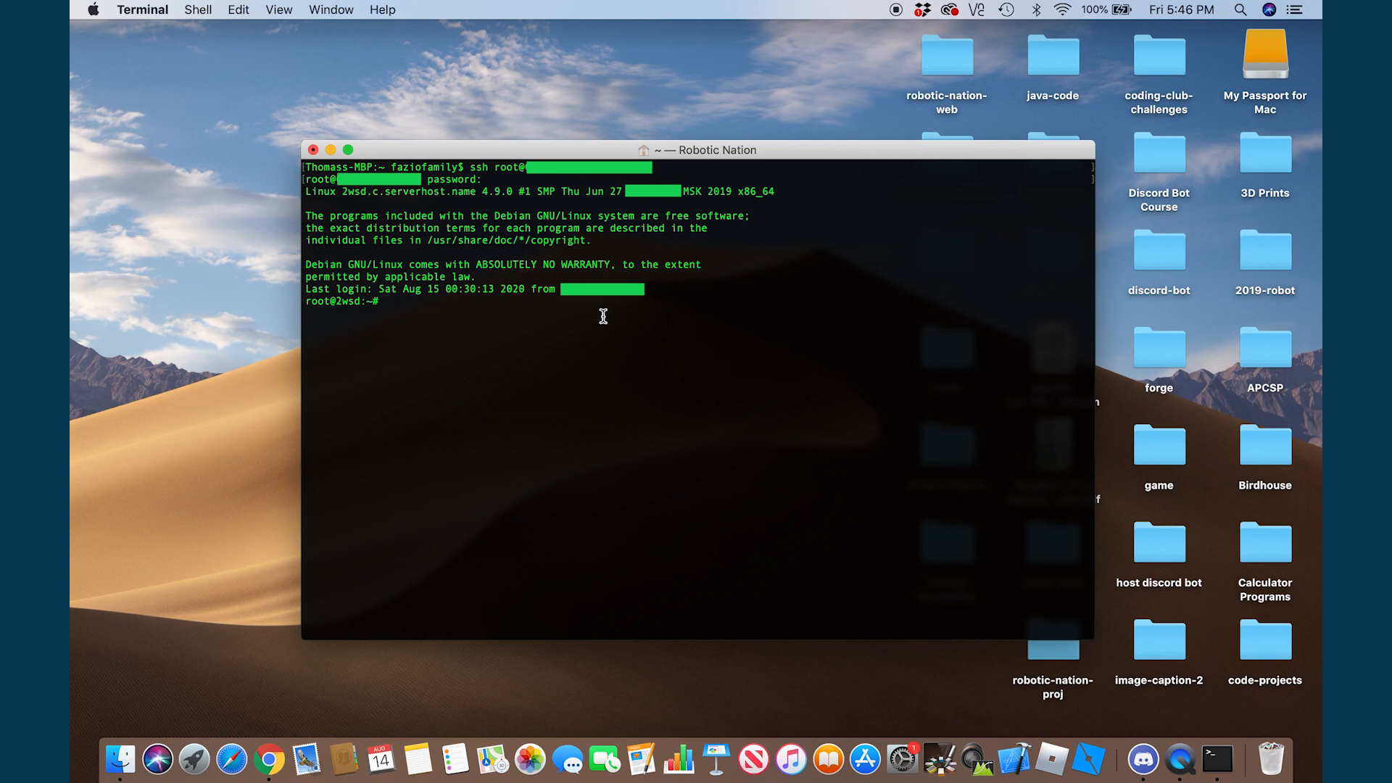
{"action": "mouse_move", "coordinate": [306, 264]}
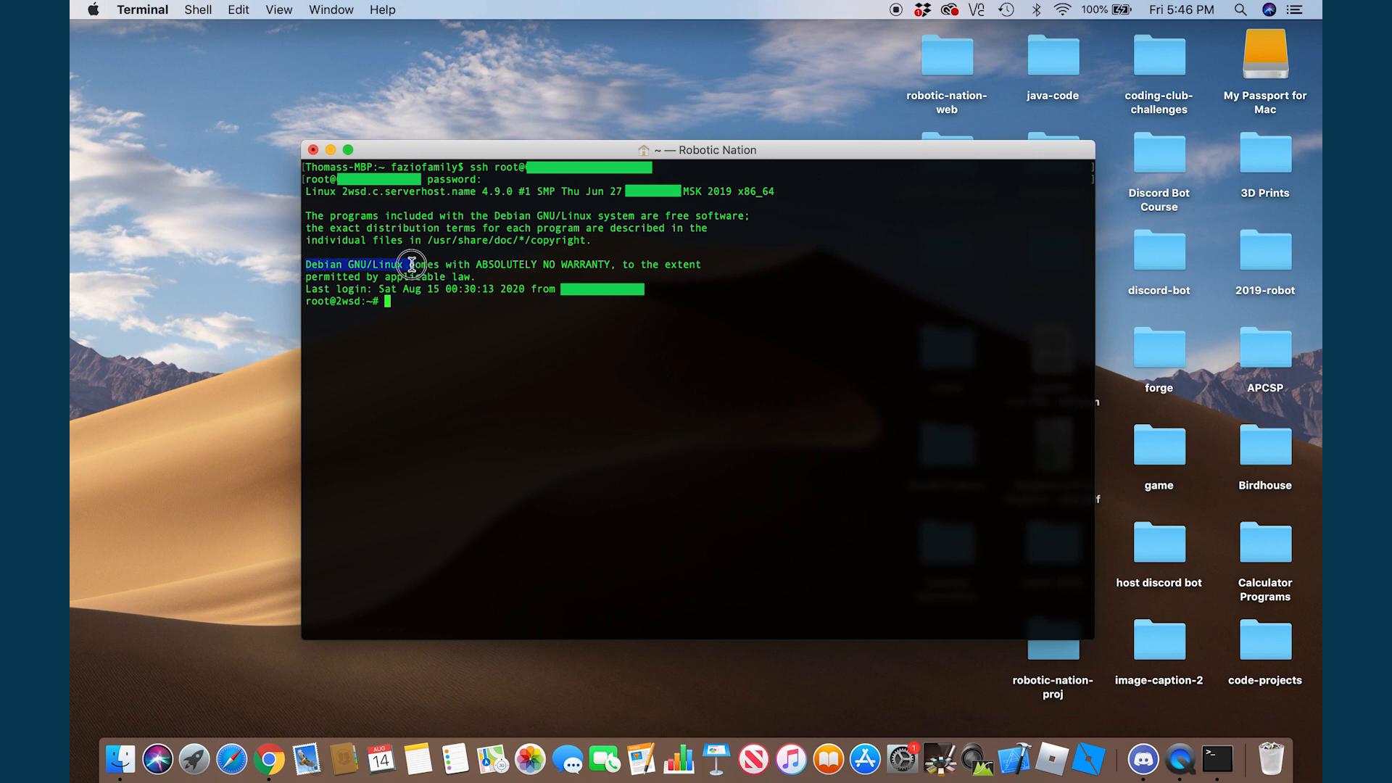
{"action": "mouse_move", "coordinate": [450, 268]}
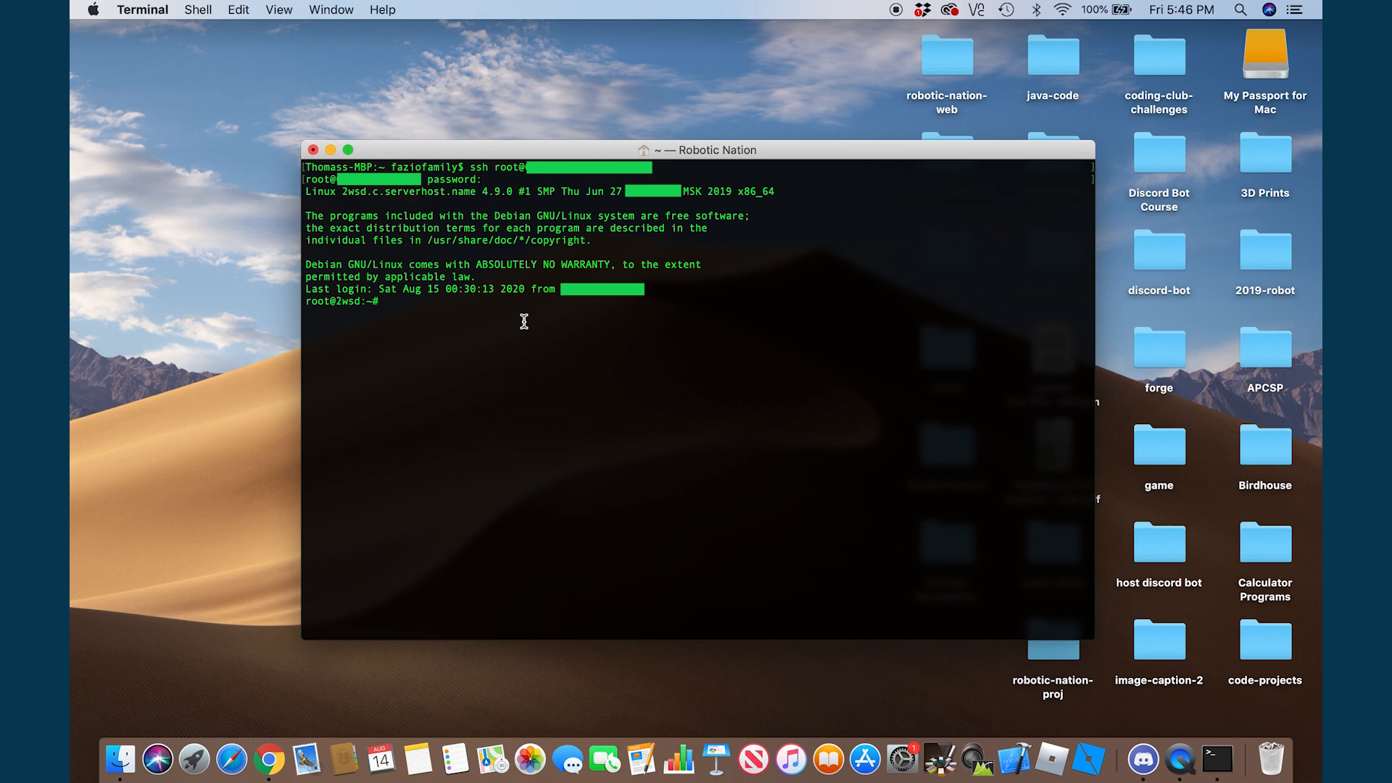
List the home directory showing the discord folder, then start a Spotlight search for FileZilla
{"action": "type", "text": "l"}
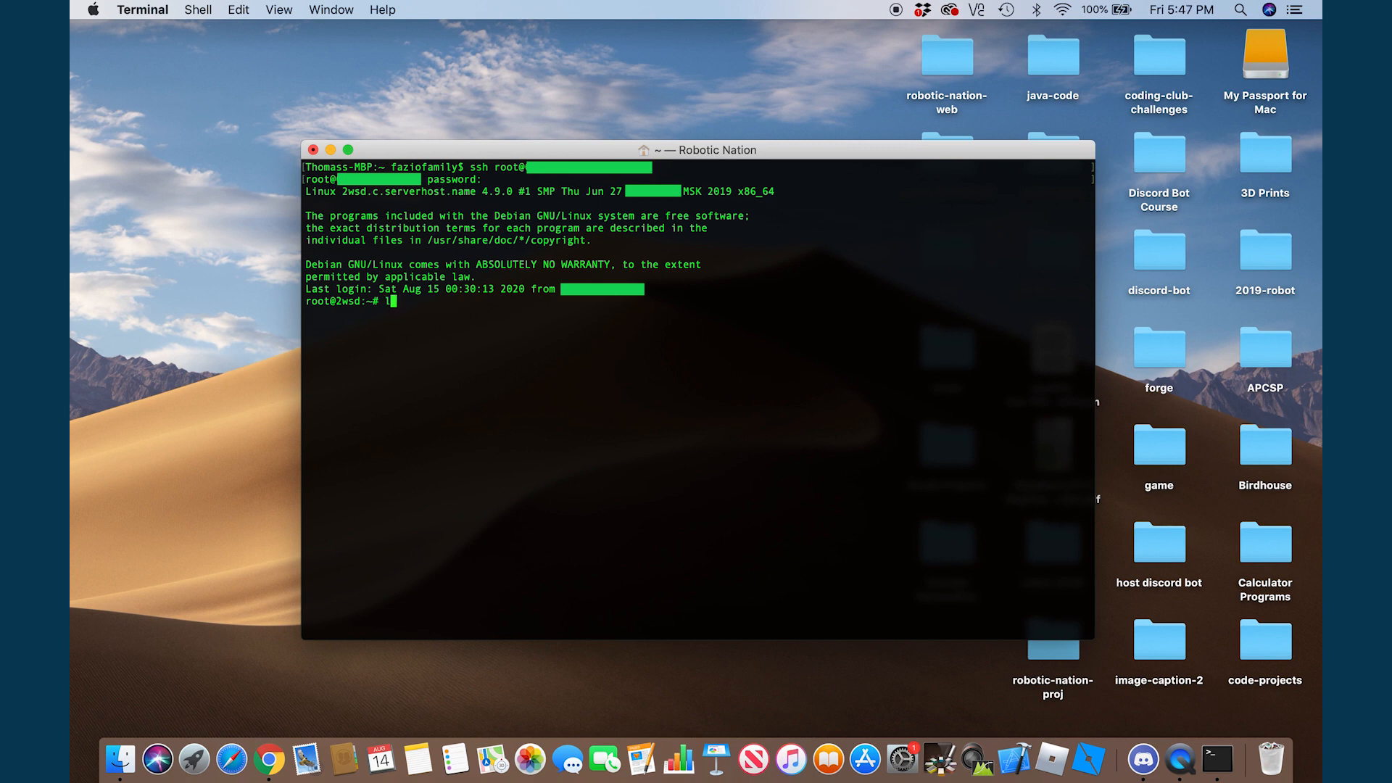
{"action": "key", "text": "Return"}
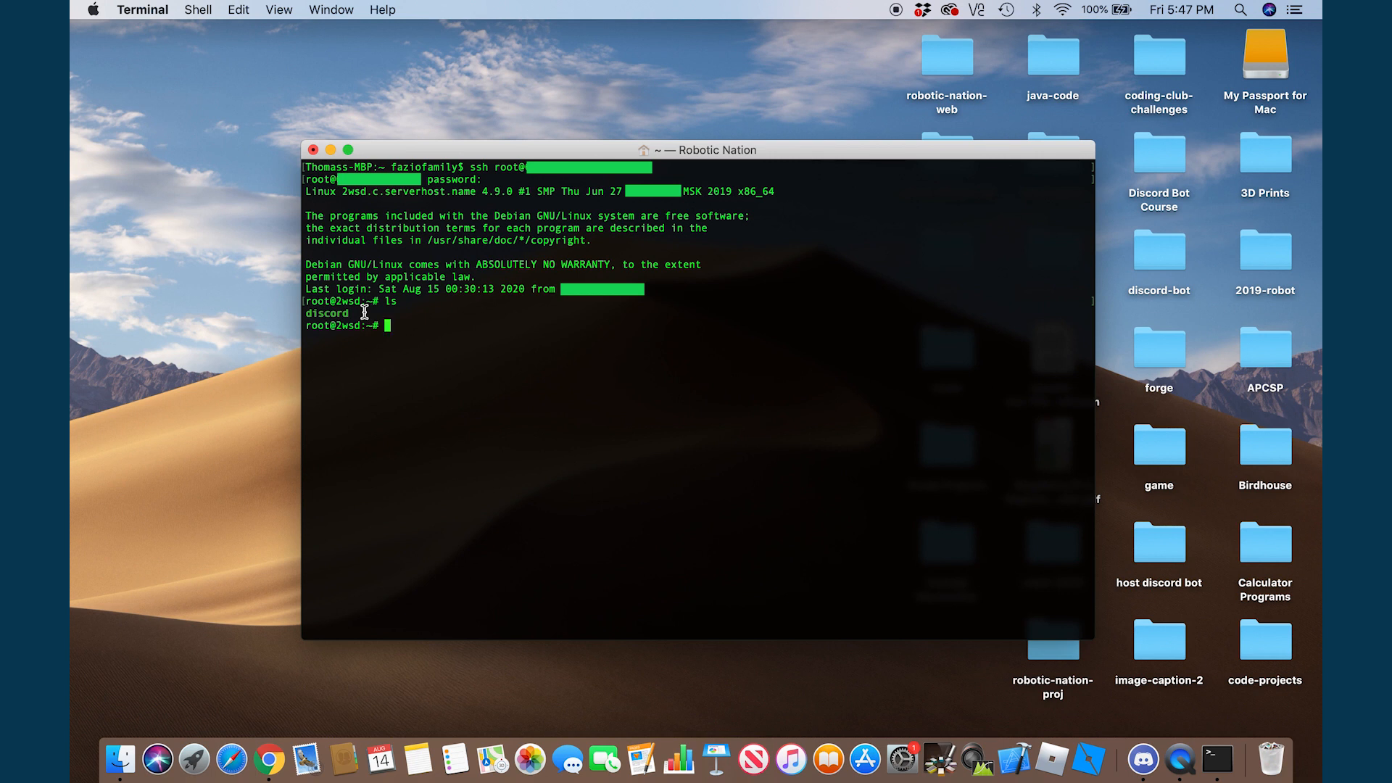
{"action": "mouse_move", "coordinate": [677, 183]}
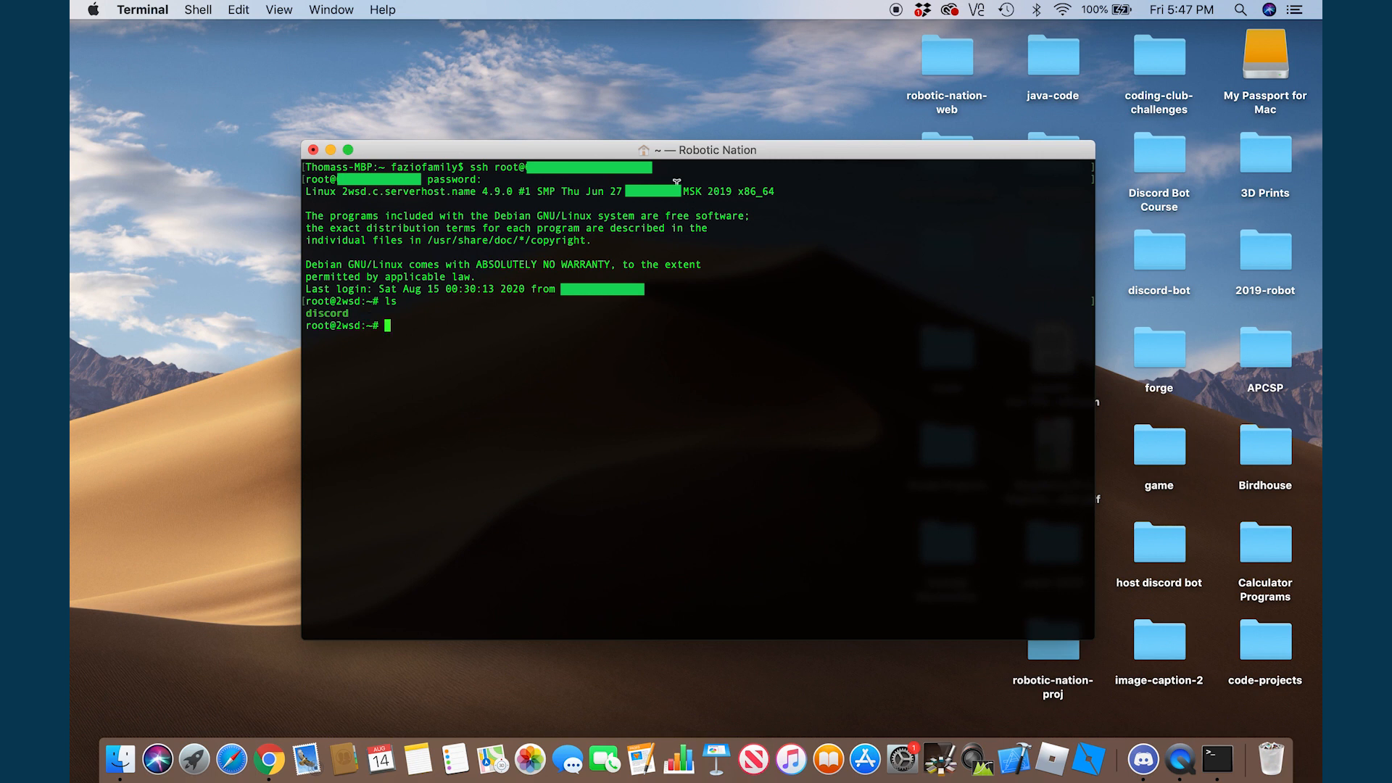
{"action": "mouse_move", "coordinate": [821, 258]}
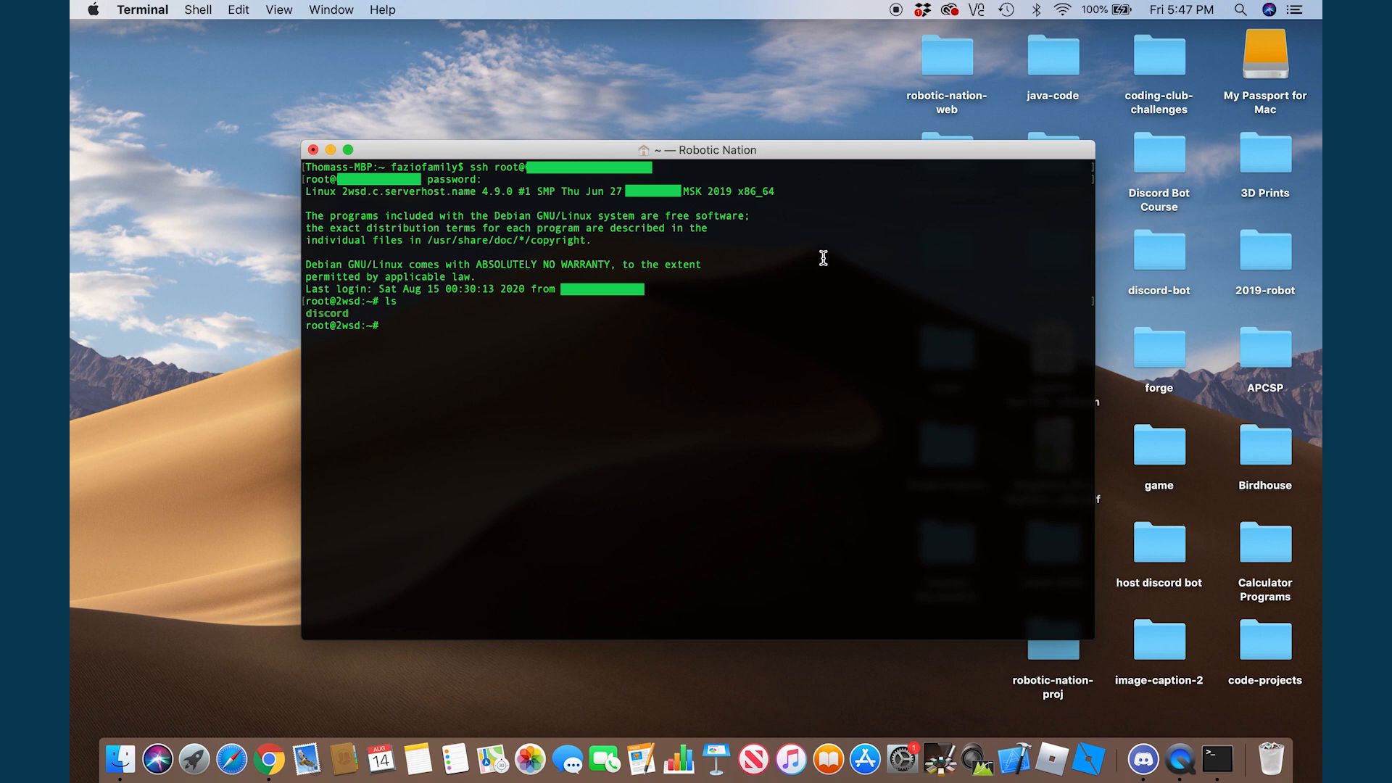
{"action": "left_click", "coordinate": [1239, 10]}
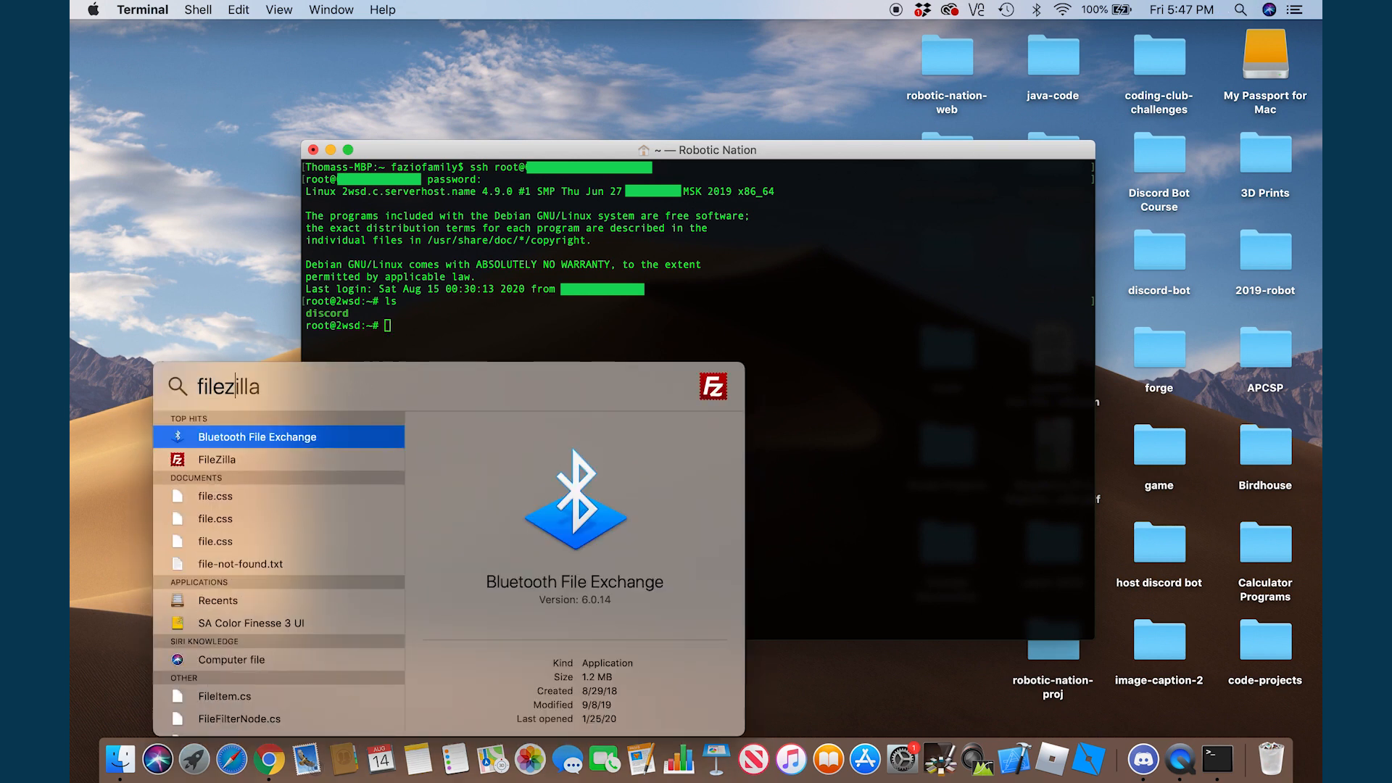
{"action": "left_click", "coordinate": [216, 459]}
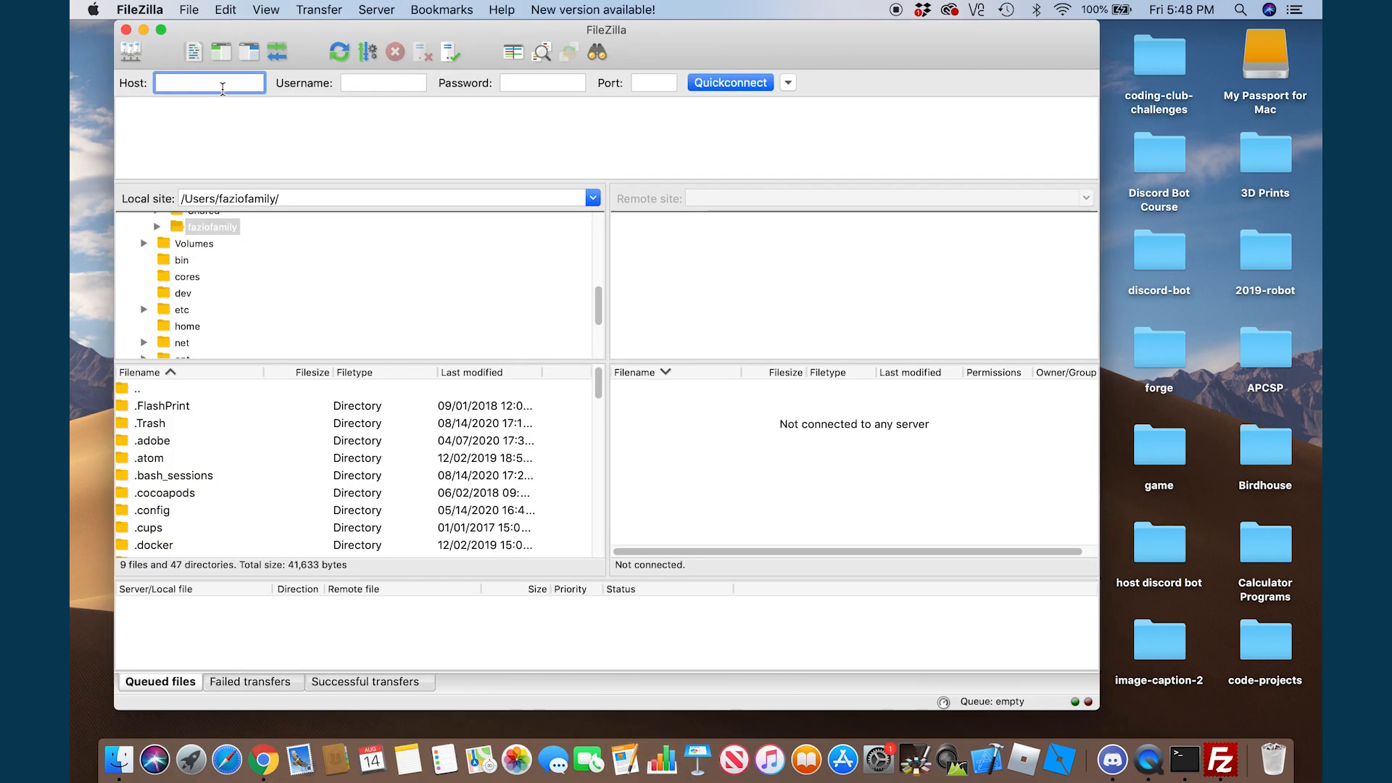
{"action": "mouse_move", "coordinate": [567, 82]}
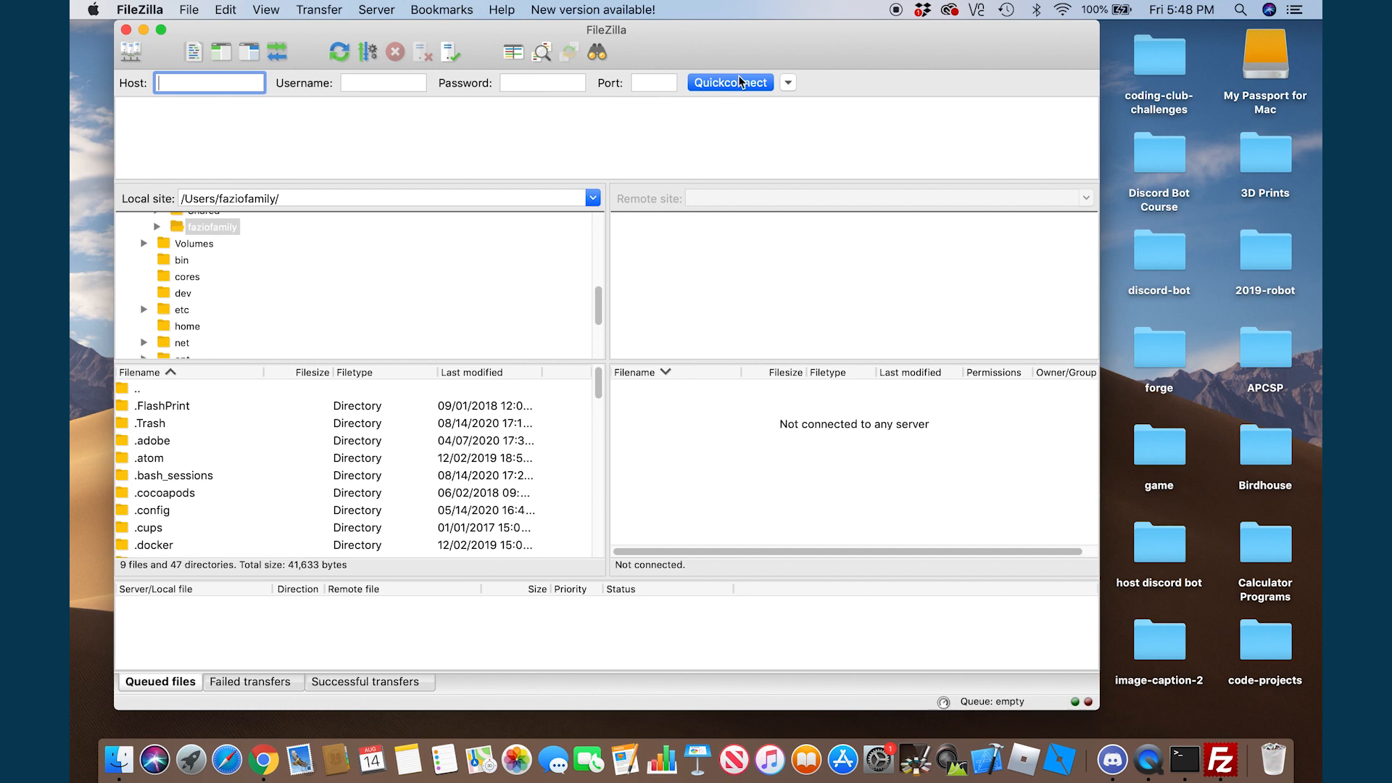
{"action": "mouse_move", "coordinate": [310, 271]}
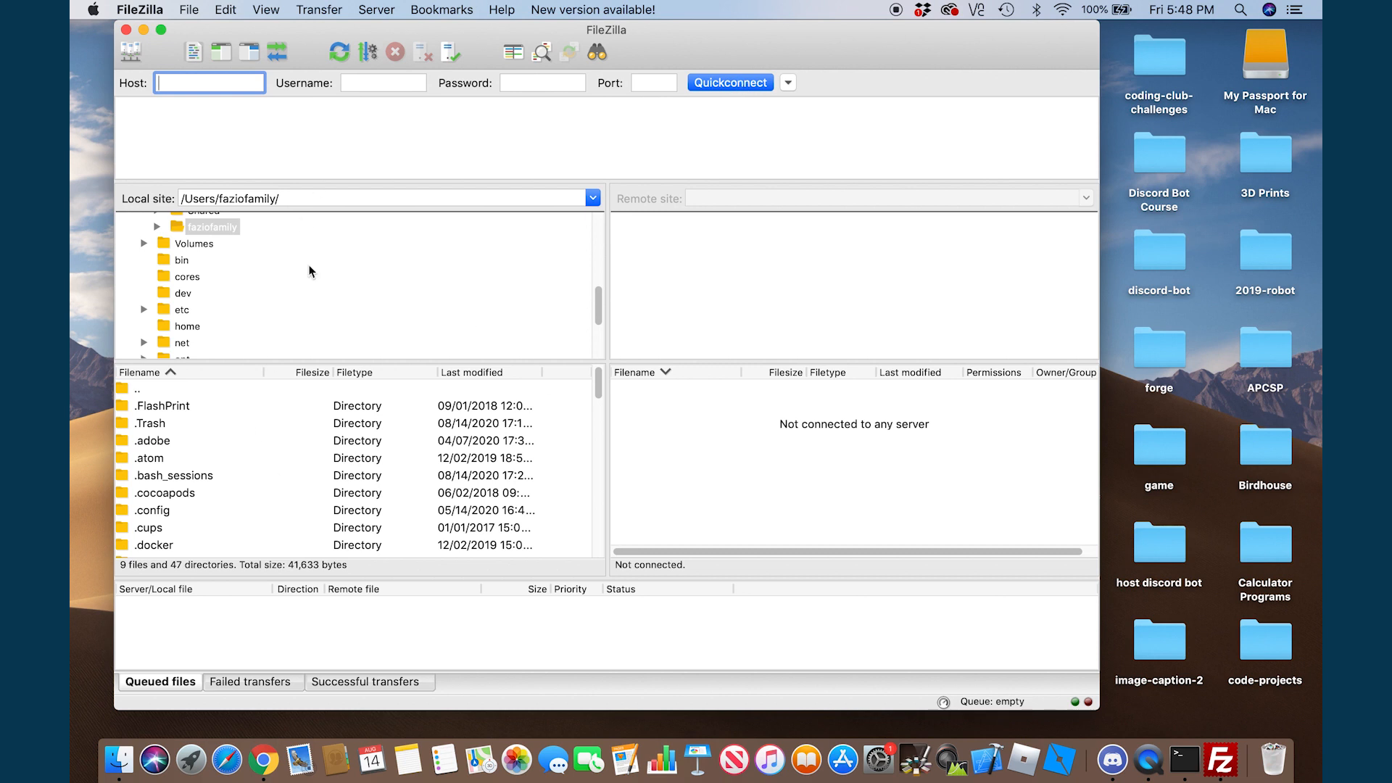
{"action": "mouse_move", "coordinate": [816, 359]}
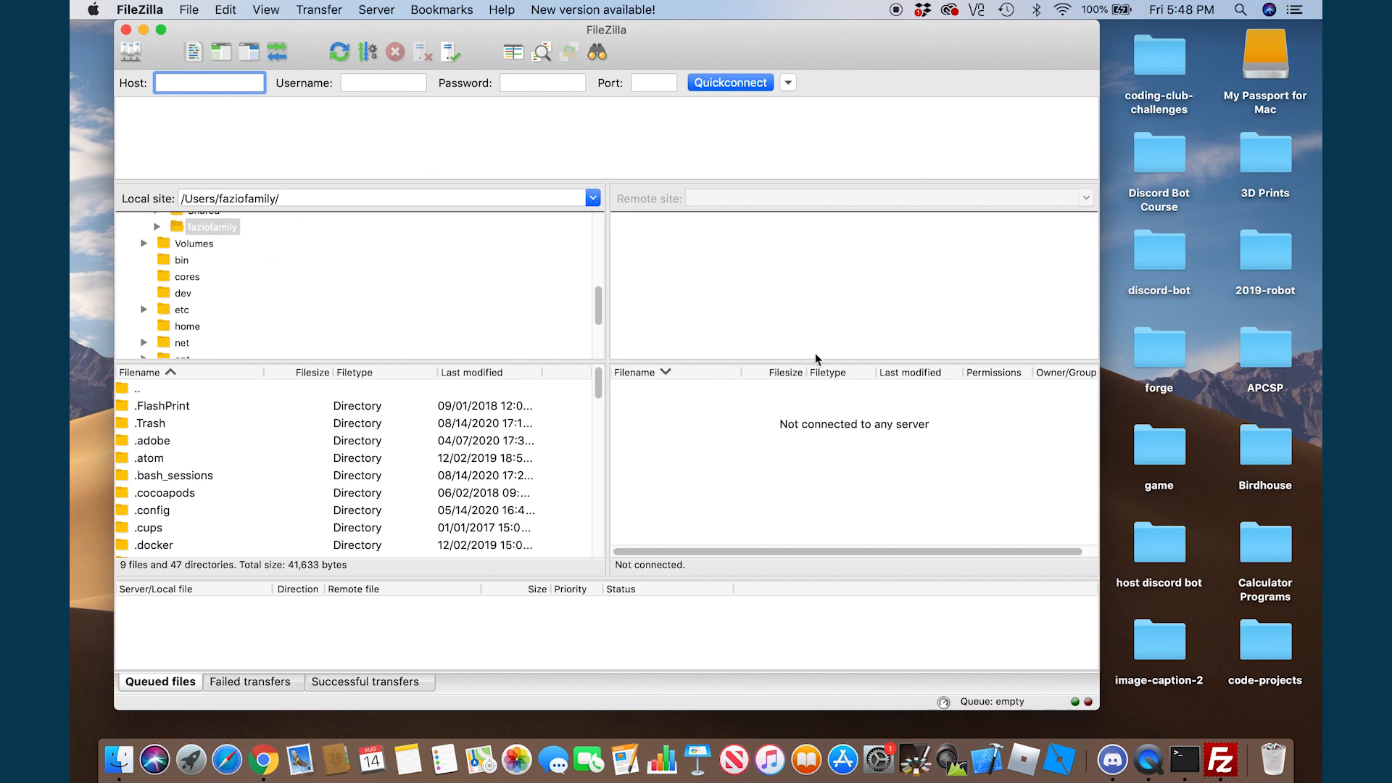
{"action": "mouse_move", "coordinate": [104, 39]}
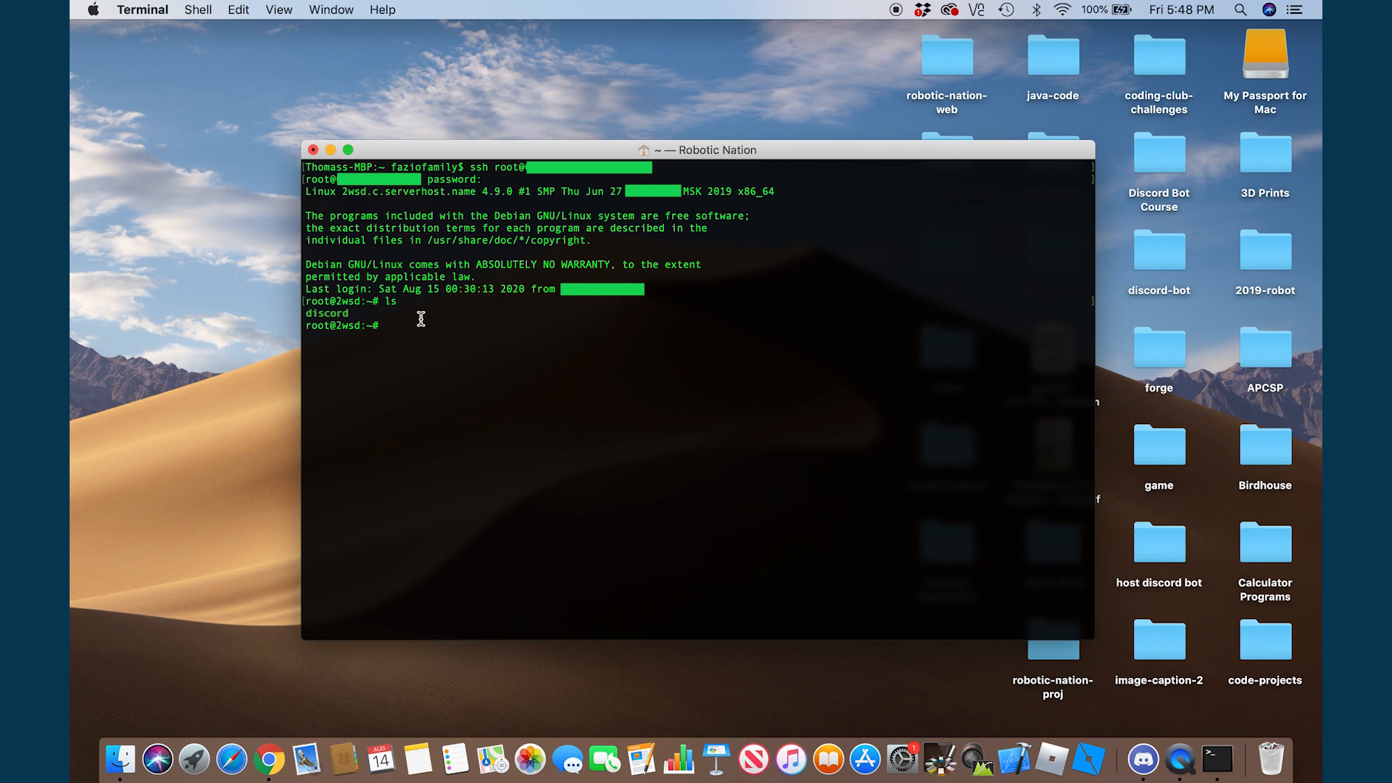
{"action": "type", "text": "chmod"}
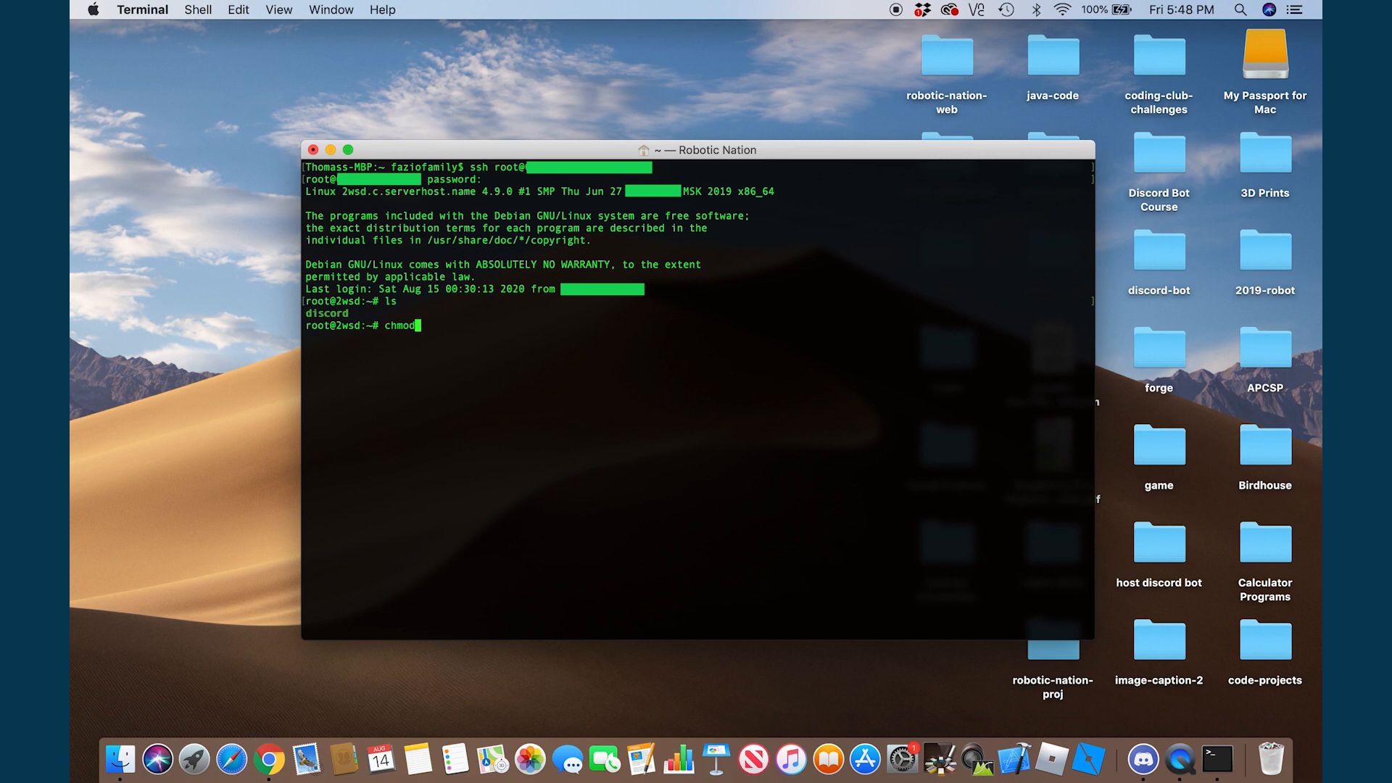
{"action": "type", "text": "777"}
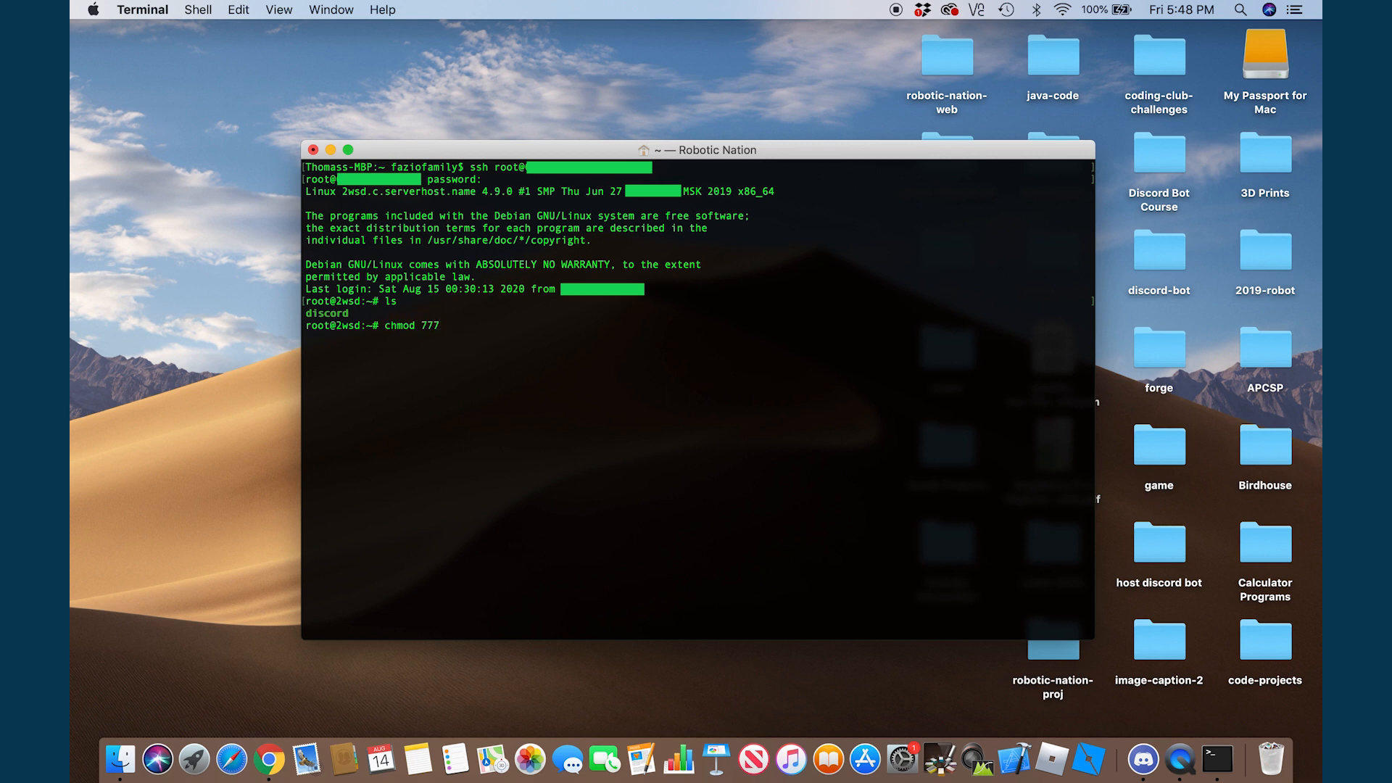
{"action": "mouse_move", "coordinate": [477, 326]}
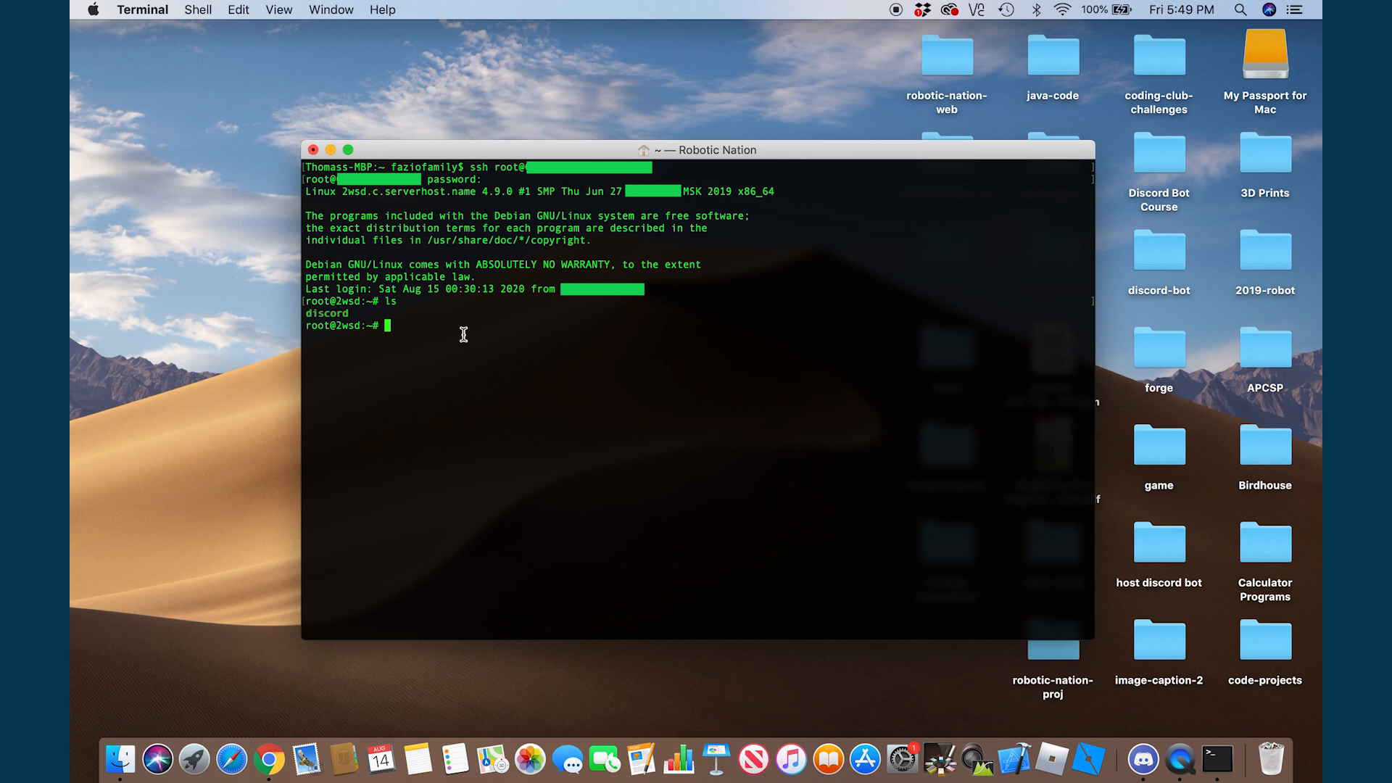
Run ./discord initial setup, answering Y to install packages and add the Python PPA
{"action": "type", "text": "./dis"}
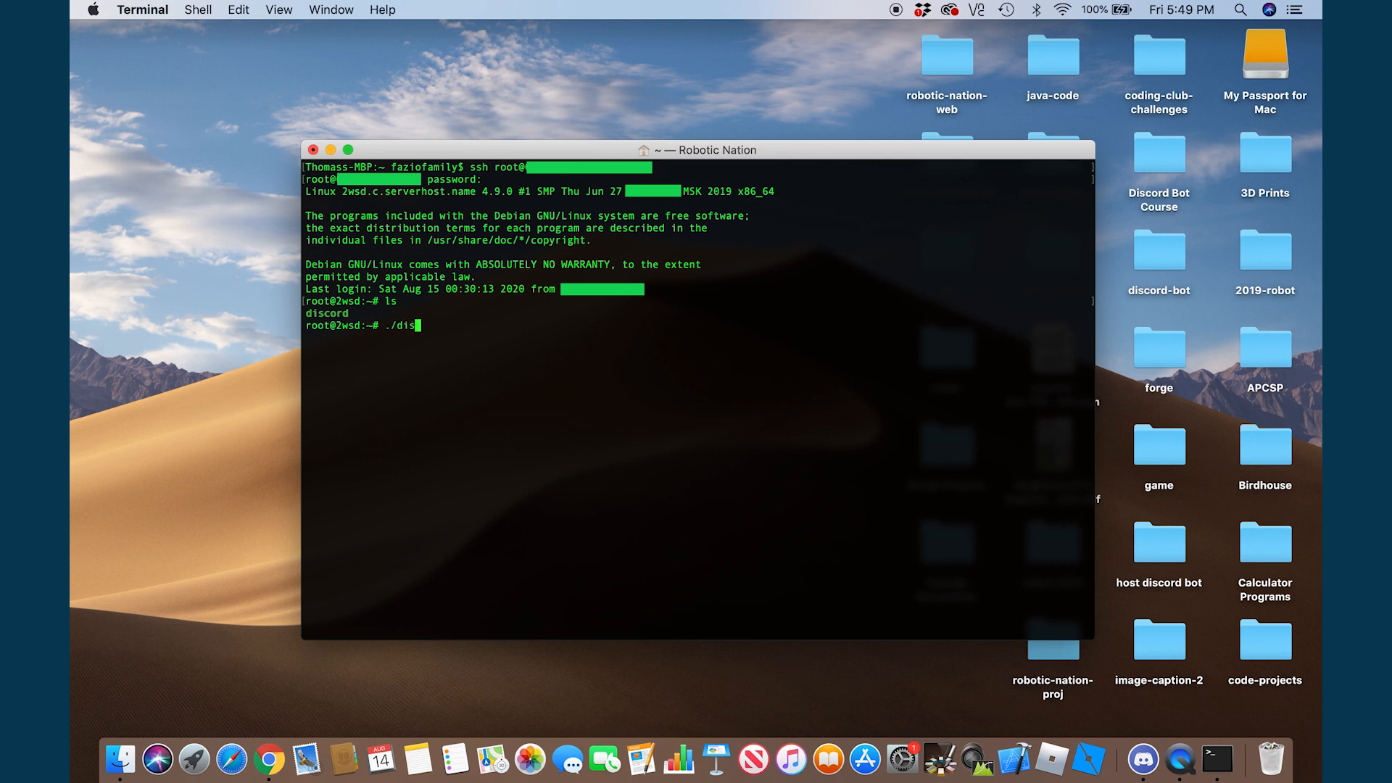
{"action": "key", "text": "Return"}
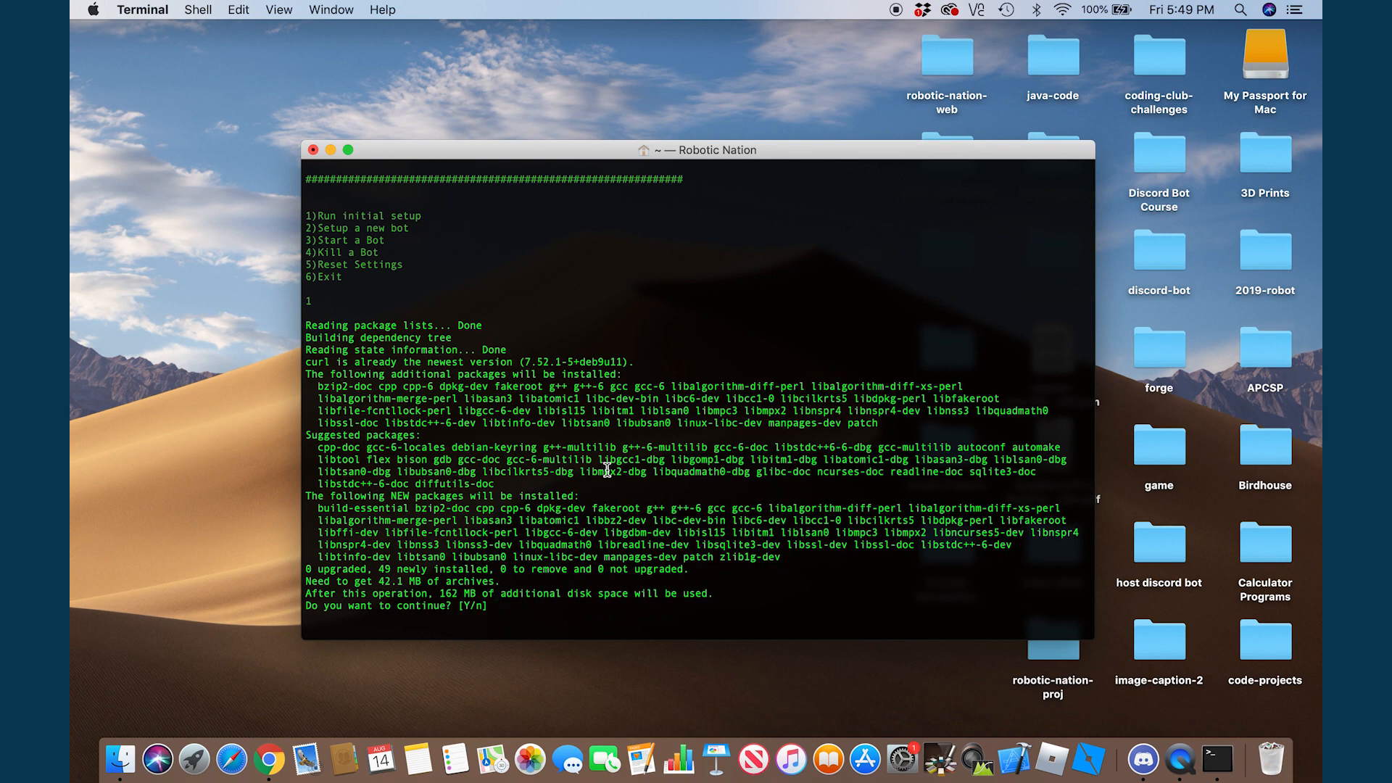
{"action": "type", "text": "Y"}
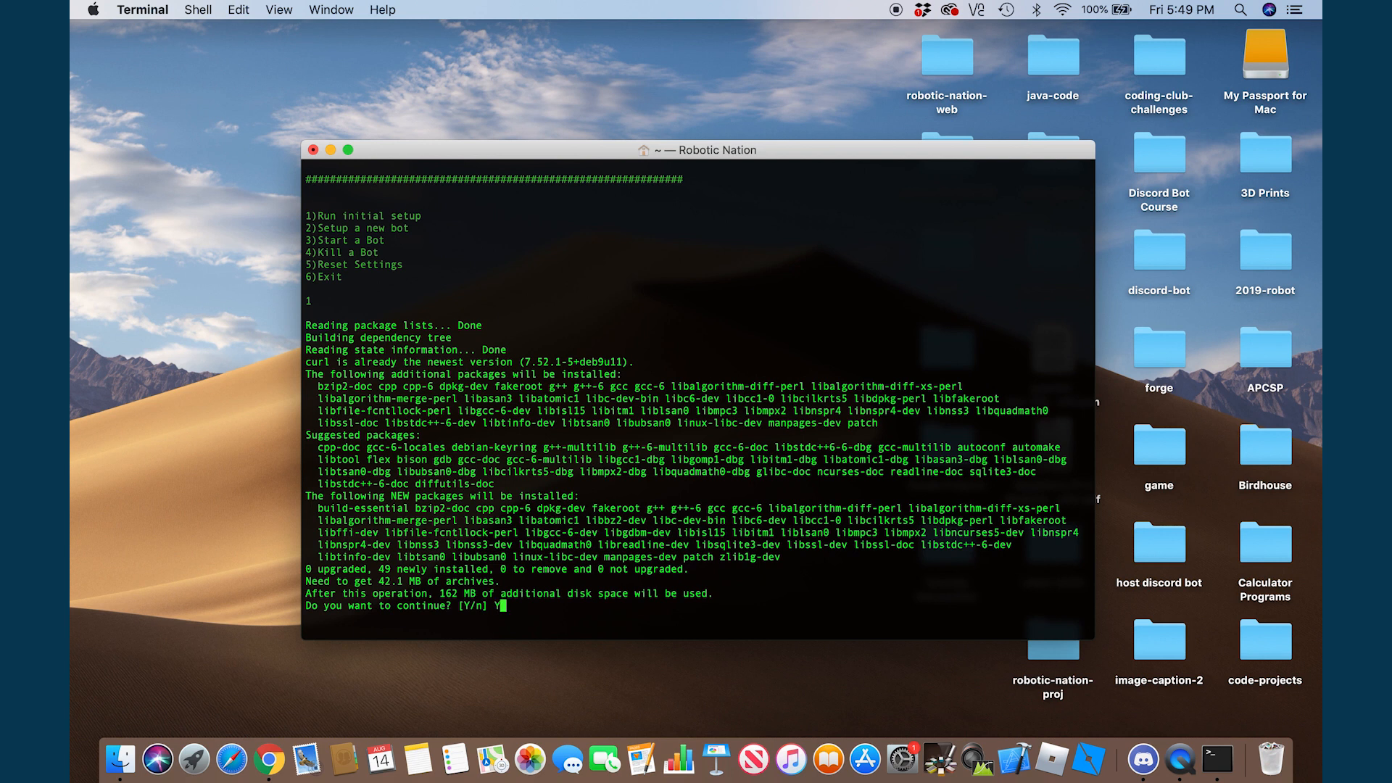
{"action": "key", "text": "Return"}
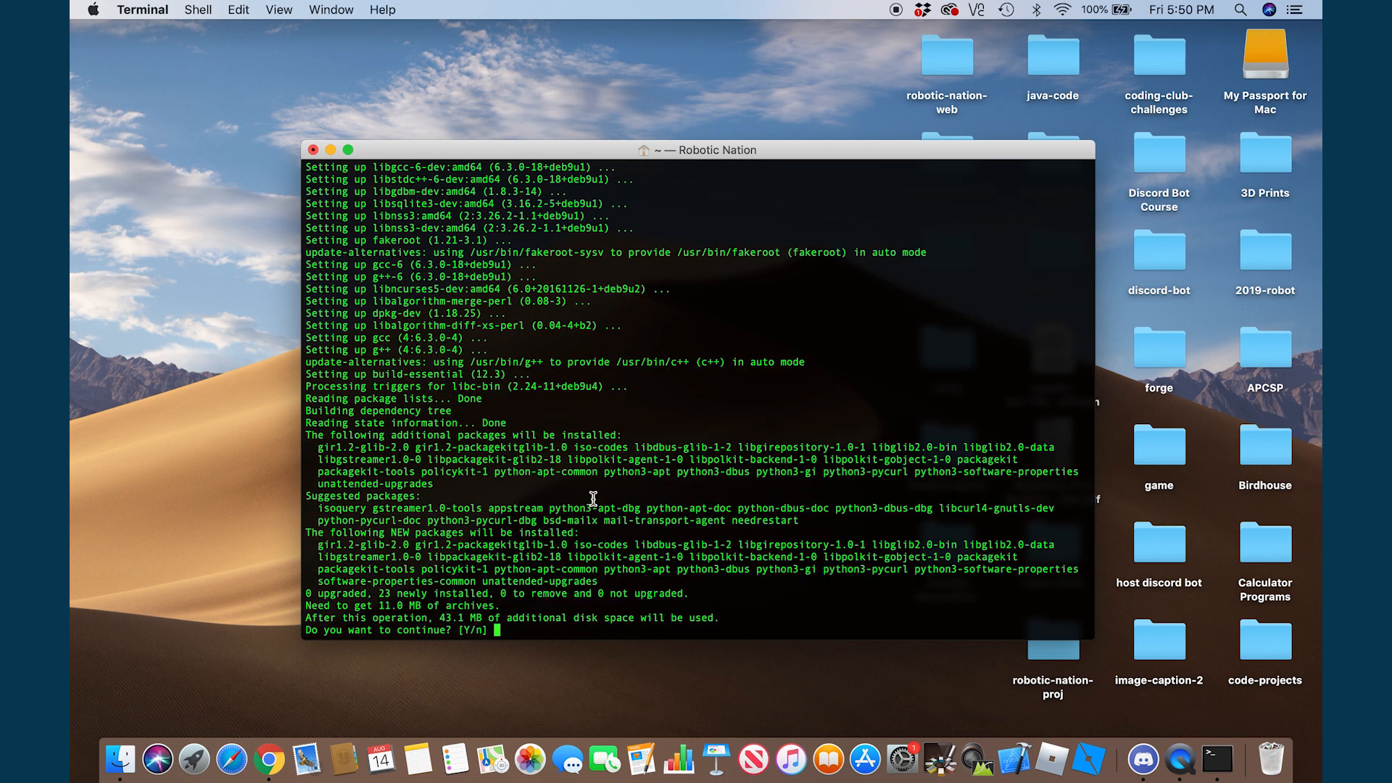
{"action": "type", "text": "Y"}
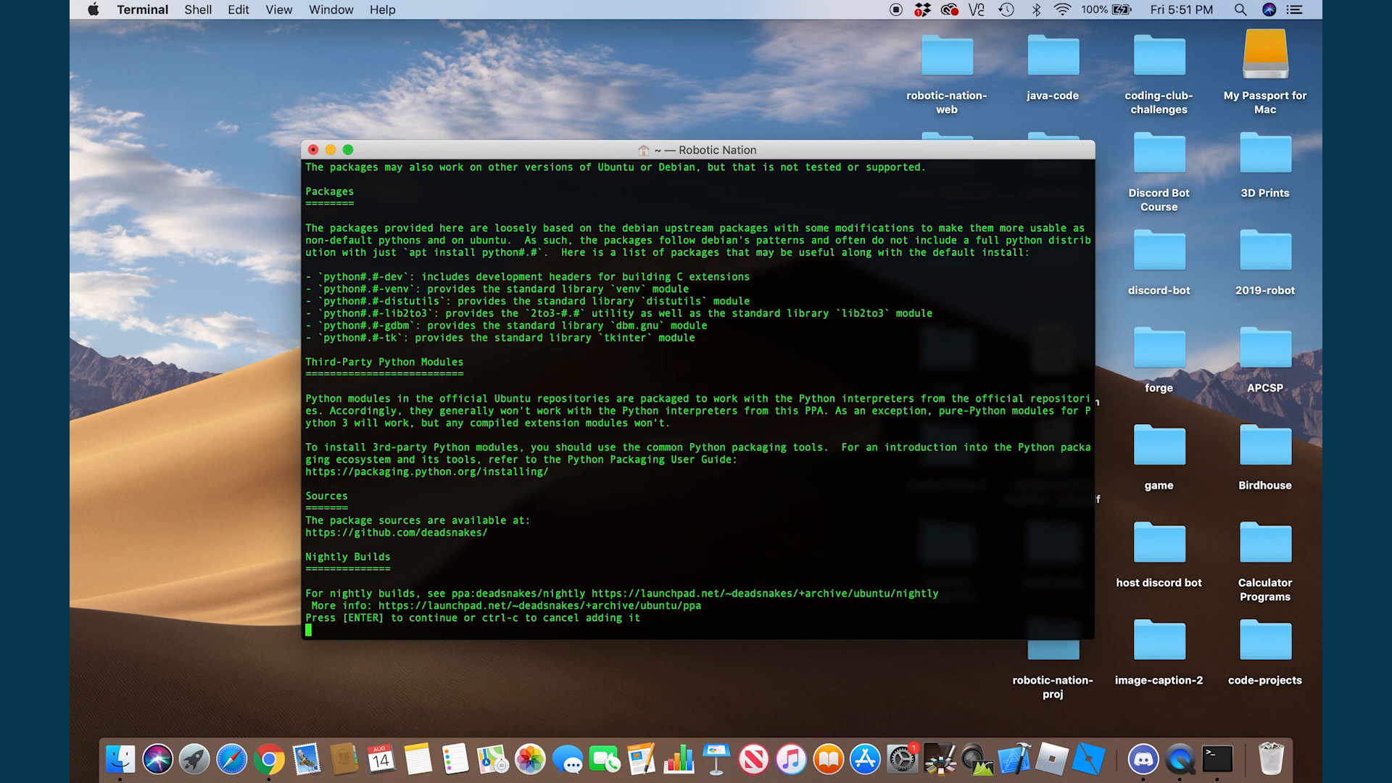
{"action": "key", "text": "Return"}
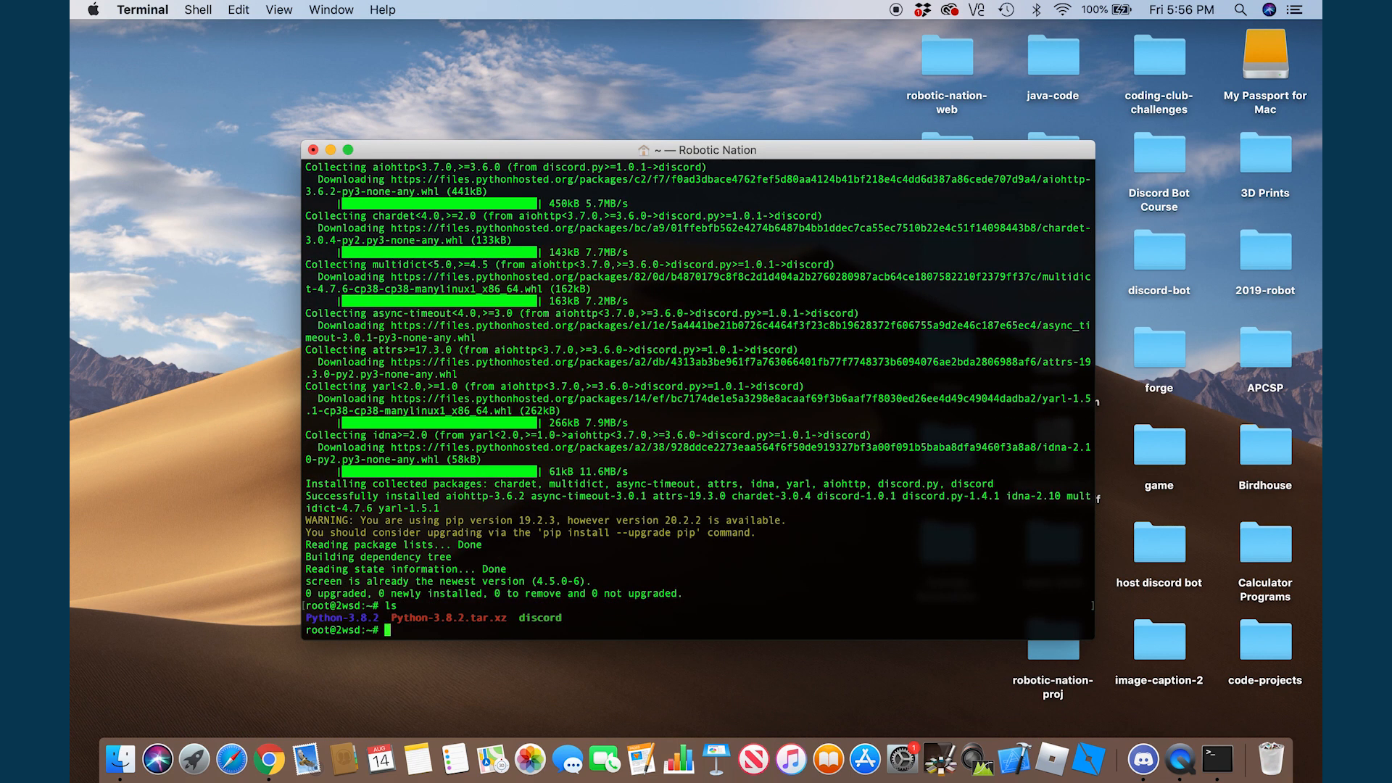
Run ./discord and choose option 2, Setup a new bot
{"action": "type", "text": "./discor"}
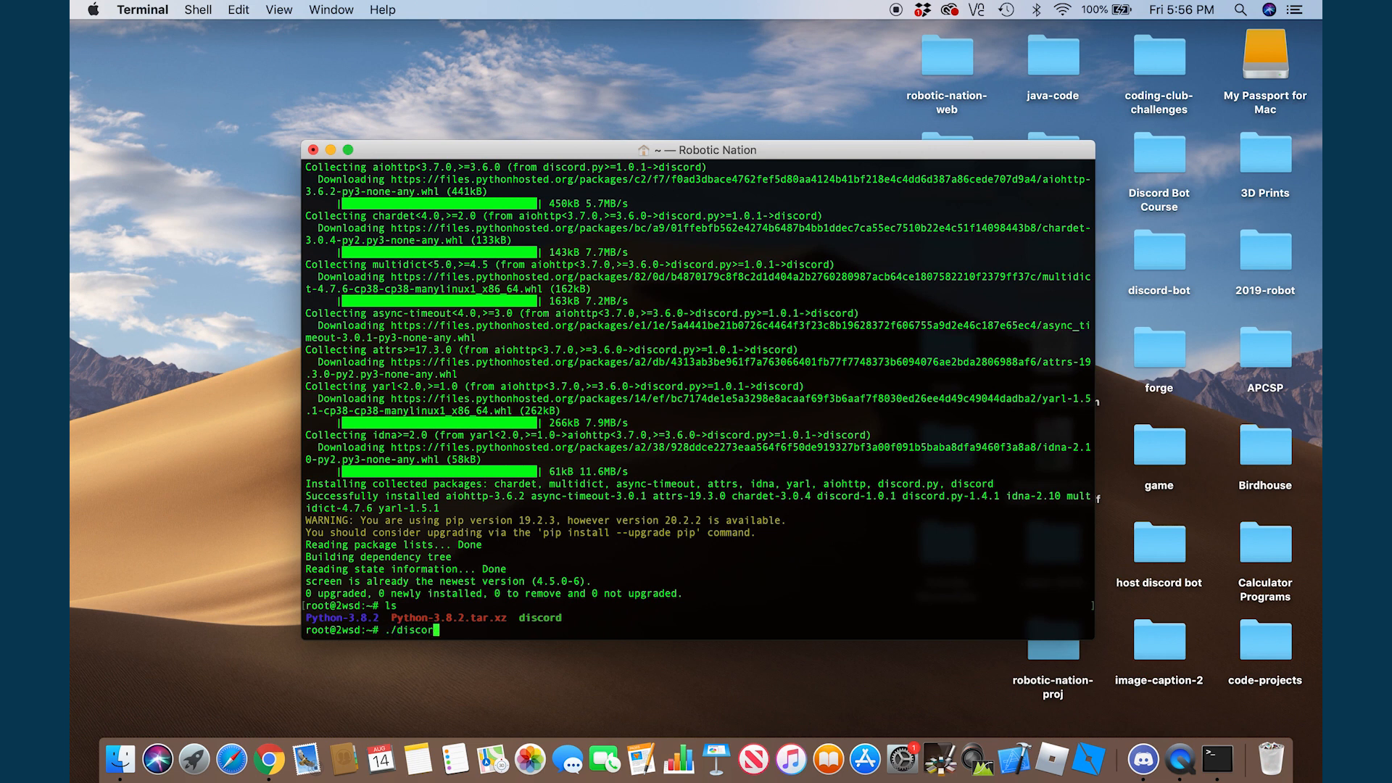
{"action": "key", "text": "Return"}
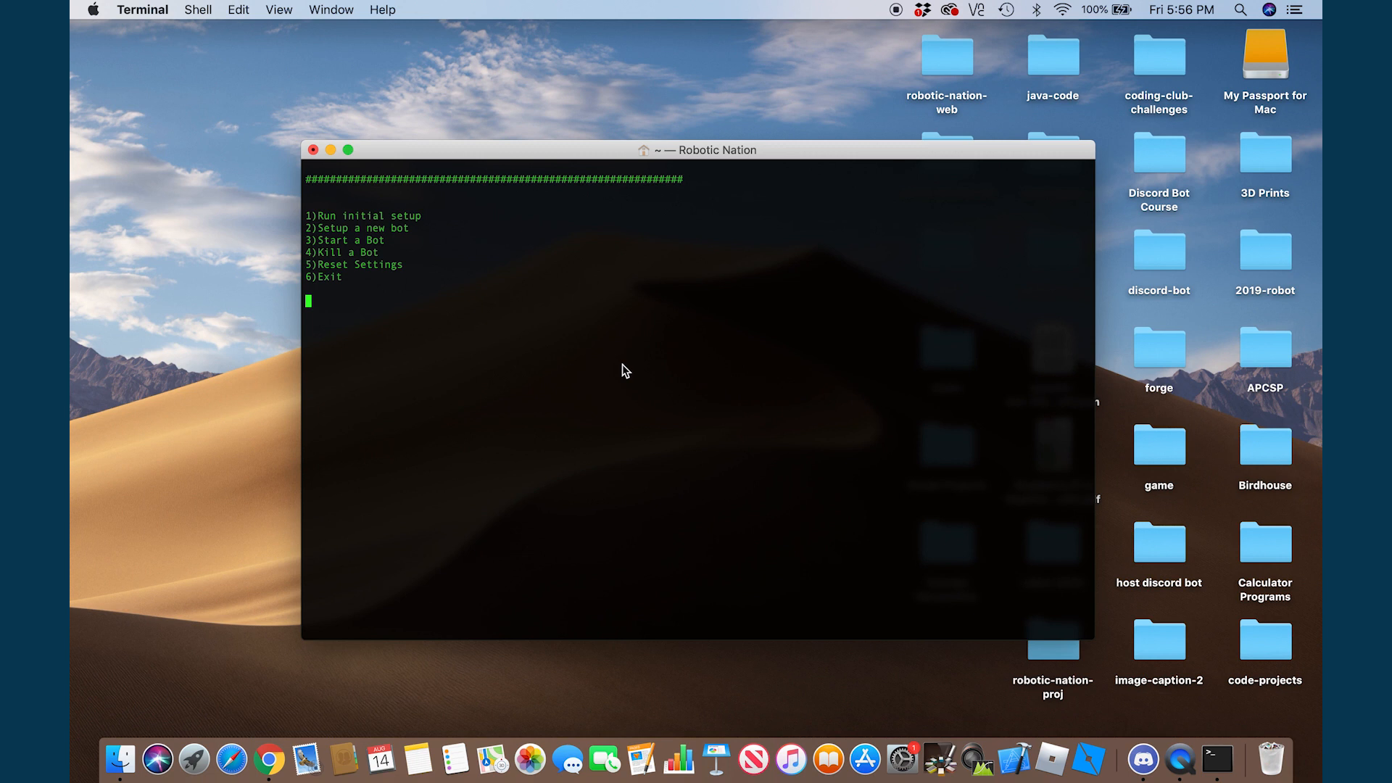
{"action": "type", "text": "2"}
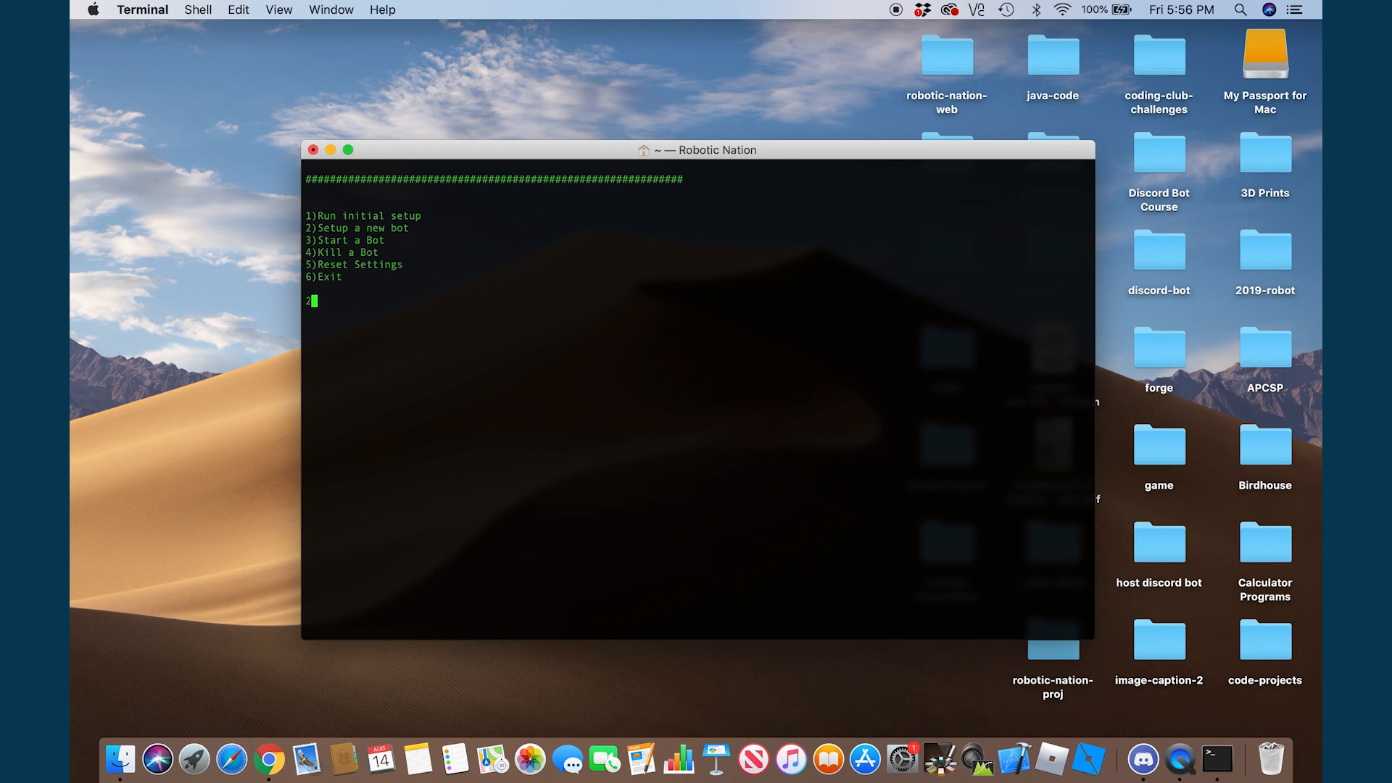
{"action": "key", "text": "Return"}
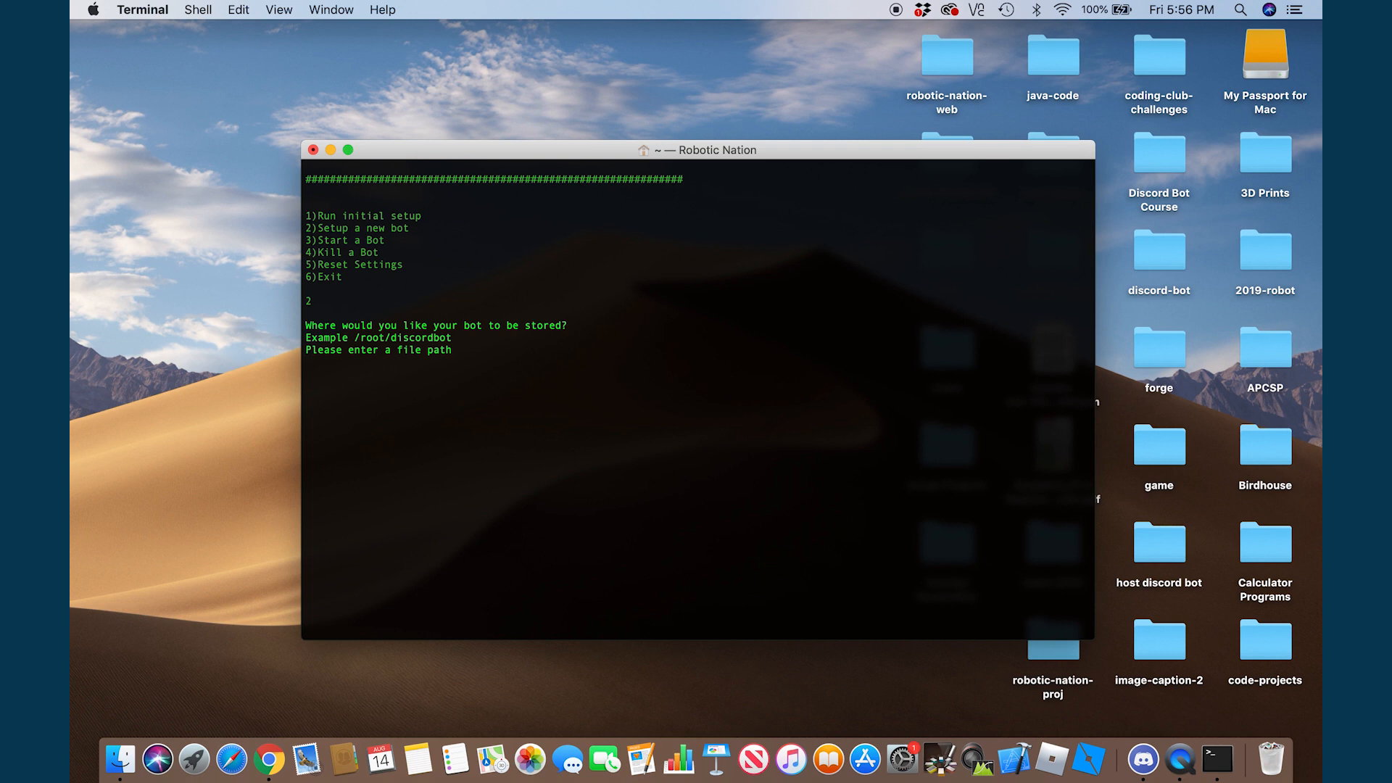
Set the bot storage folder to /root/ronnie
{"action": "type", "text": "/r"}
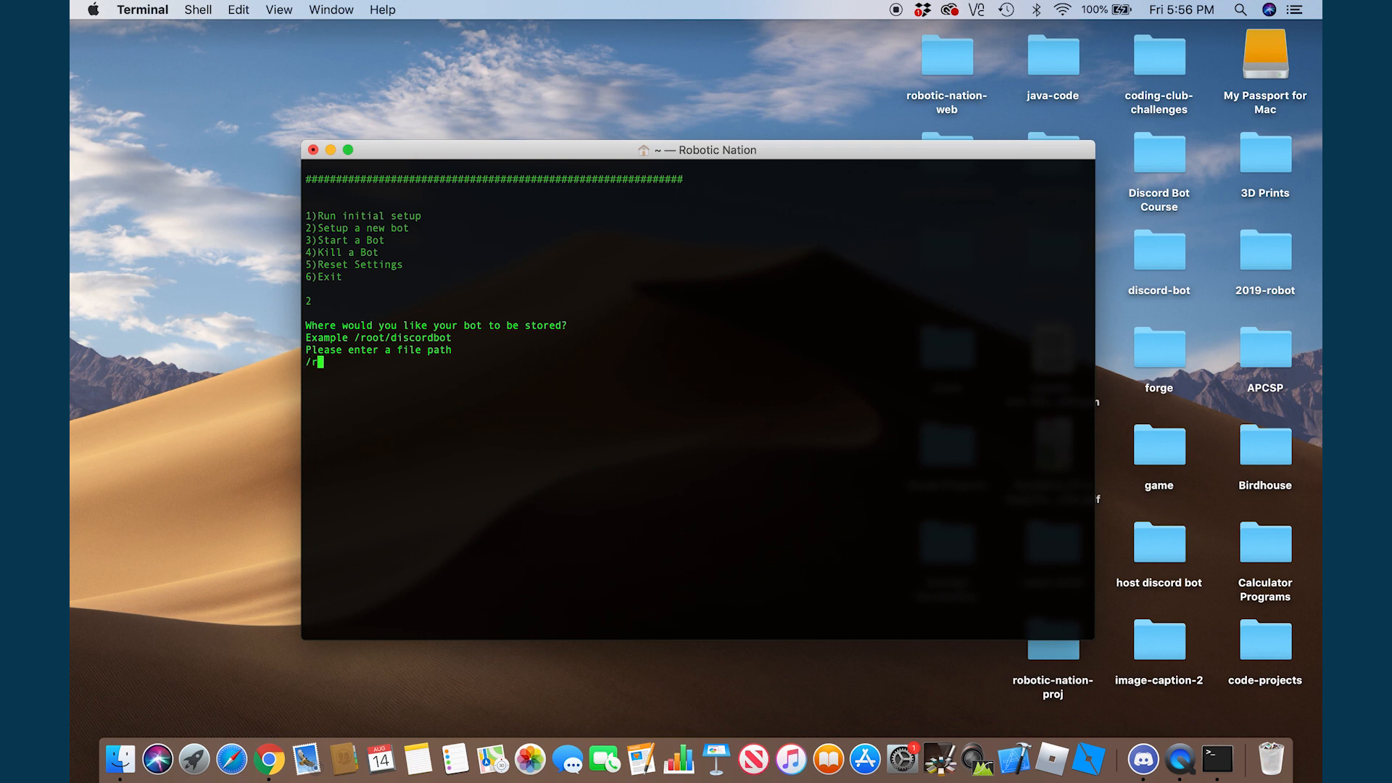
{"action": "type", "text": "oot/"}
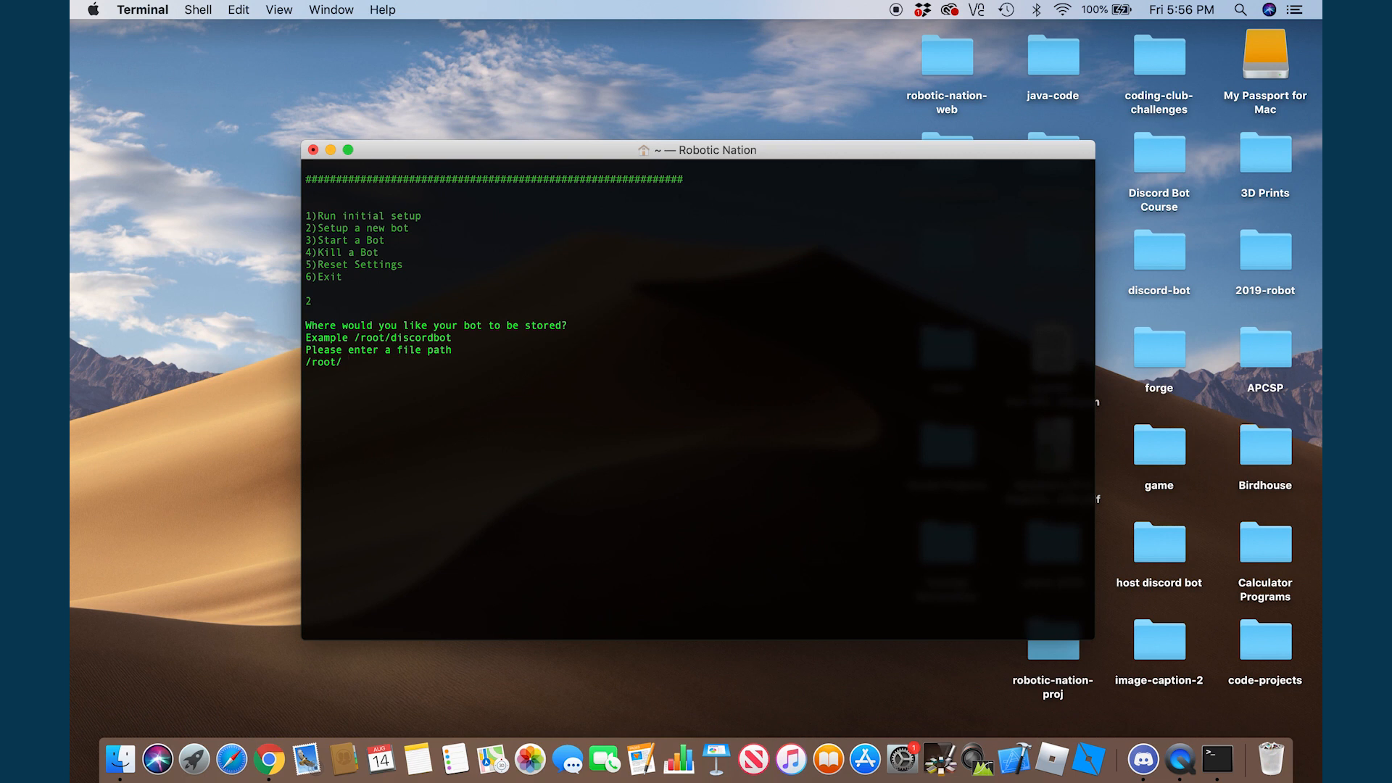
{"action": "type", "text": "ro"}
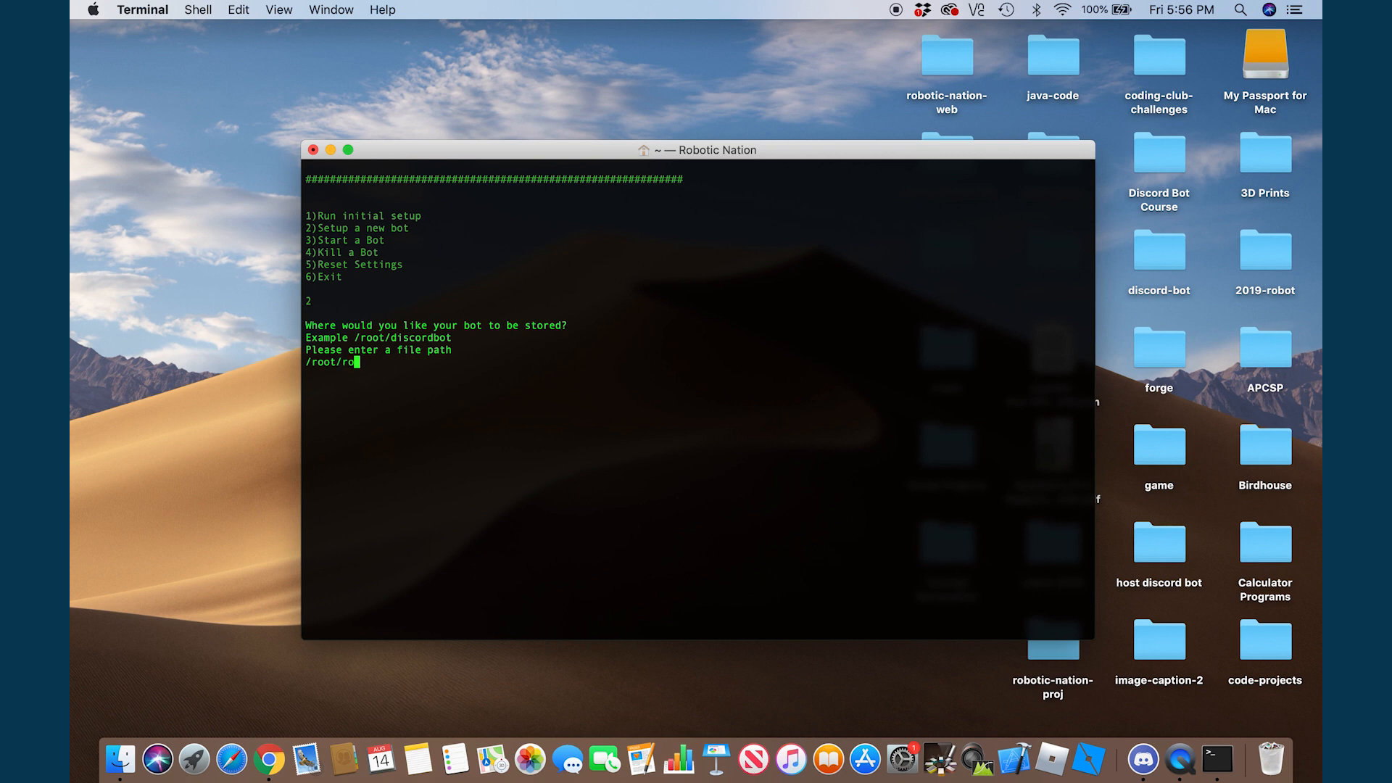
{"action": "type", "text": "nnie"}
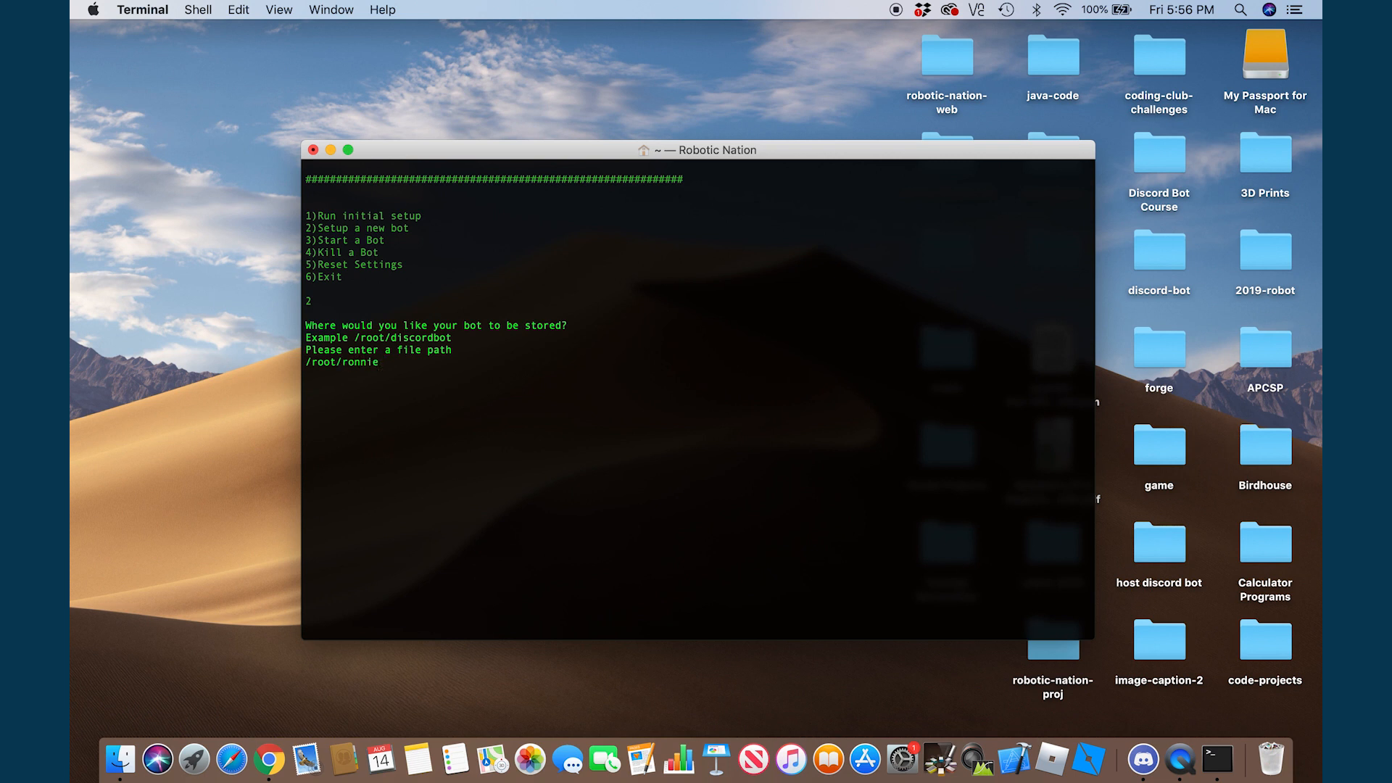
{"action": "key", "text": "Return"}
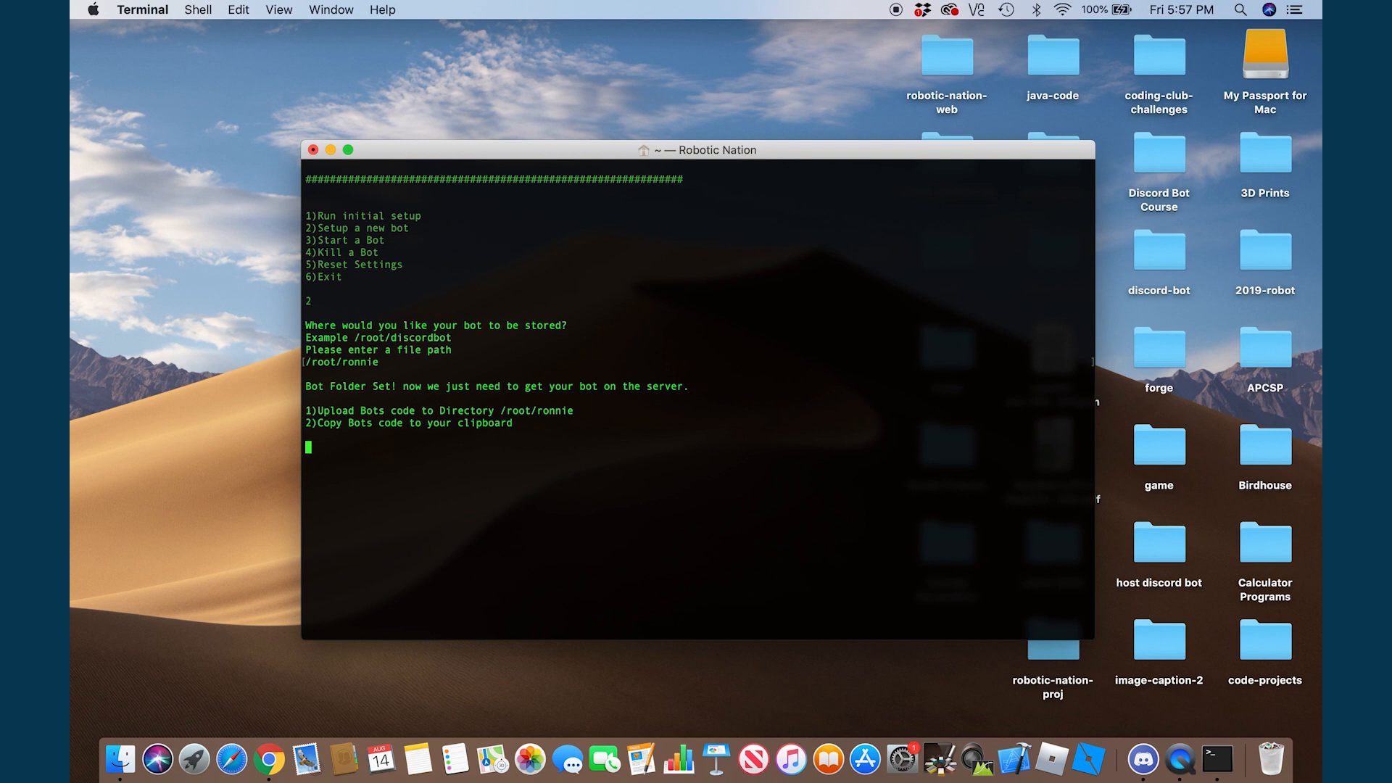
{"action": "mouse_move", "coordinate": [507, 436]}
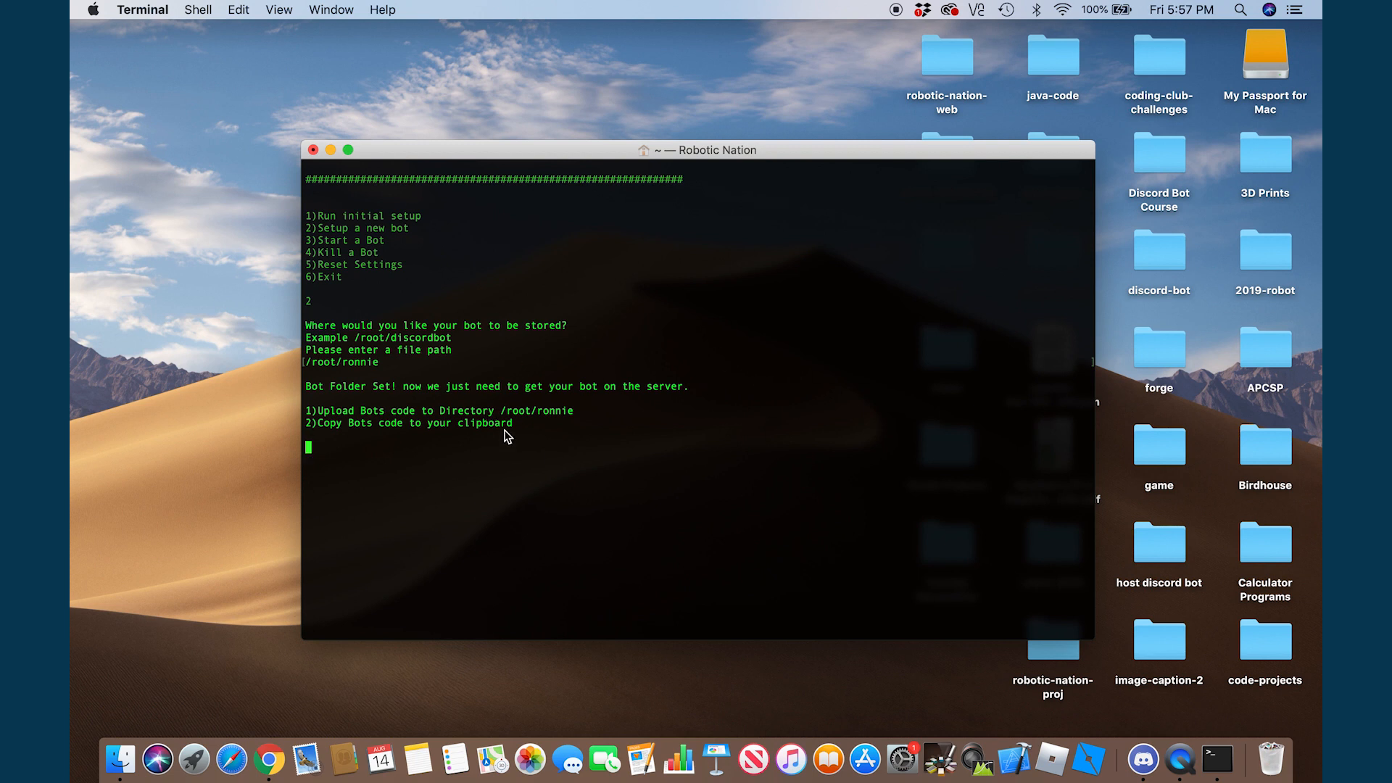
{"action": "mouse_move", "coordinate": [448, 386]}
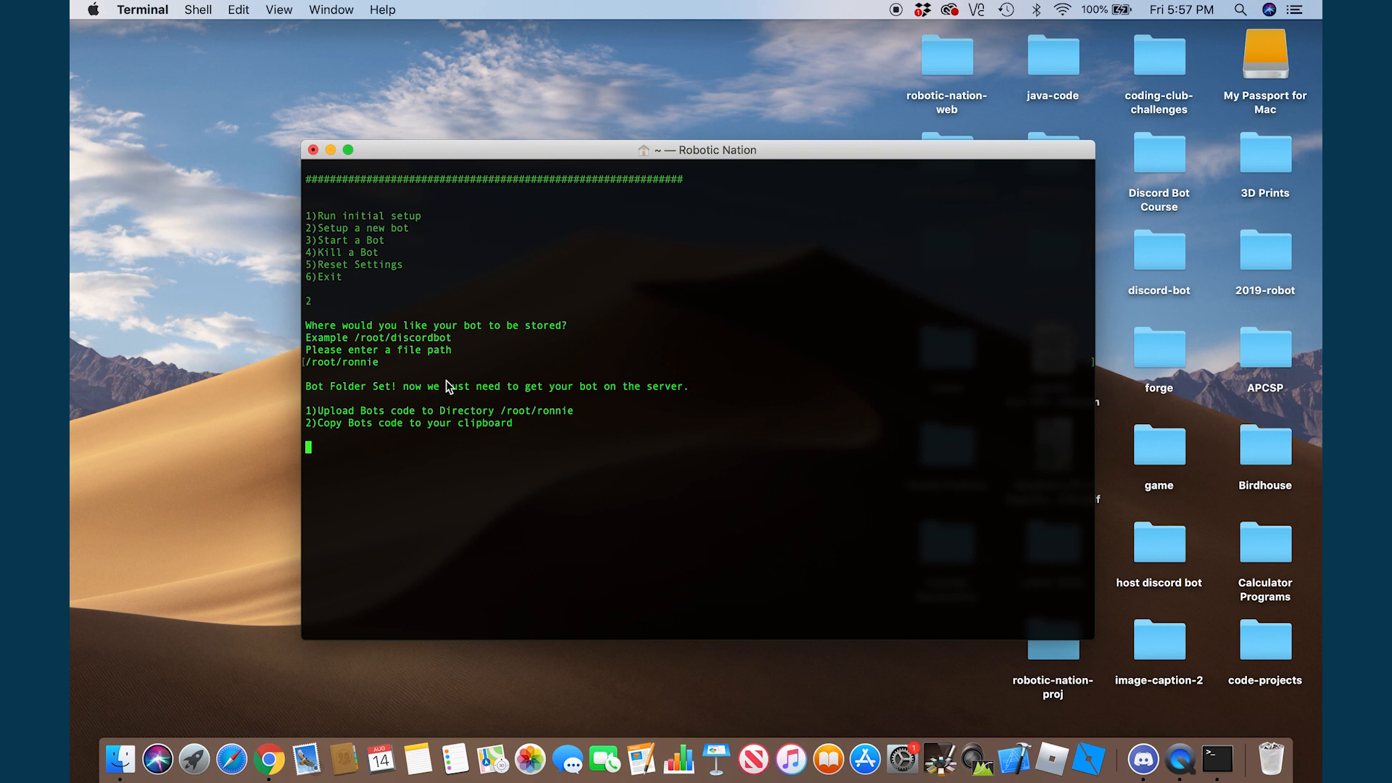
{"action": "mouse_move", "coordinate": [426, 418]}
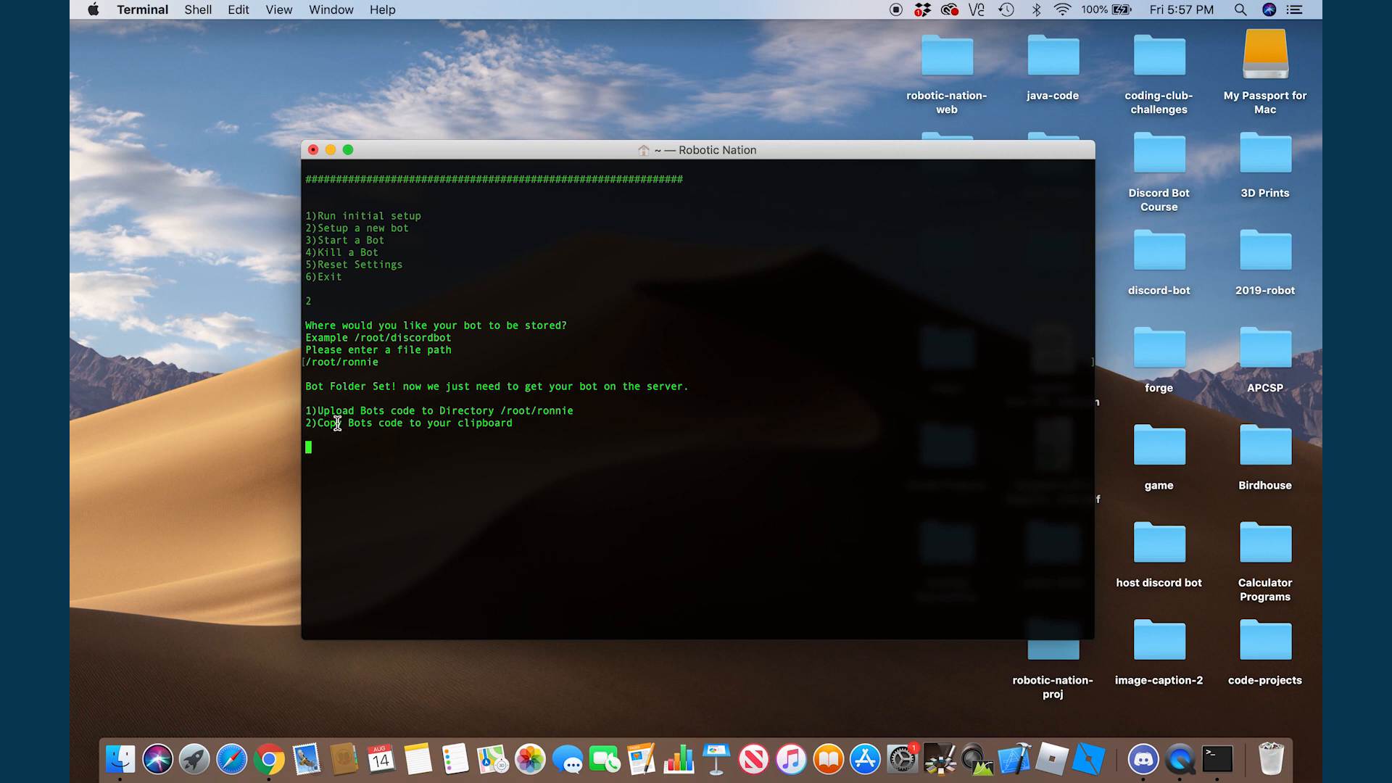
{"action": "mouse_move", "coordinate": [564, 440]}
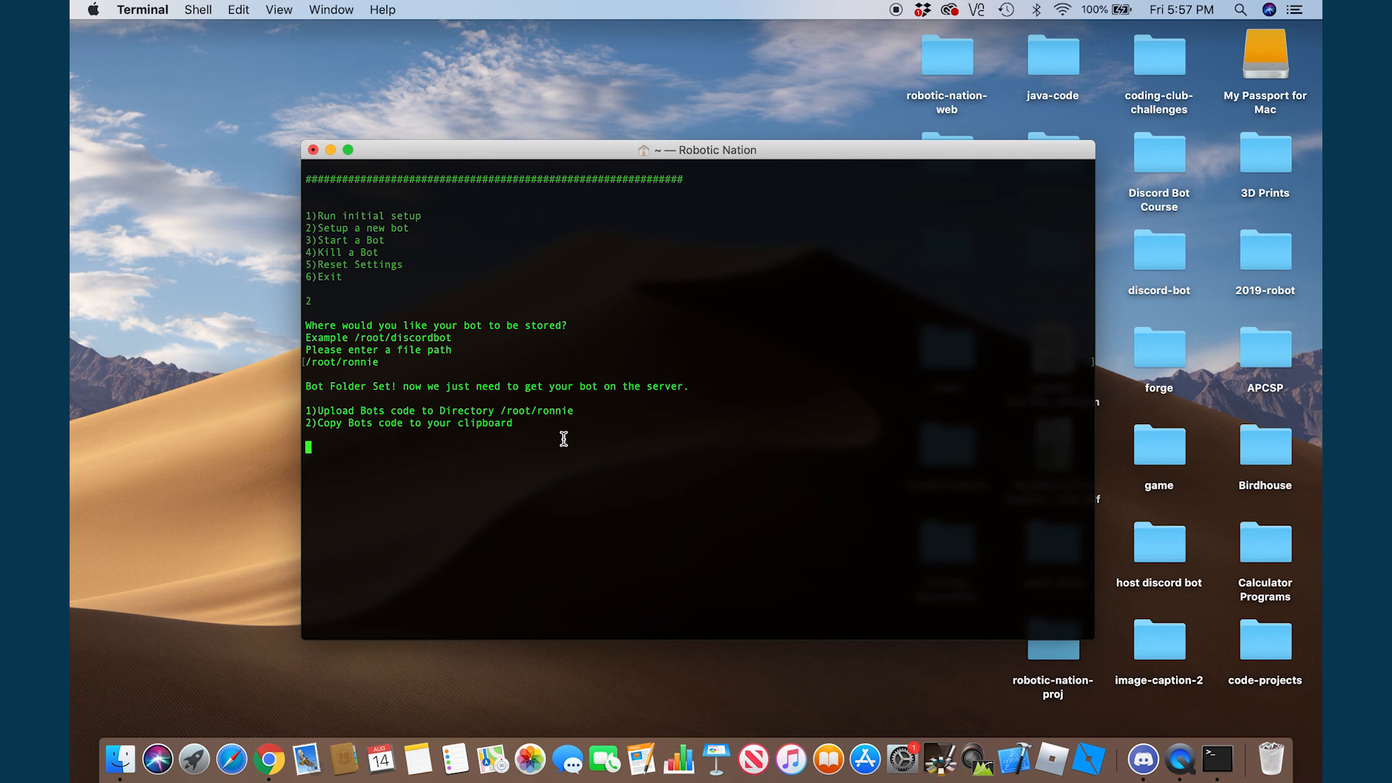
{"action": "mouse_move", "coordinate": [557, 429]}
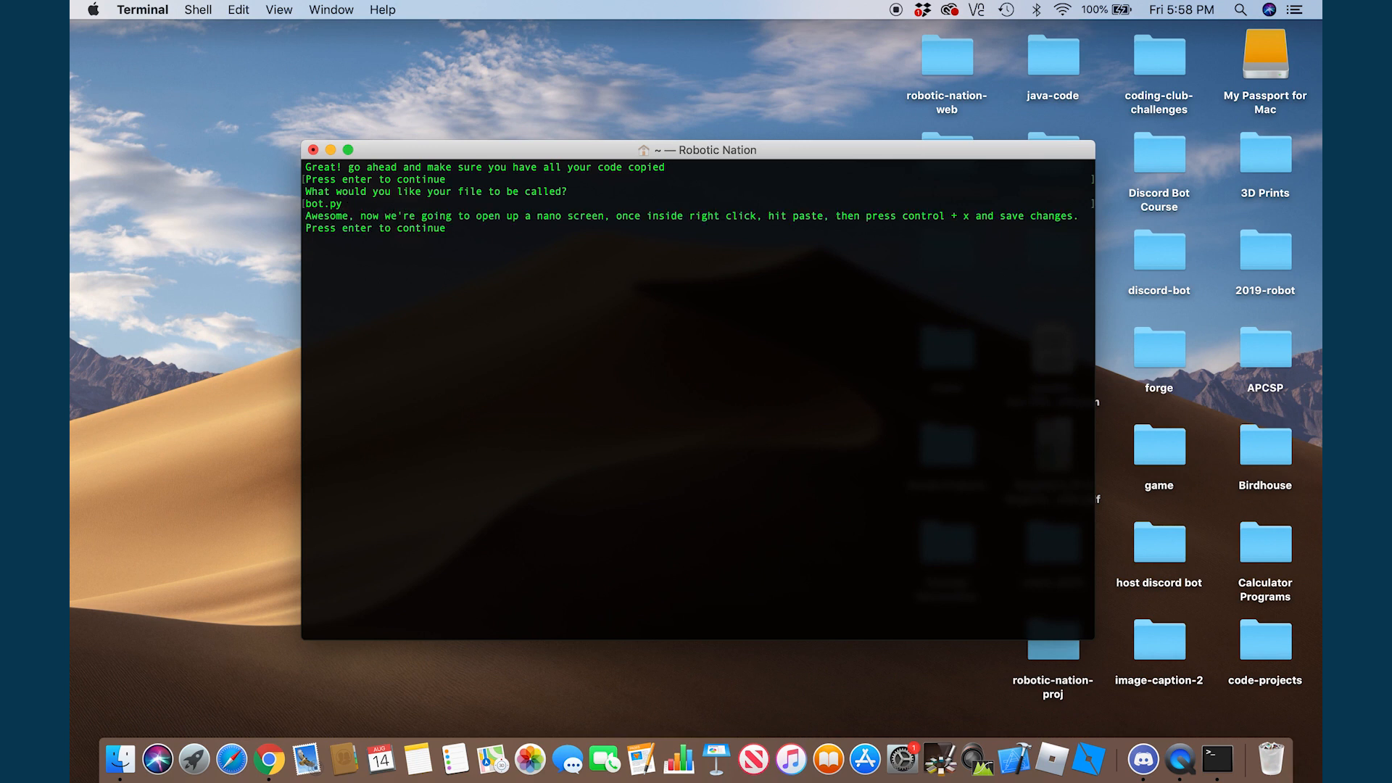
{"action": "mouse_move", "coordinate": [867, 246]}
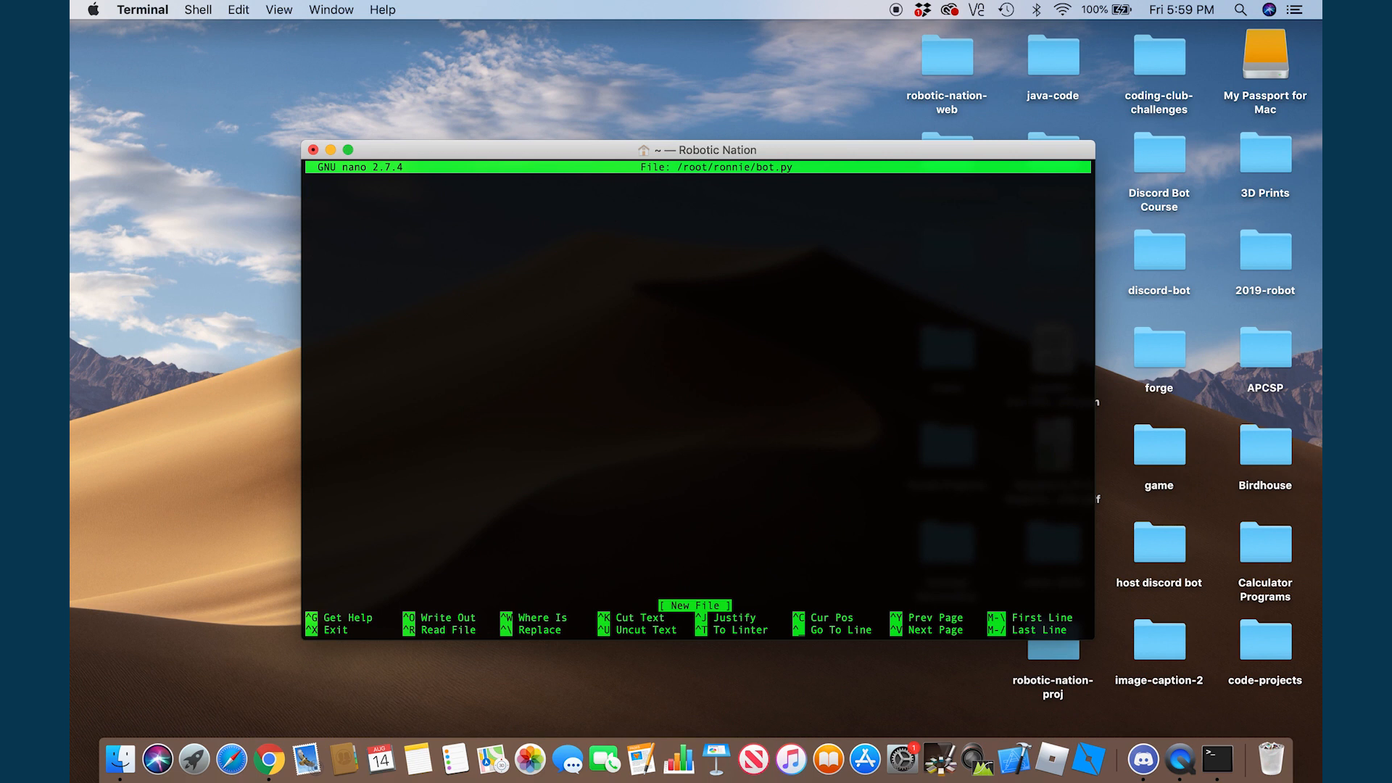
{"action": "mouse_move", "coordinate": [560, 573]}
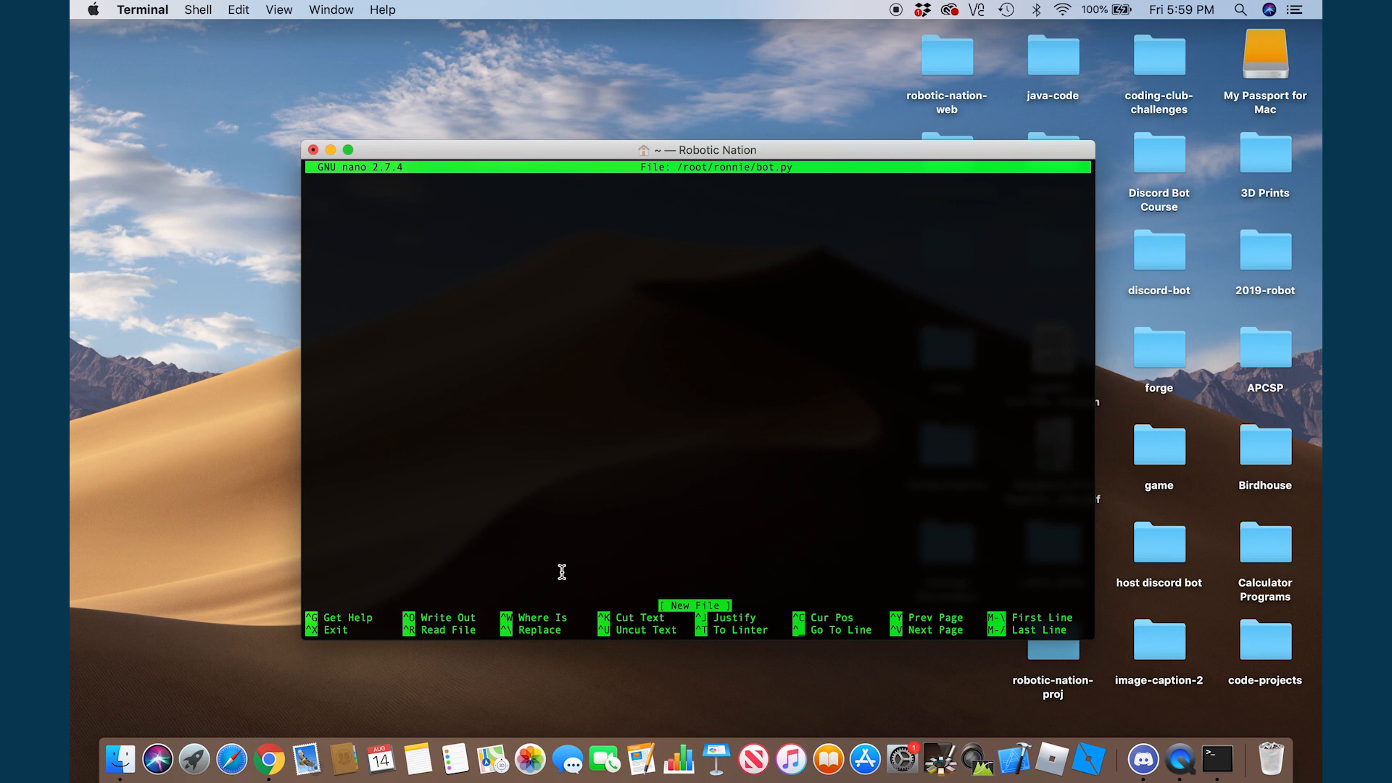
{"action": "mouse_move", "coordinate": [1247, 6]}
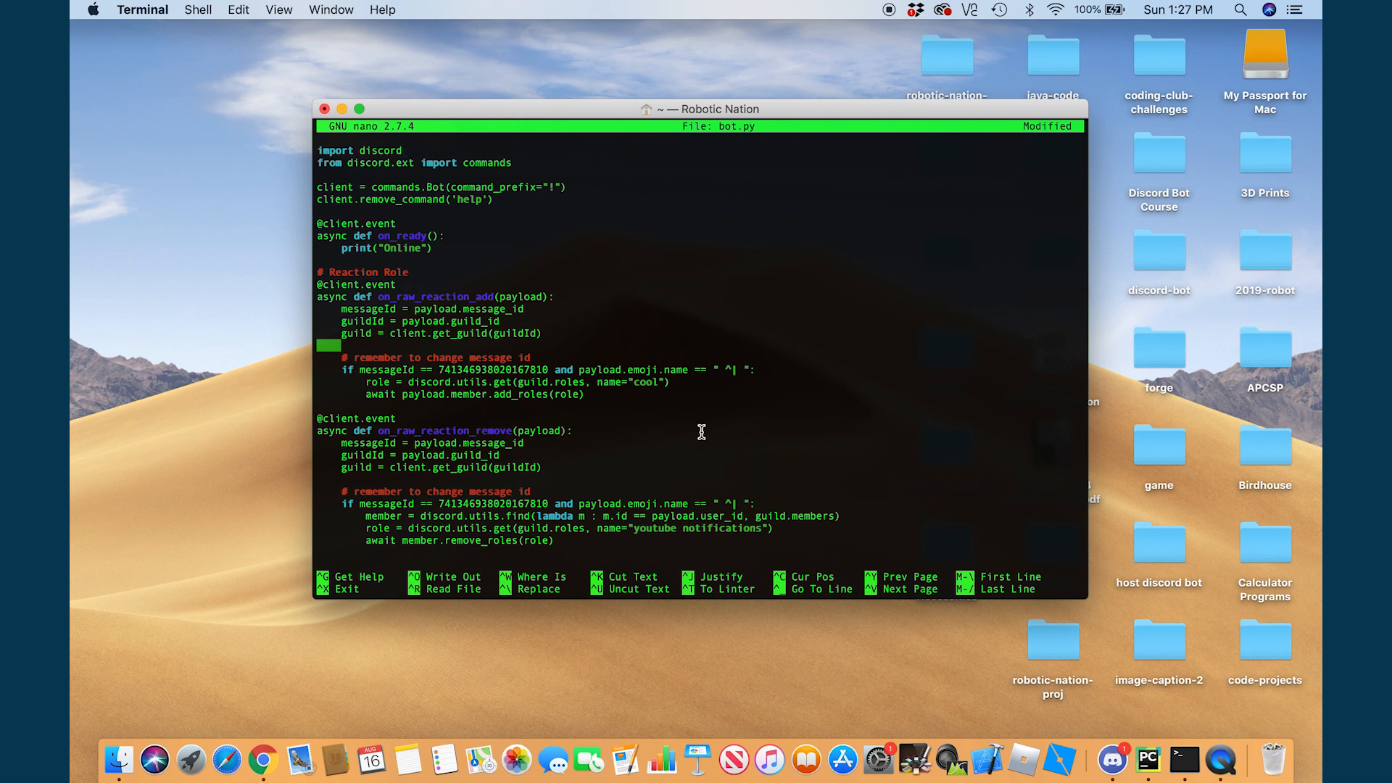
Save the pasted bot code to bot.py and exit nano with Ctrl+X, Y
{"action": "key", "text": "ctrl+x"}
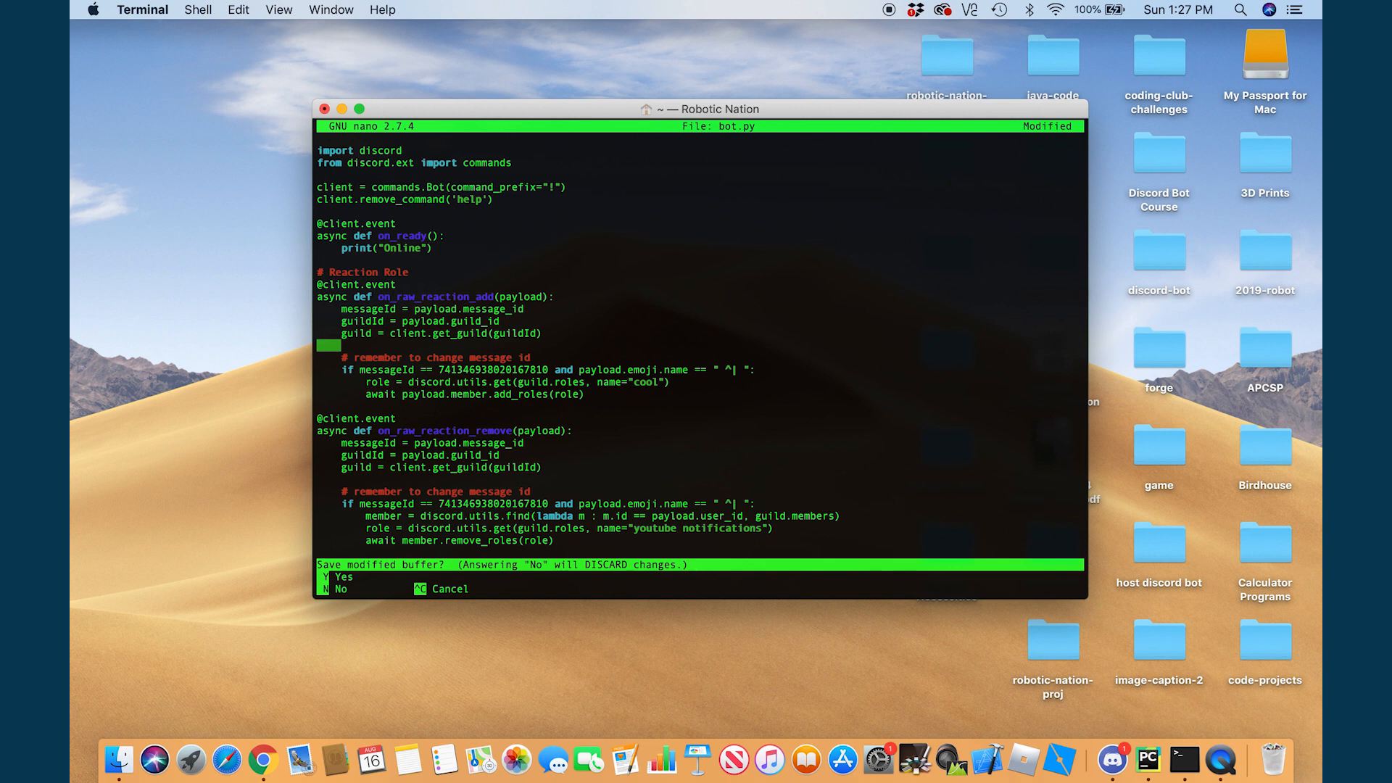
{"action": "key", "text": "y"}
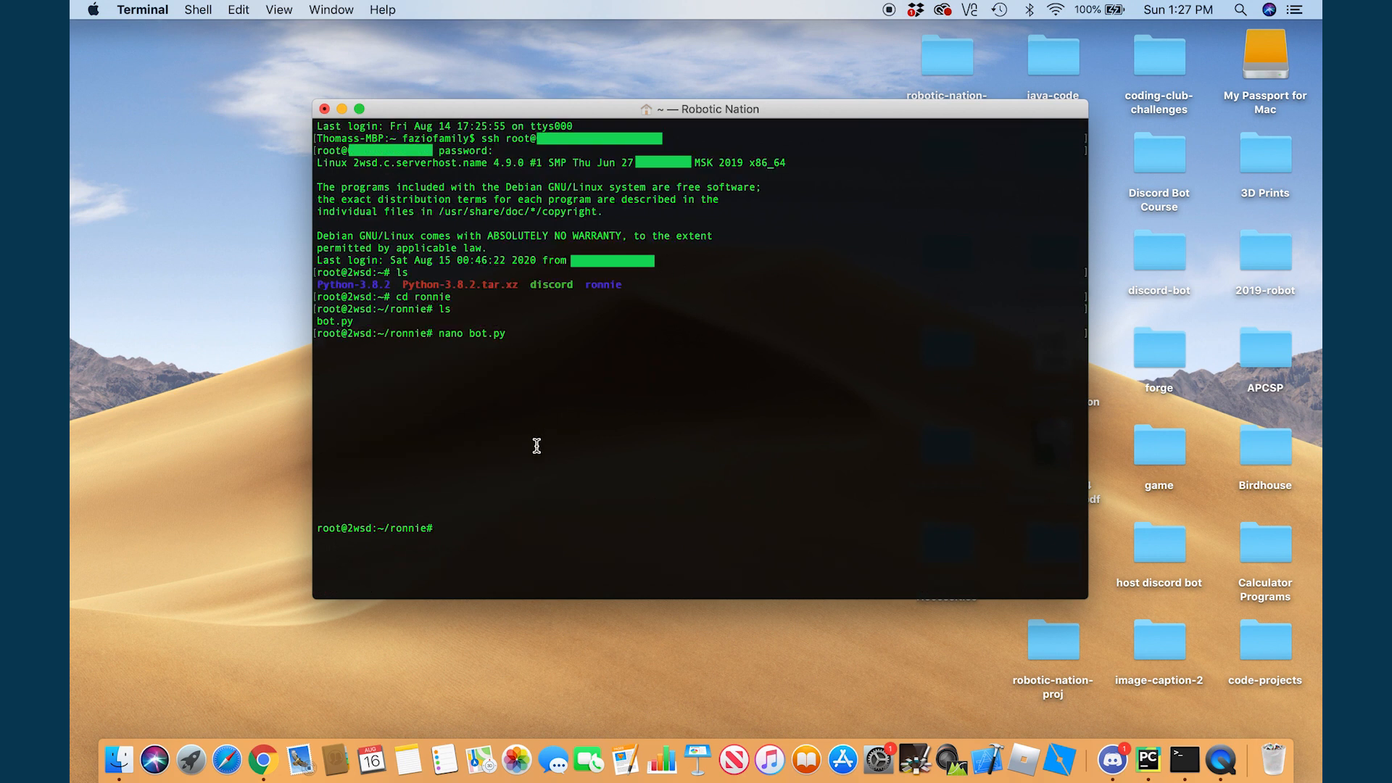
{"action": "mouse_move", "coordinate": [548, 563]}
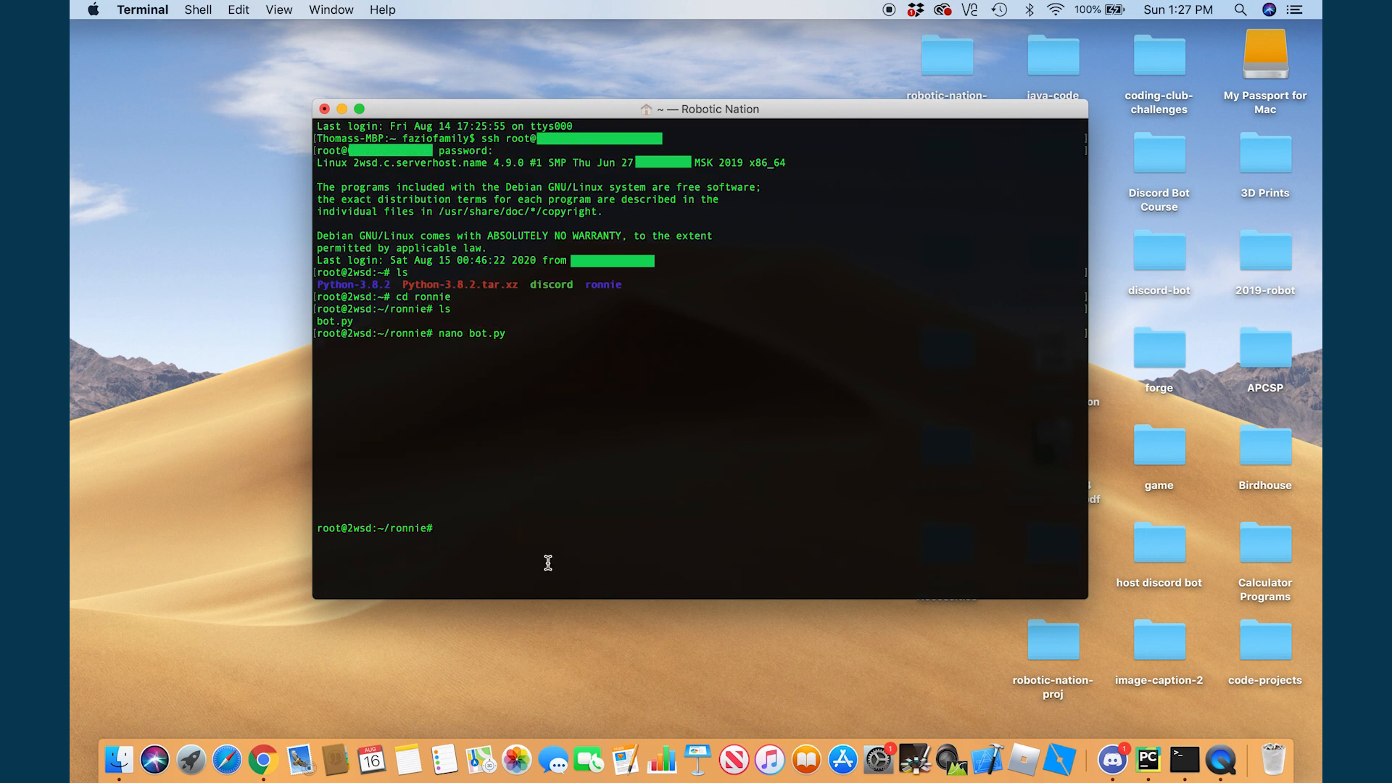
{"action": "mouse_move", "coordinate": [564, 407]}
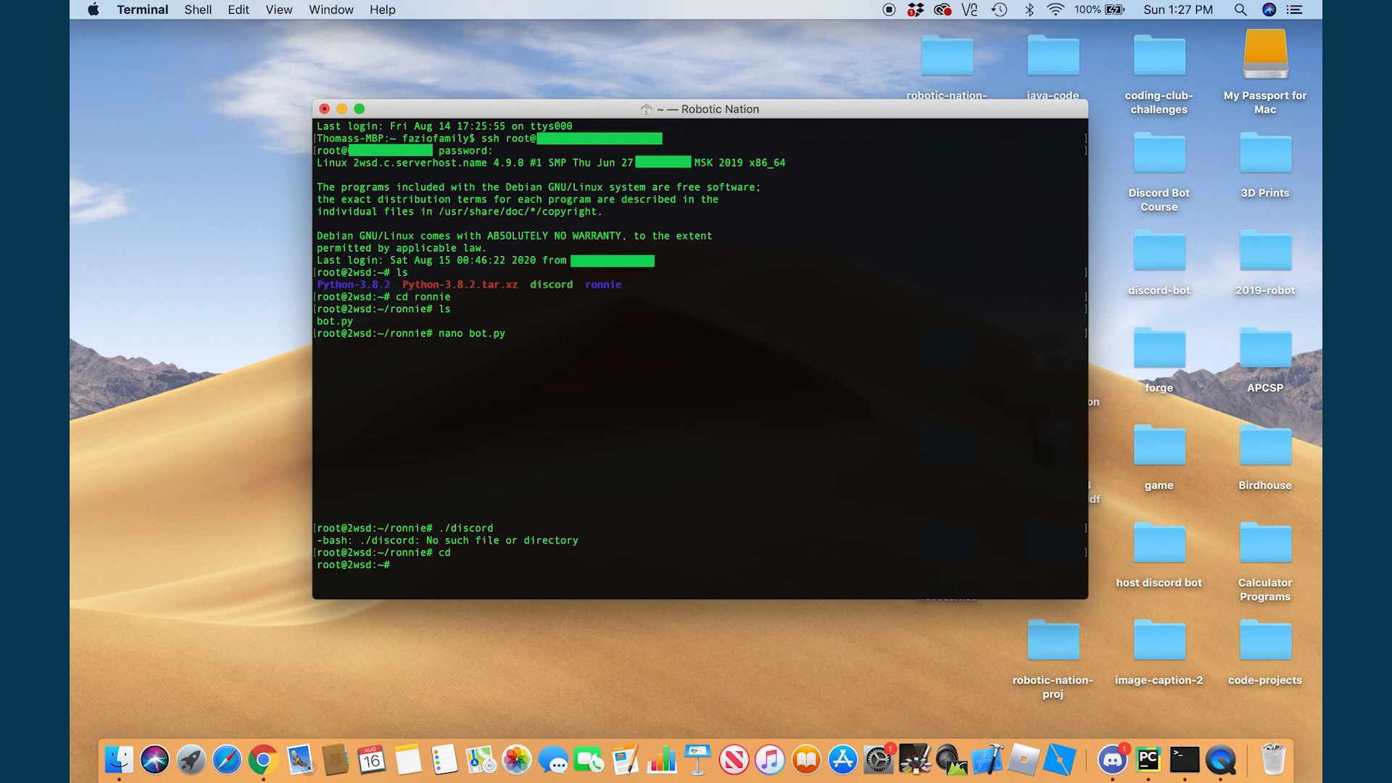
Run ./discord option 3, start bot 1 (bot.py), and exit to the shell once alive
{"action": "type", "text": "./"}
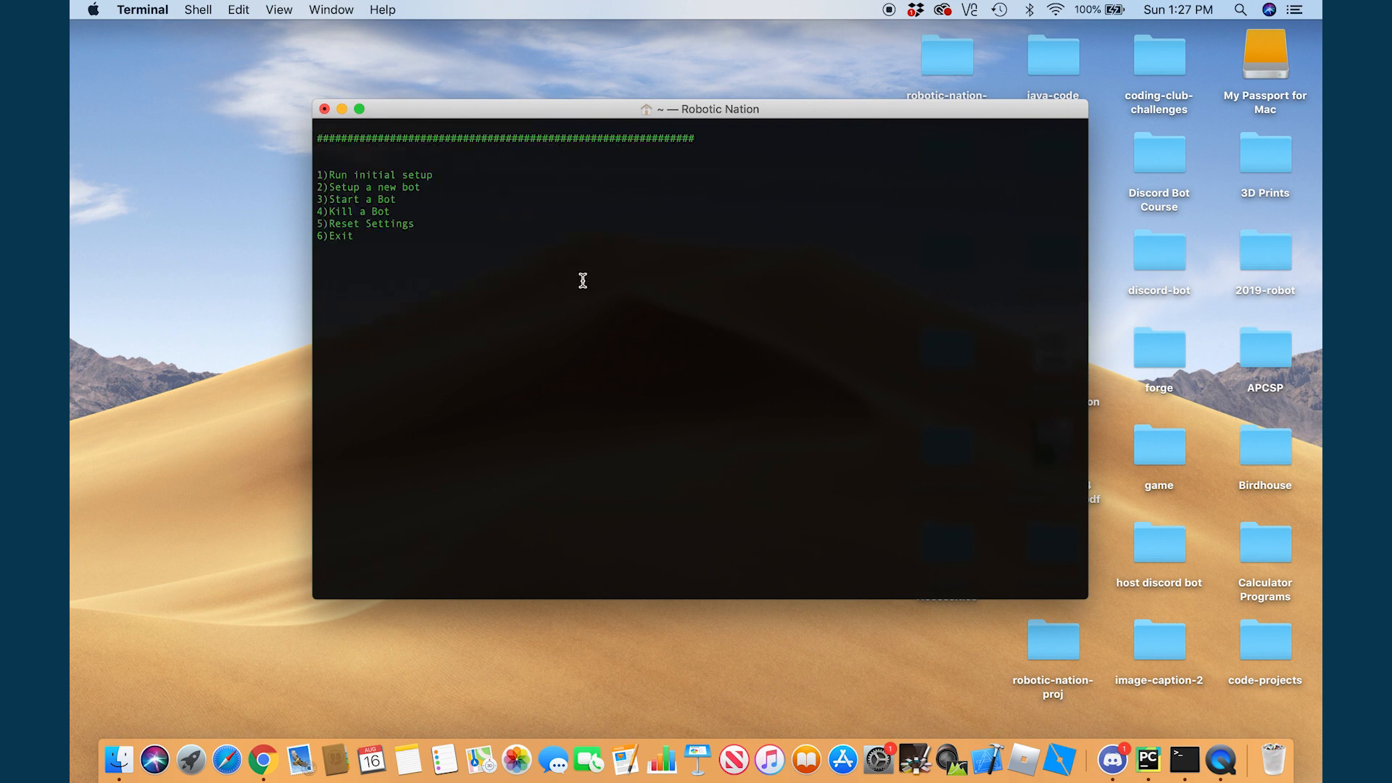
{"action": "mouse_move", "coordinate": [380, 219]}
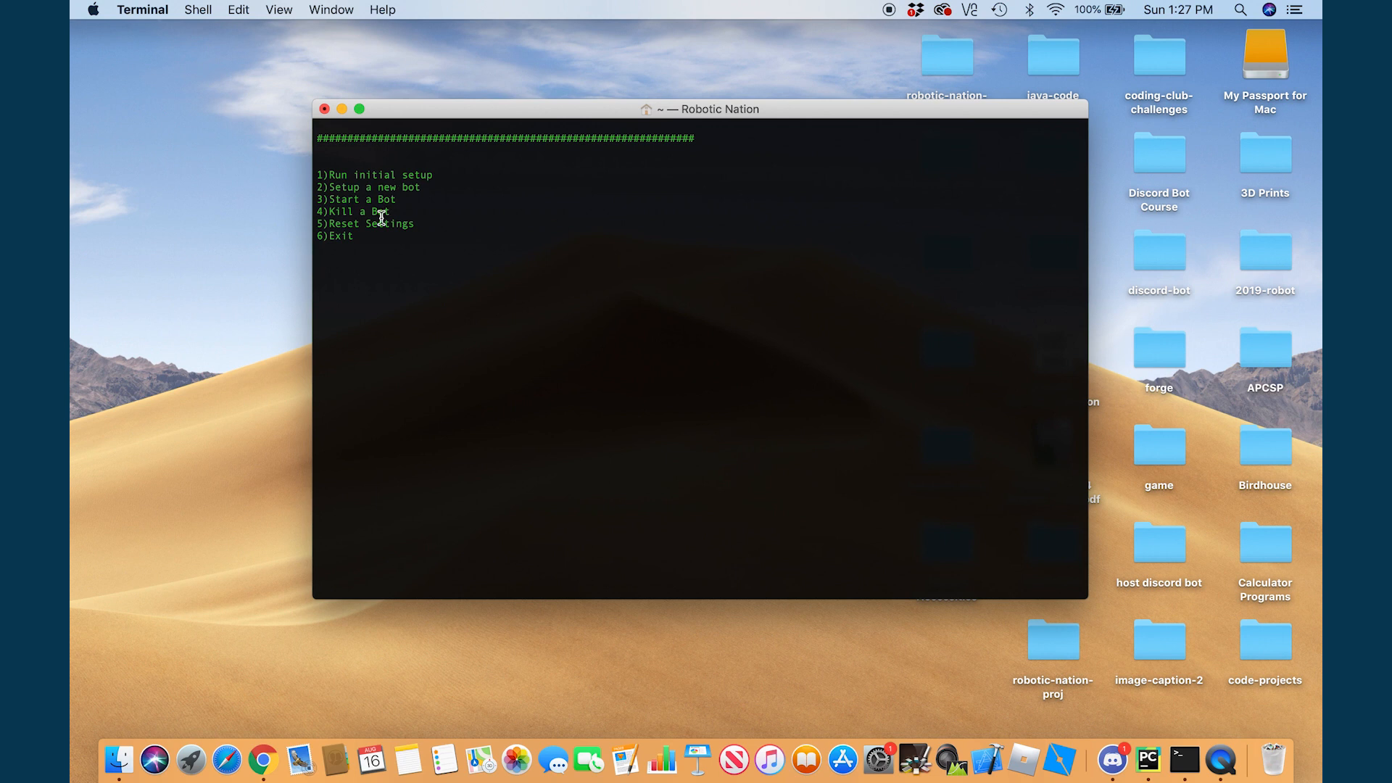
{"action": "type", "text": "3"}
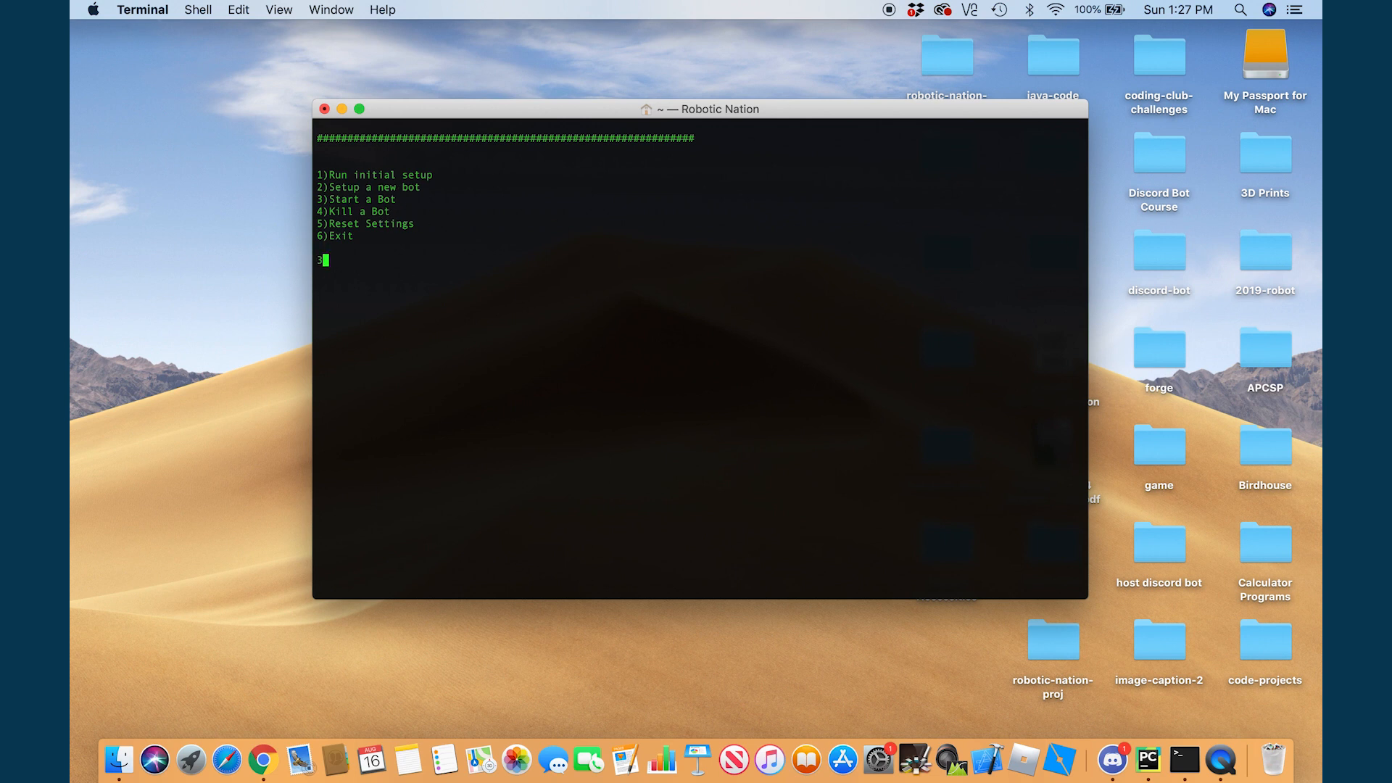
{"action": "key", "text": "Return"}
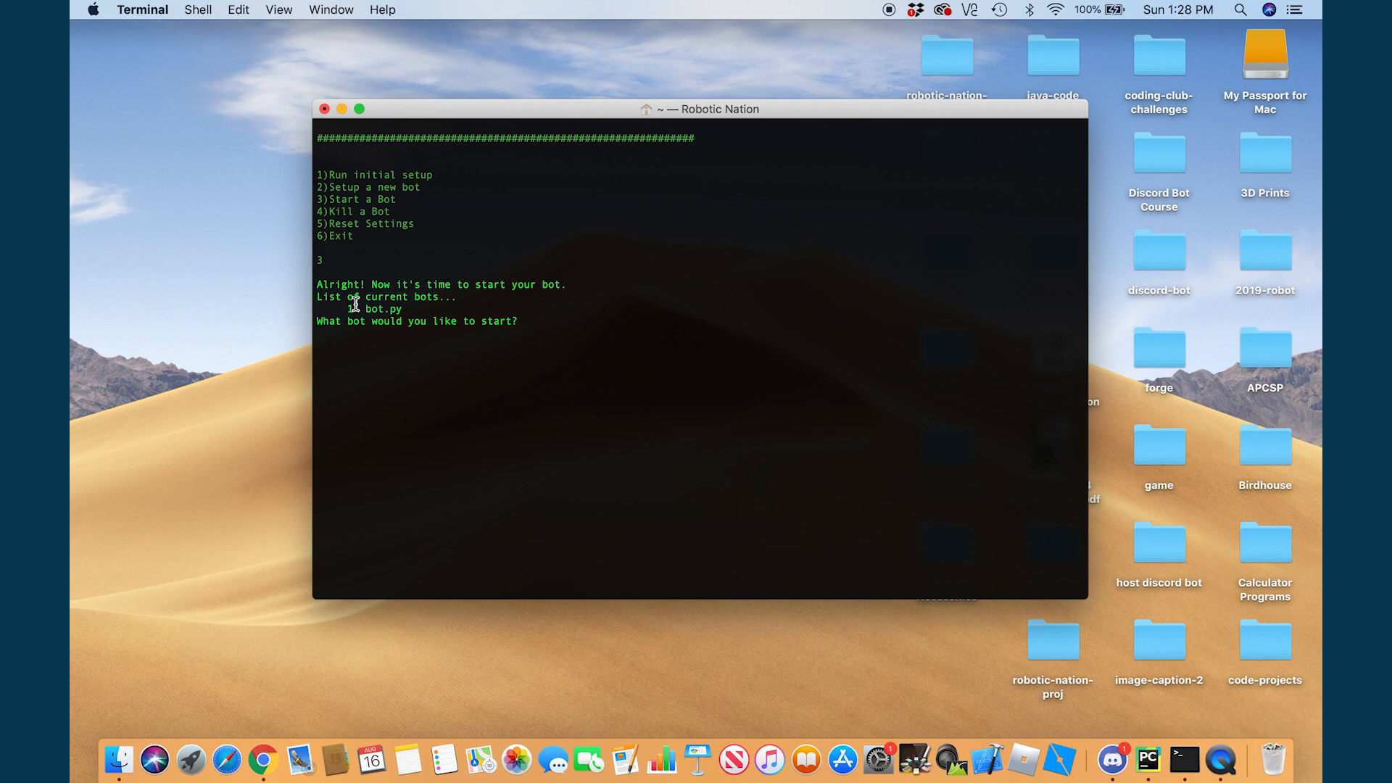
{"action": "mouse_move", "coordinate": [451, 310]}
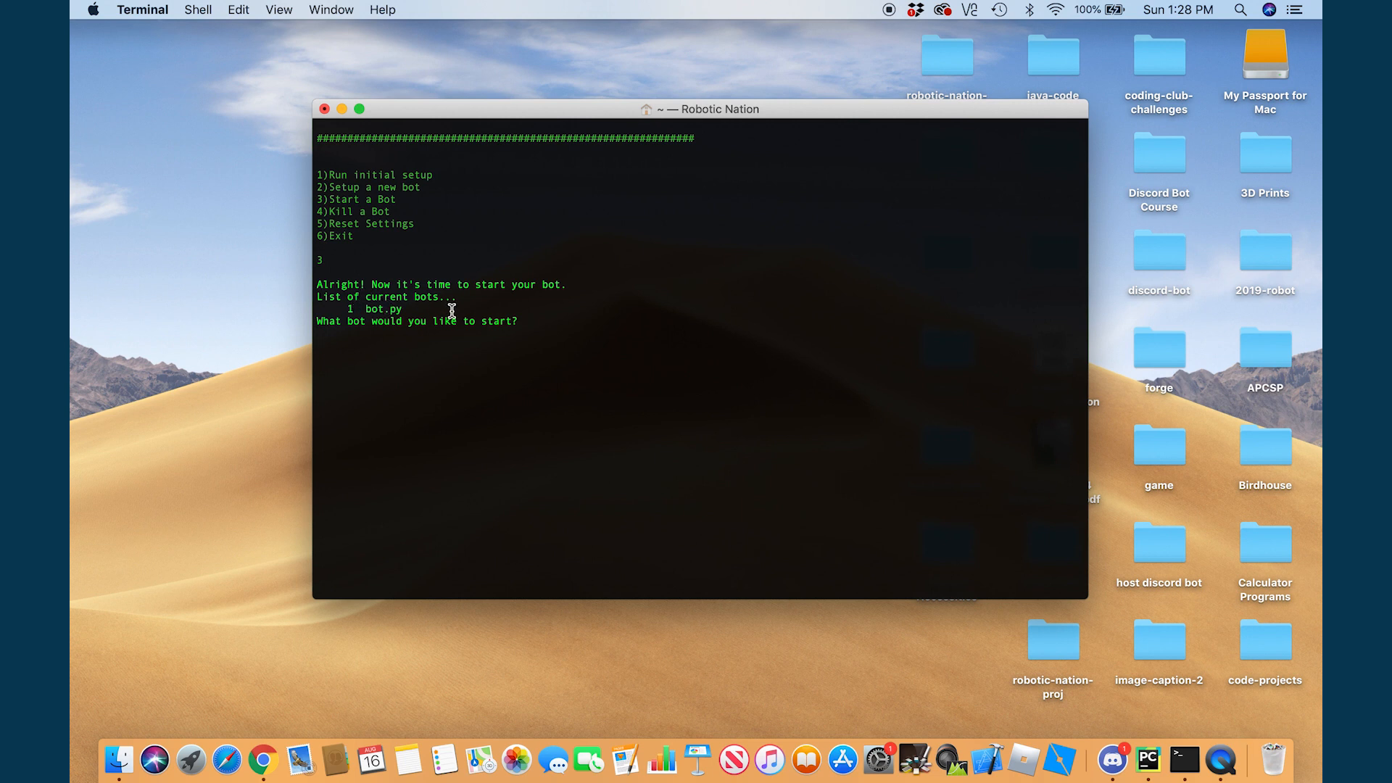
{"action": "mouse_move", "coordinate": [532, 319]}
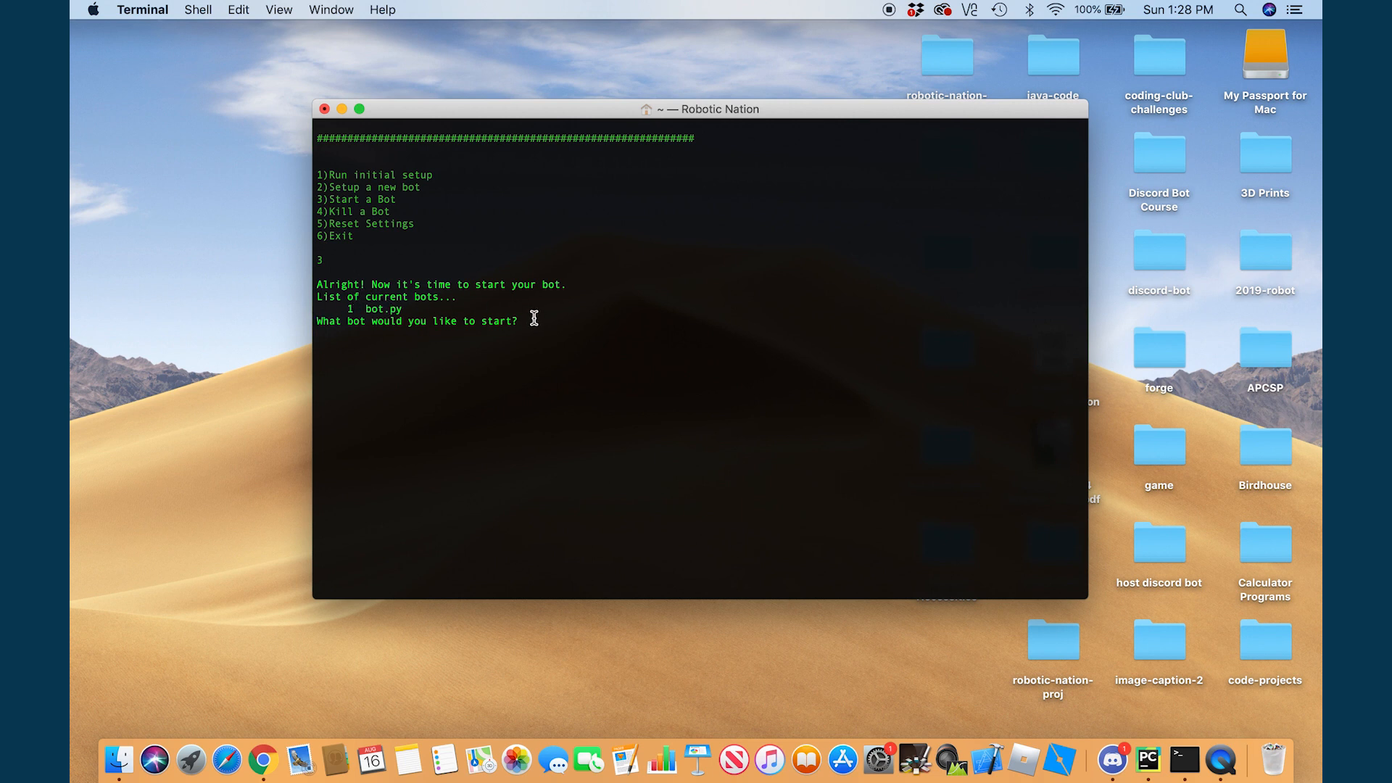
{"action": "mouse_move", "coordinate": [373, 309]}
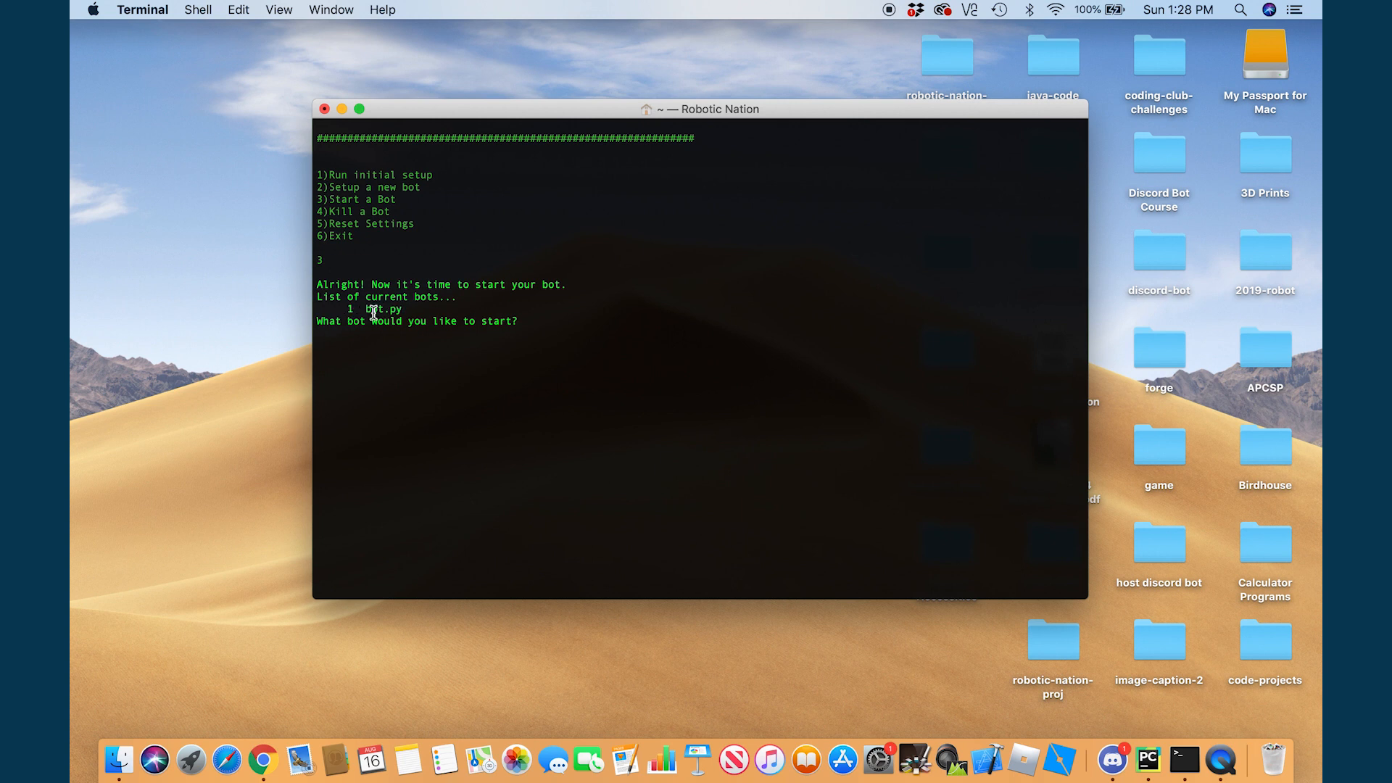
{"action": "mouse_move", "coordinate": [406, 313]}
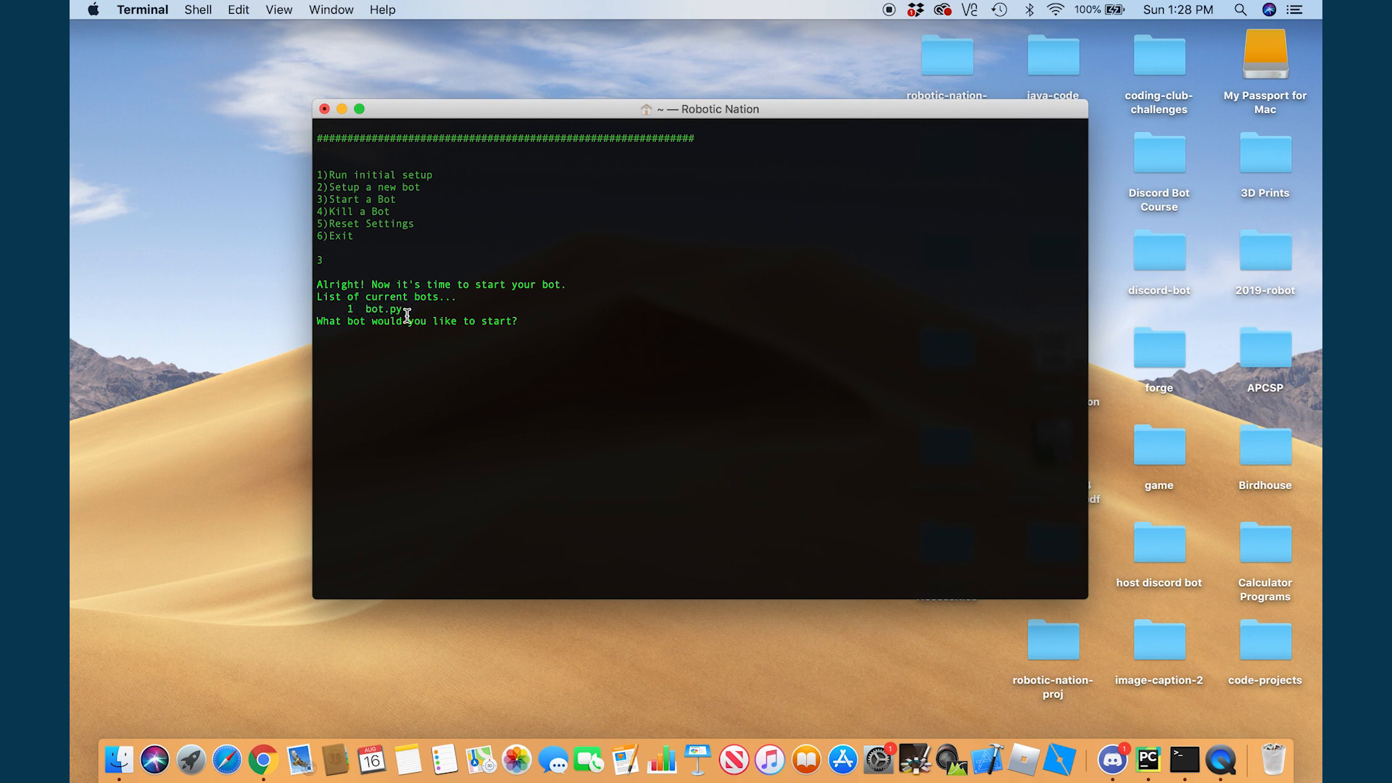
{"action": "mouse_move", "coordinate": [383, 358]}
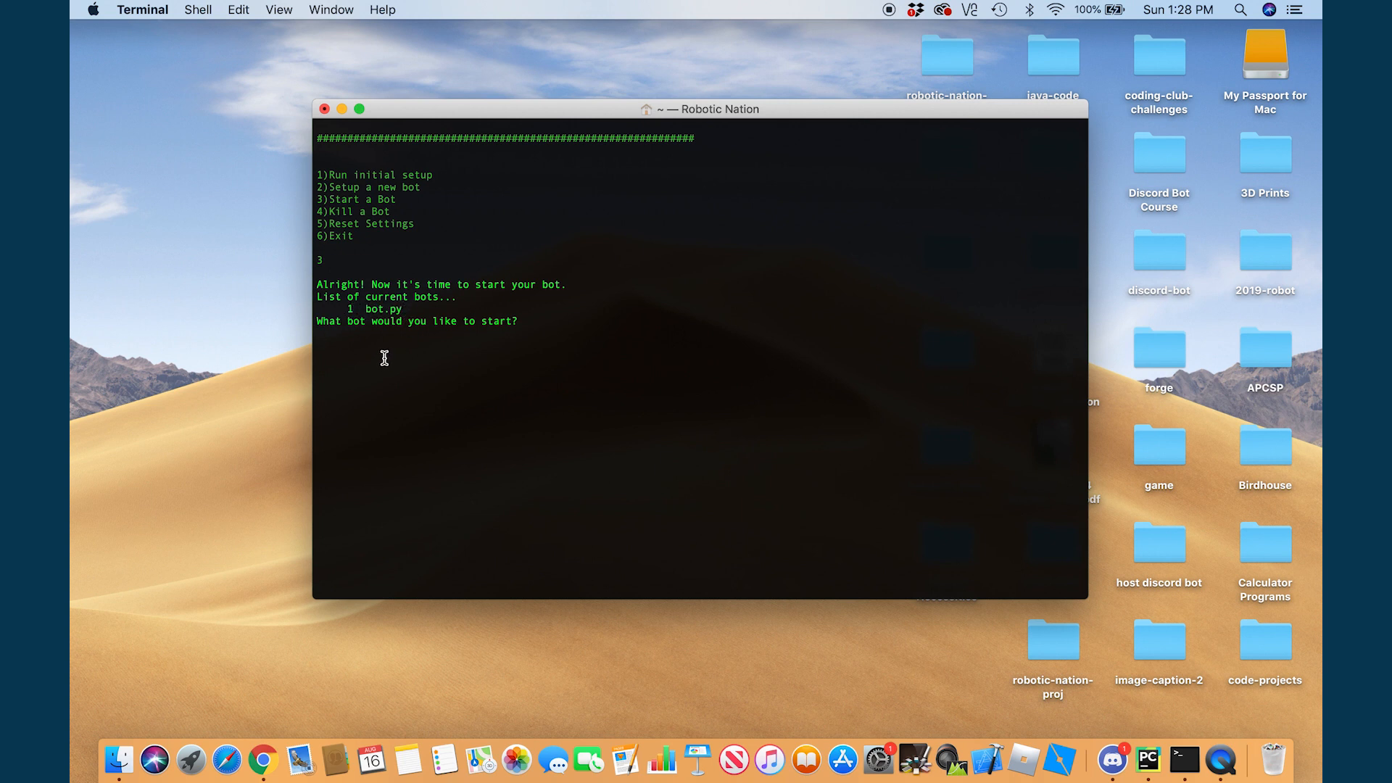
{"action": "type", "text": "1"}
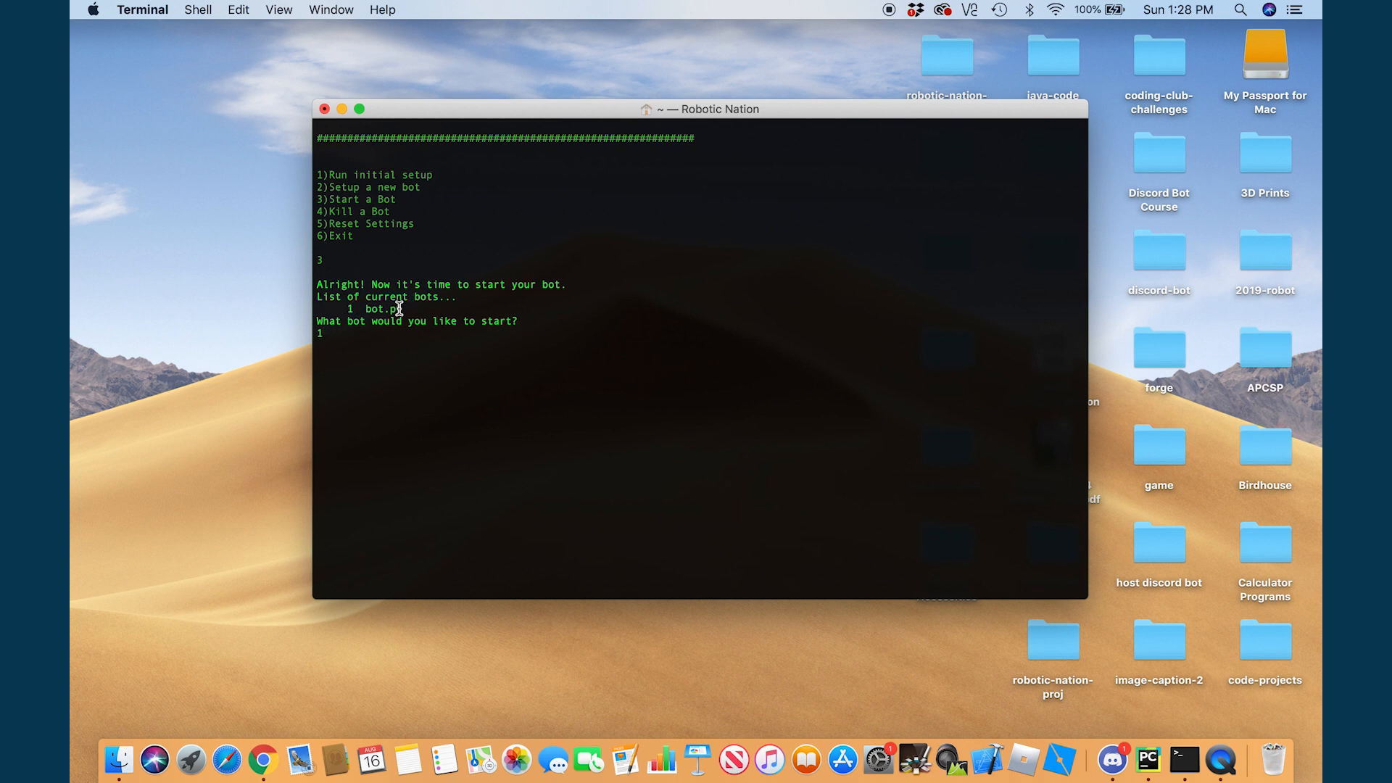
{"action": "mouse_move", "coordinate": [372, 346]}
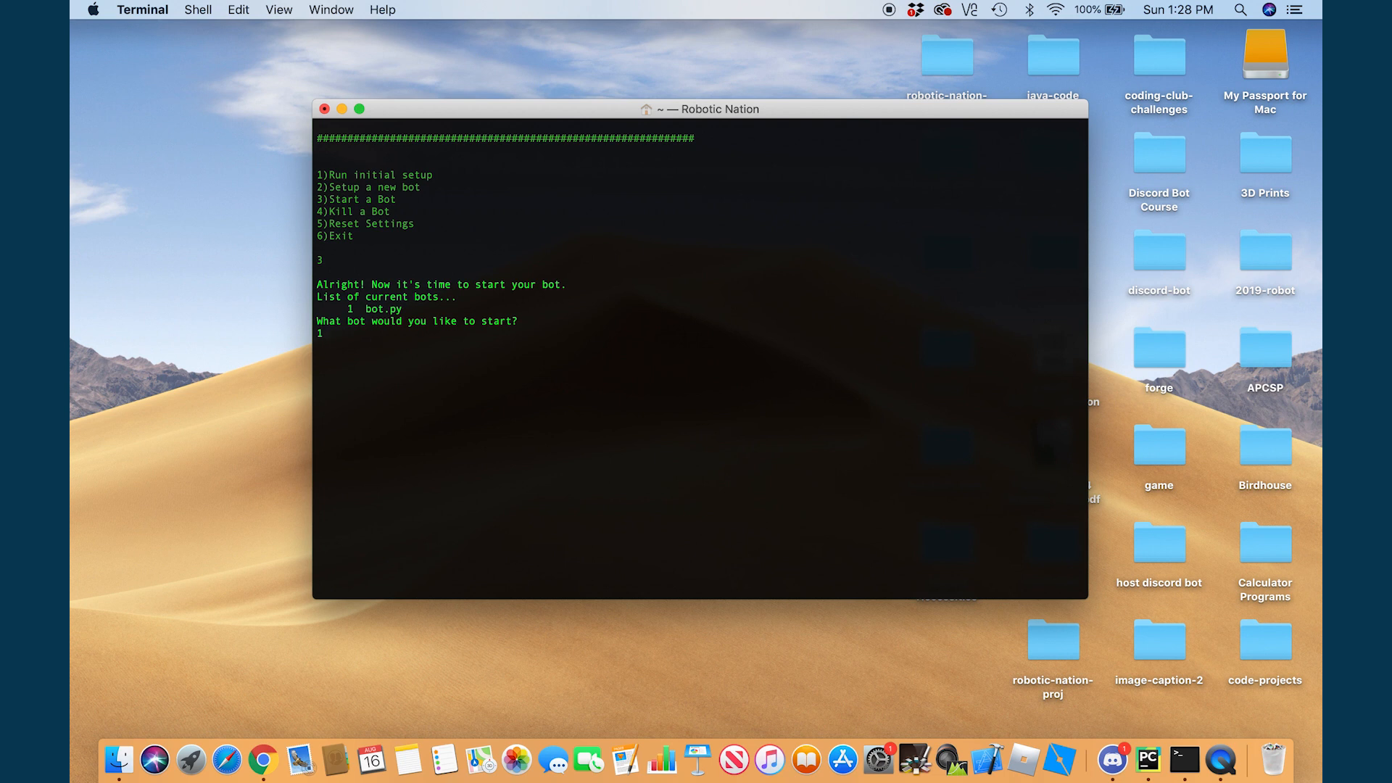
{"action": "key", "text": "Return"}
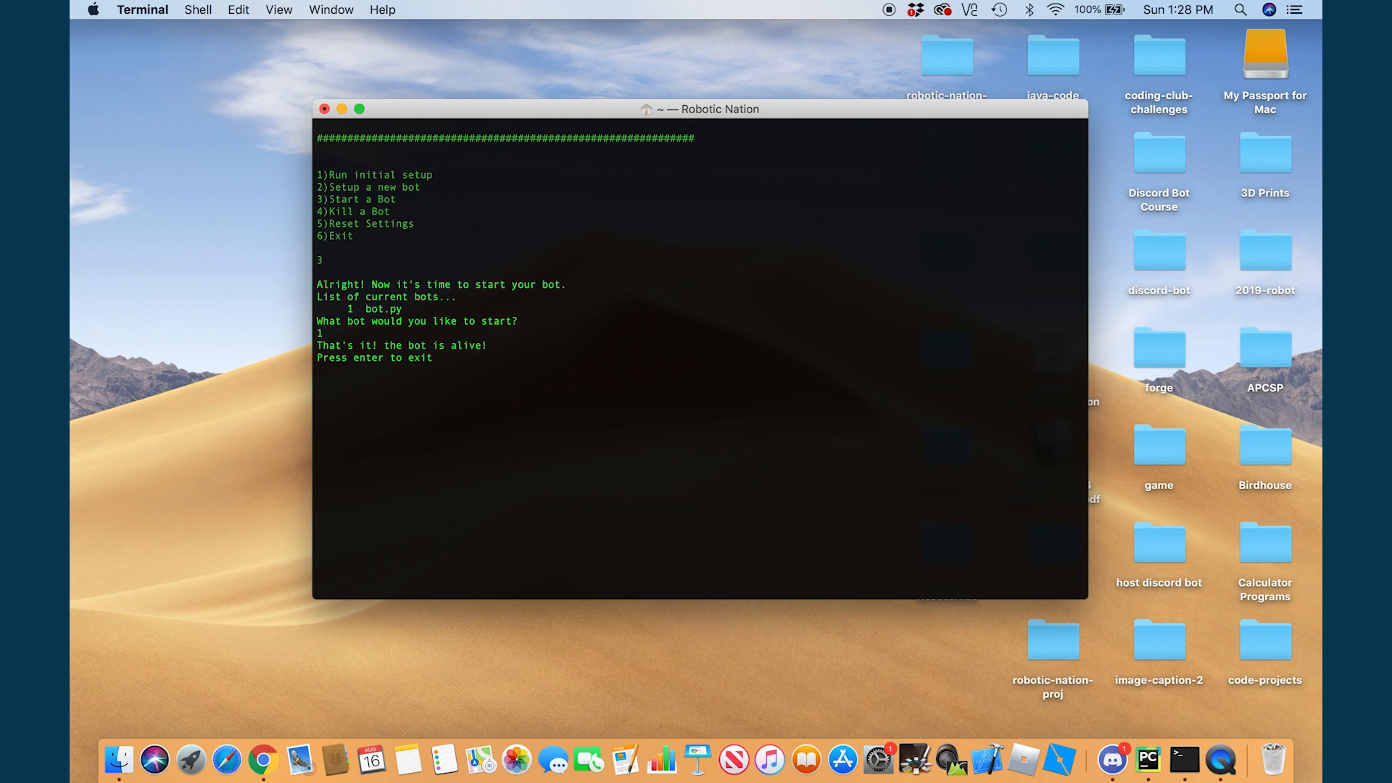
{"action": "key", "text": "Return"}
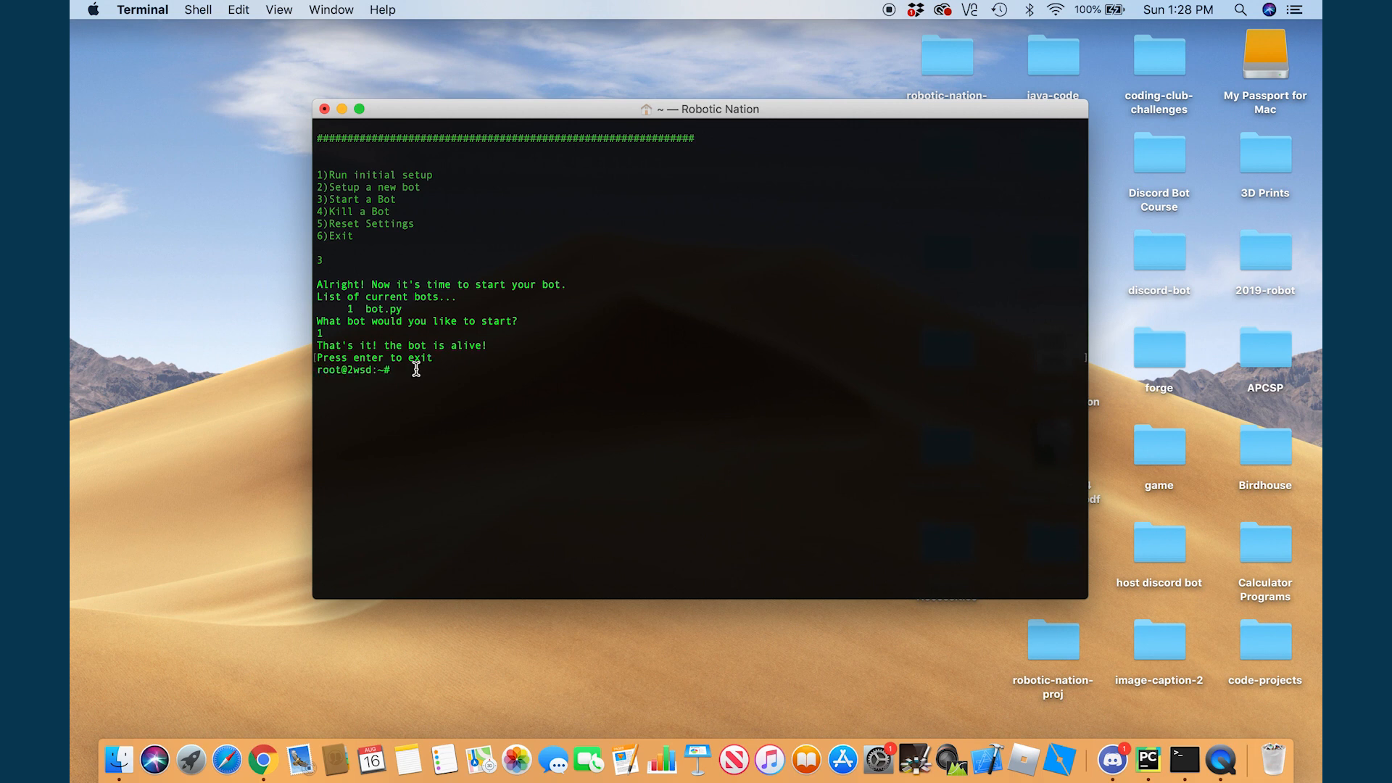
In Discord's #general send !help and scroll through the bot Ronnie's reply with links and commands
{"action": "left_click", "coordinate": [1112, 759]}
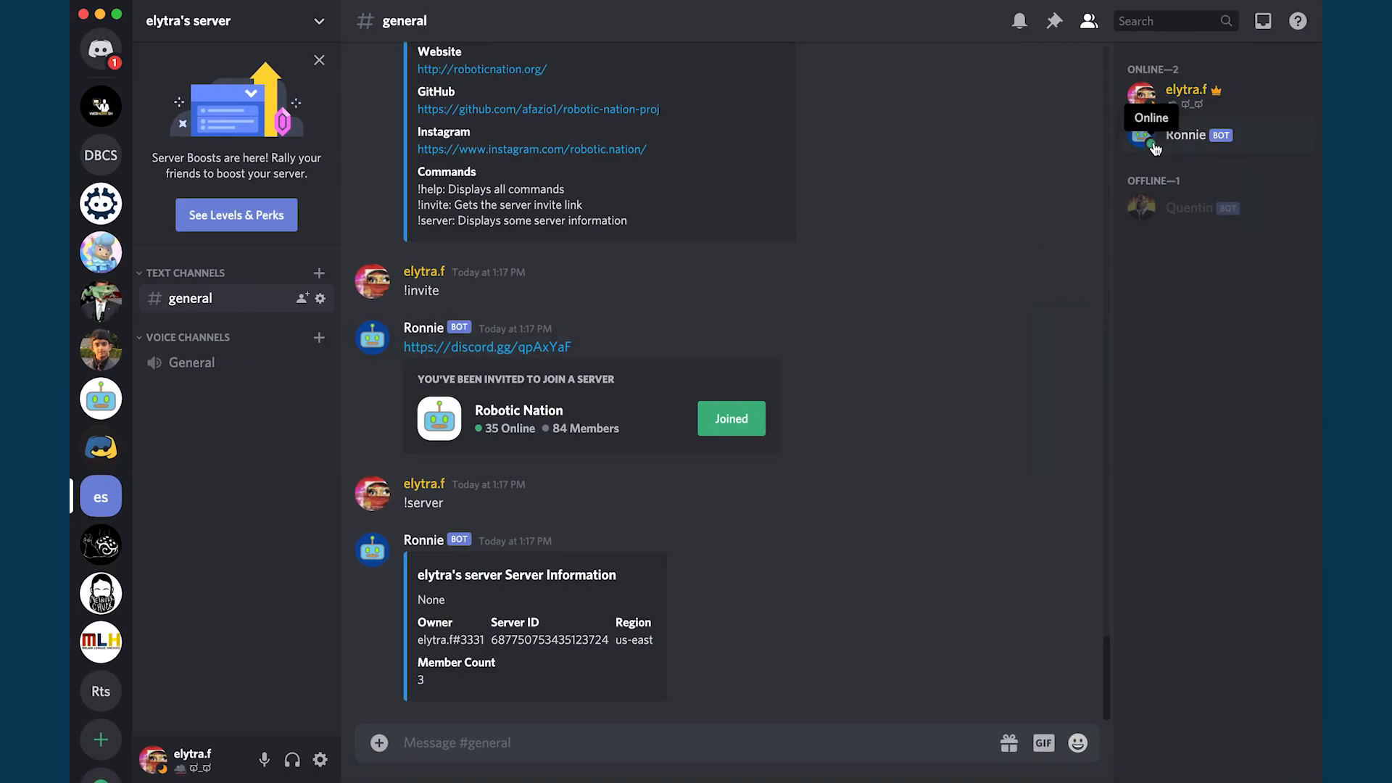
{"action": "mouse_move", "coordinate": [1259, 143]}
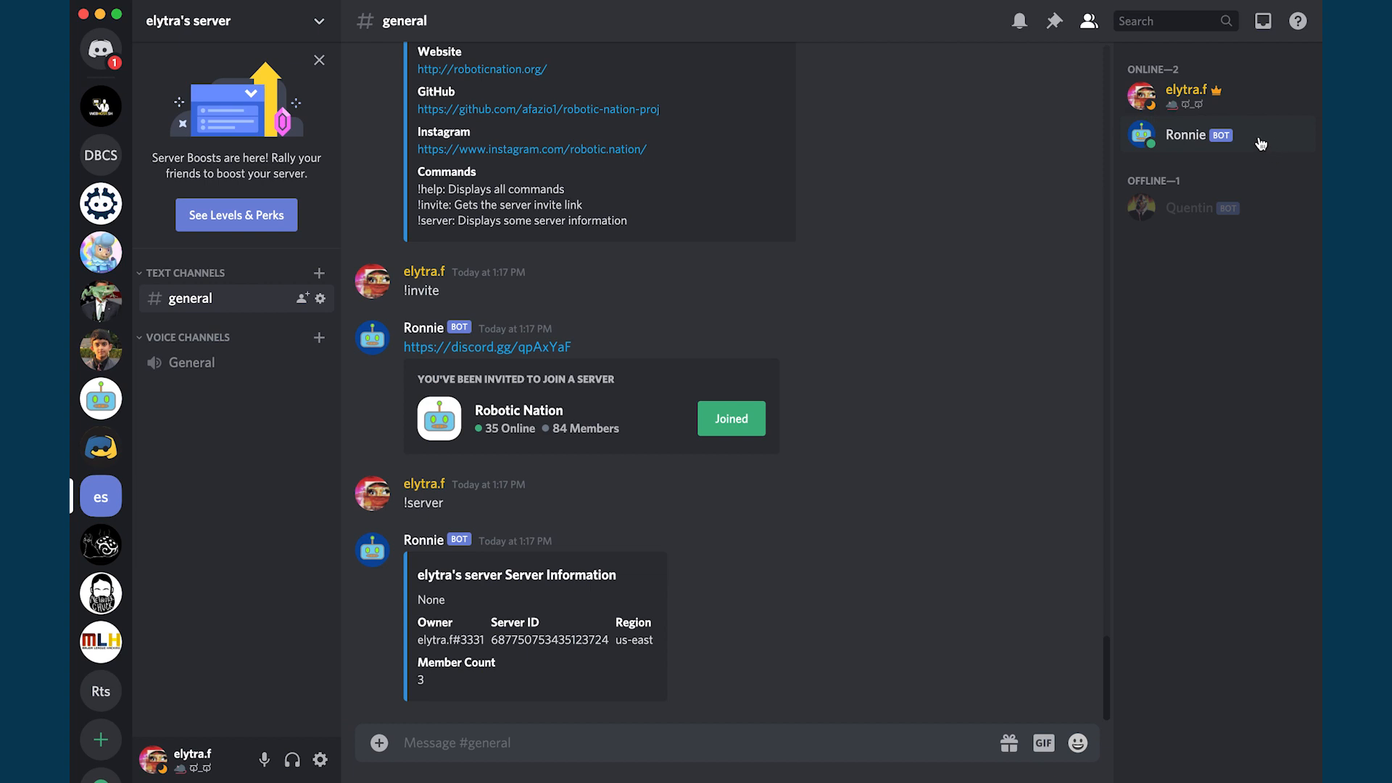
{"action": "mouse_move", "coordinate": [766, 596]}
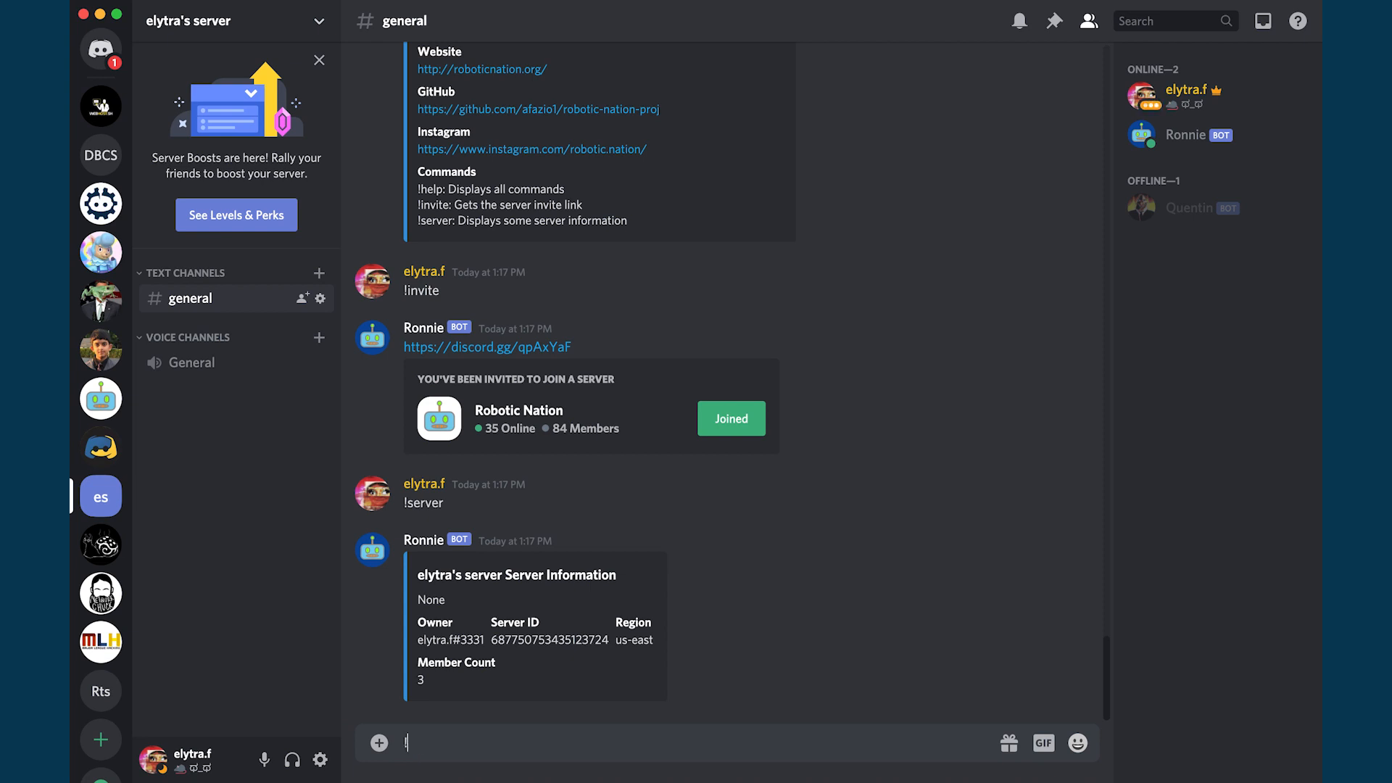
{"action": "type", "text": "!help"}
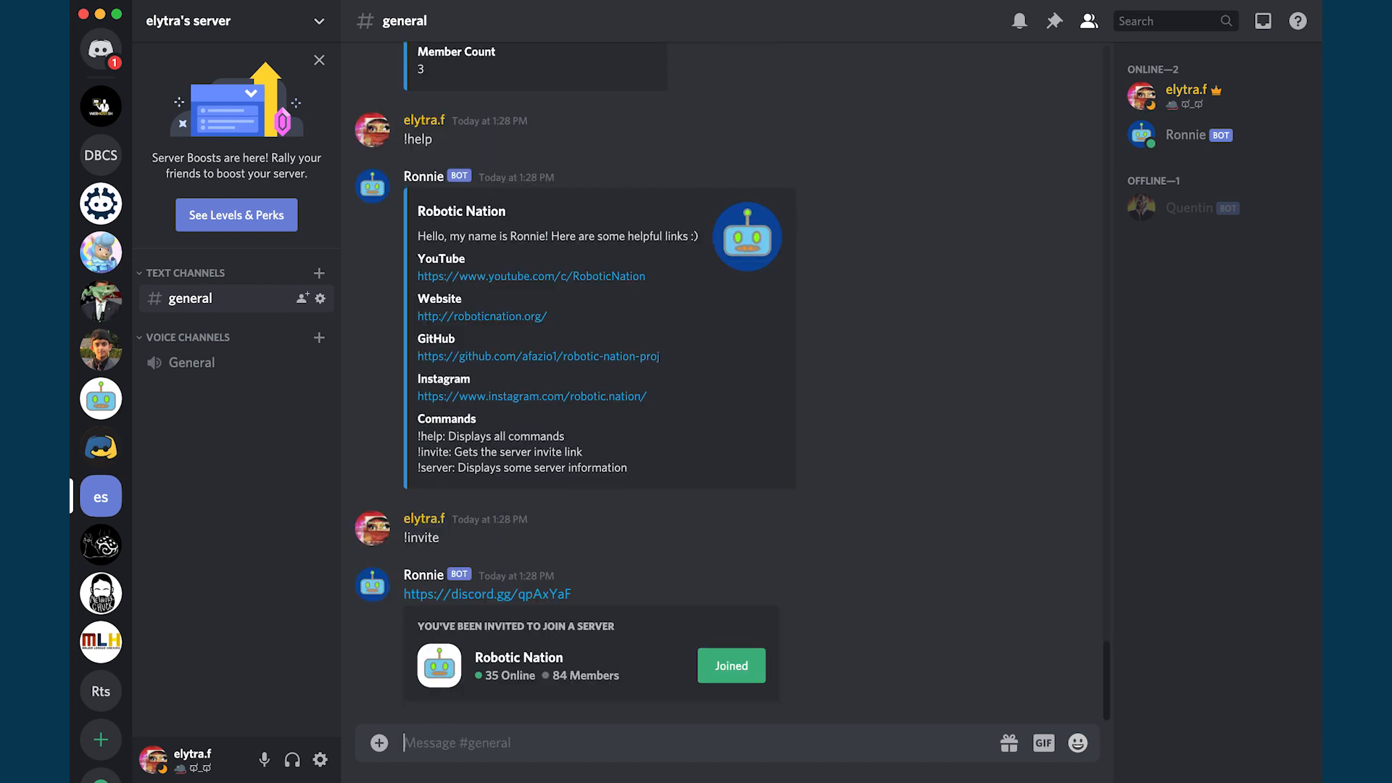
{"action": "scroll", "scroll_direction": "down", "scroll_amount": 3}
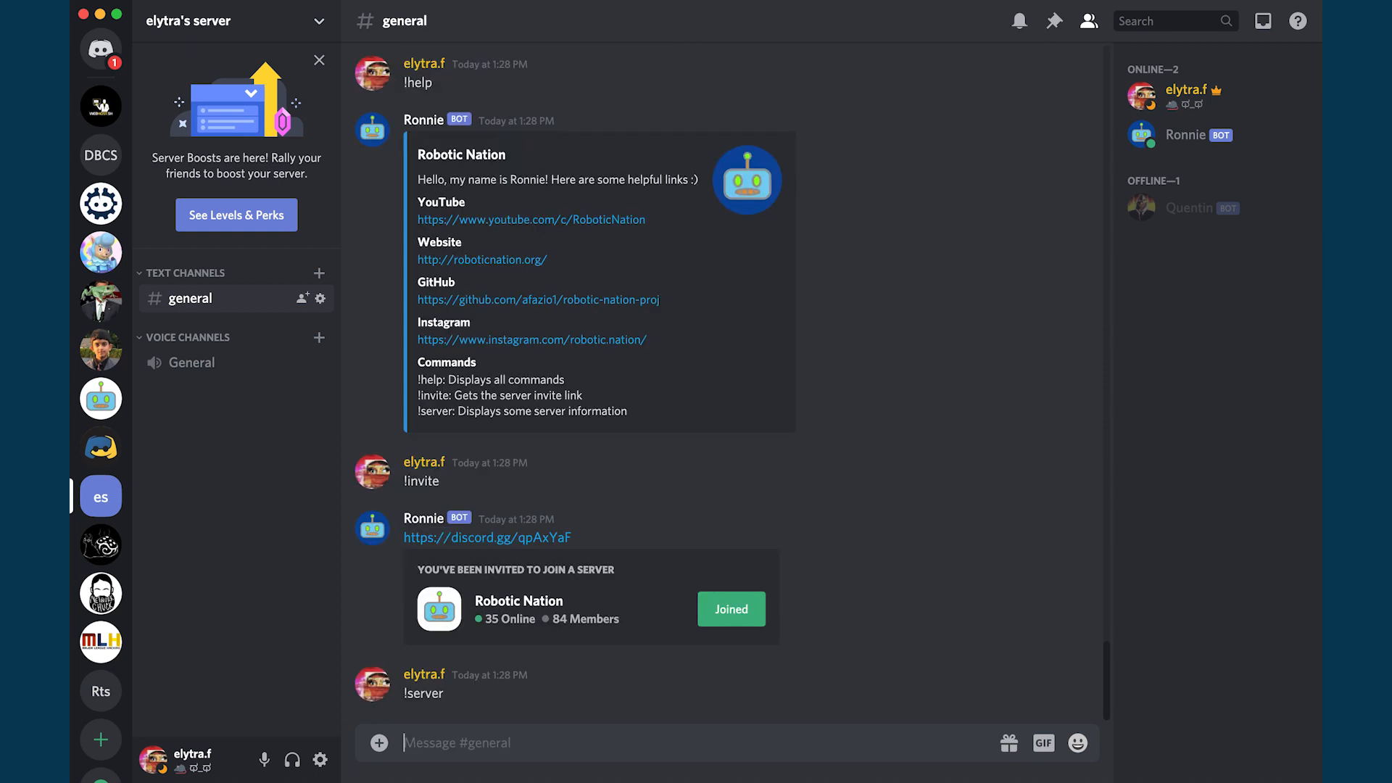
{"action": "scroll", "scroll_direction": "down", "scroll_amount": 3}
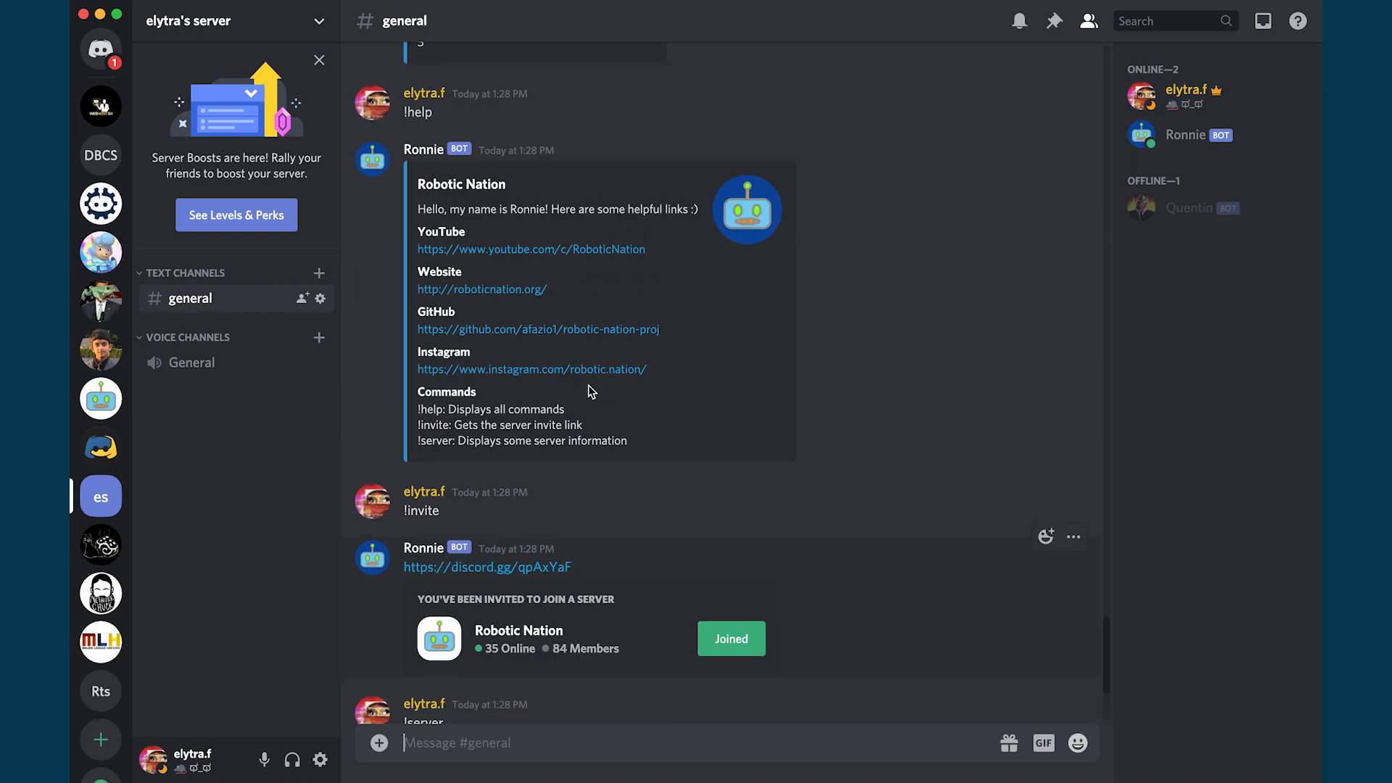
{"action": "scroll", "scroll_direction": "down", "scroll_amount": 3}
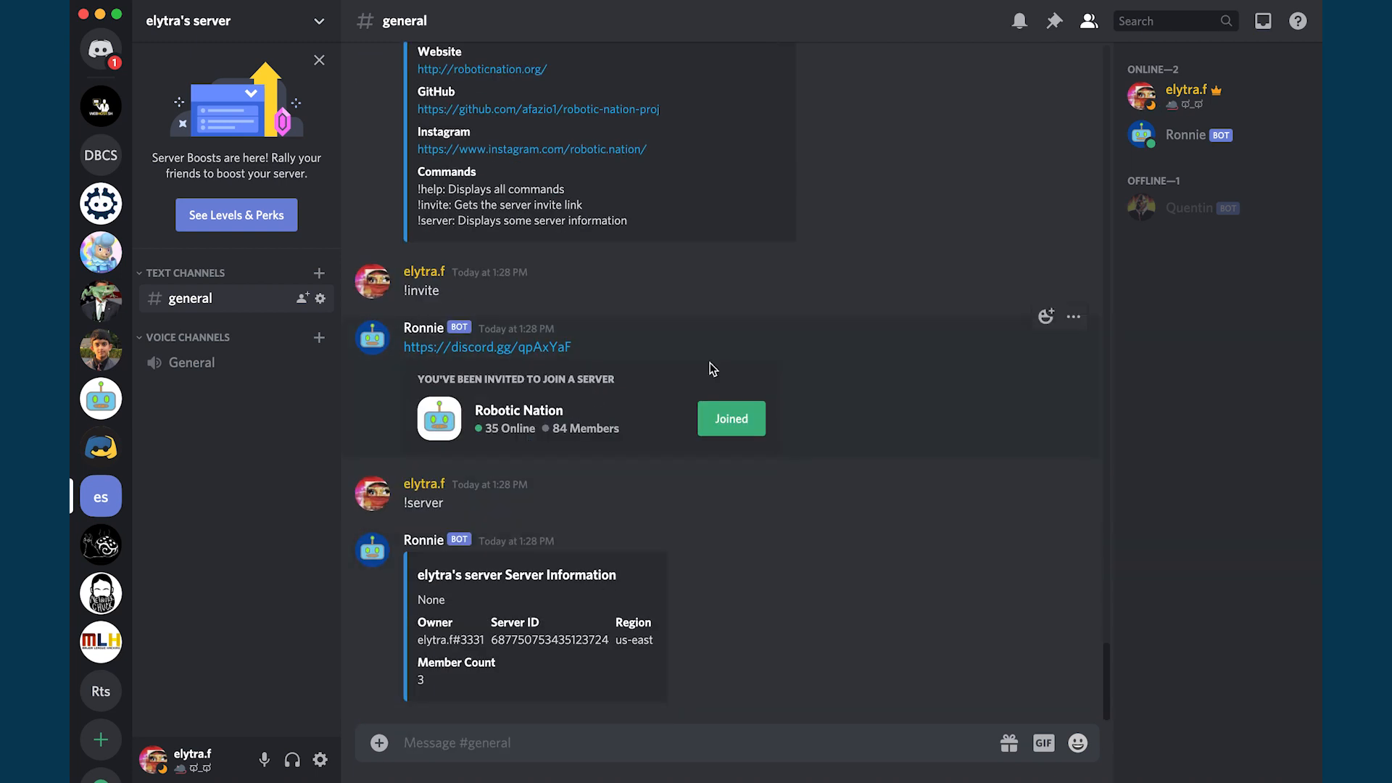
{"action": "mouse_move", "coordinate": [774, 351]}
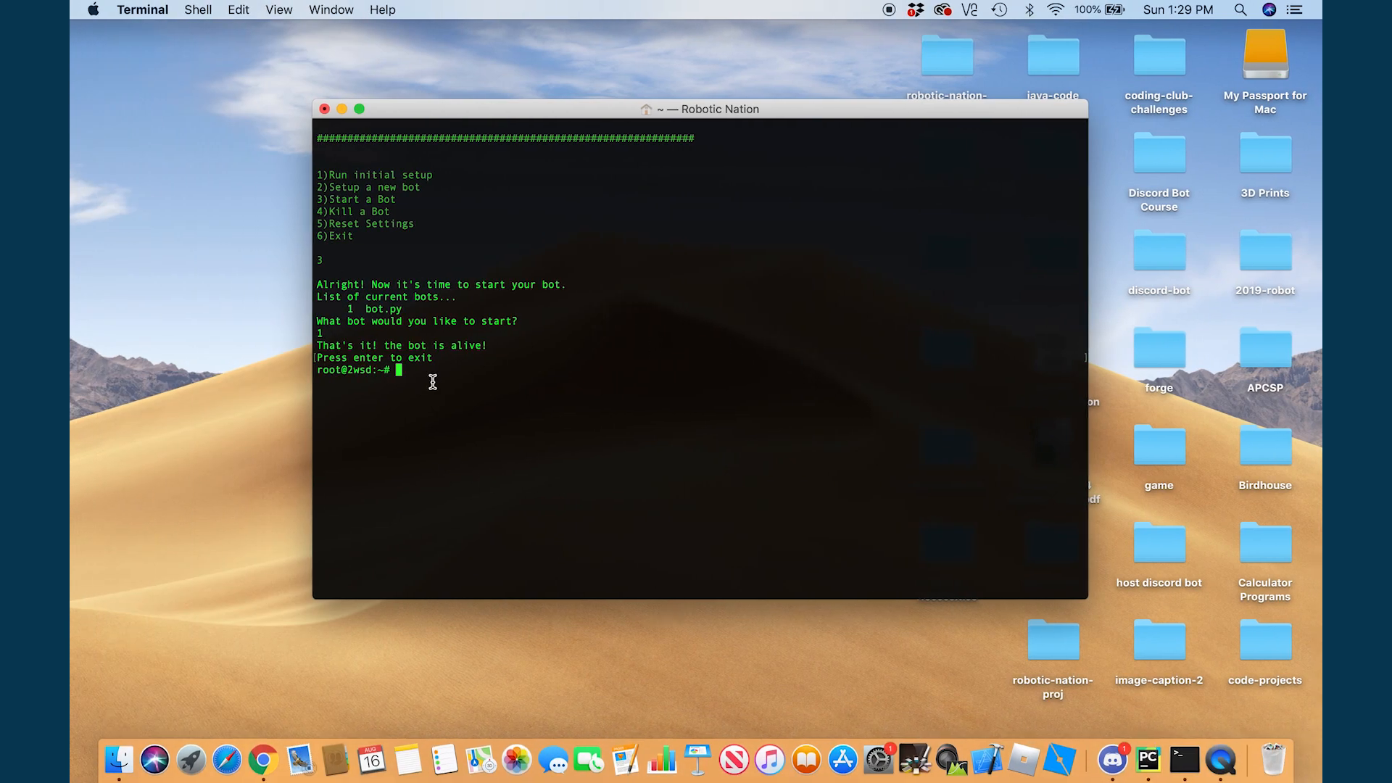
Run the kill script, kill the dbot6 session, and answer N to killing another
{"action": "type", "text": "."}
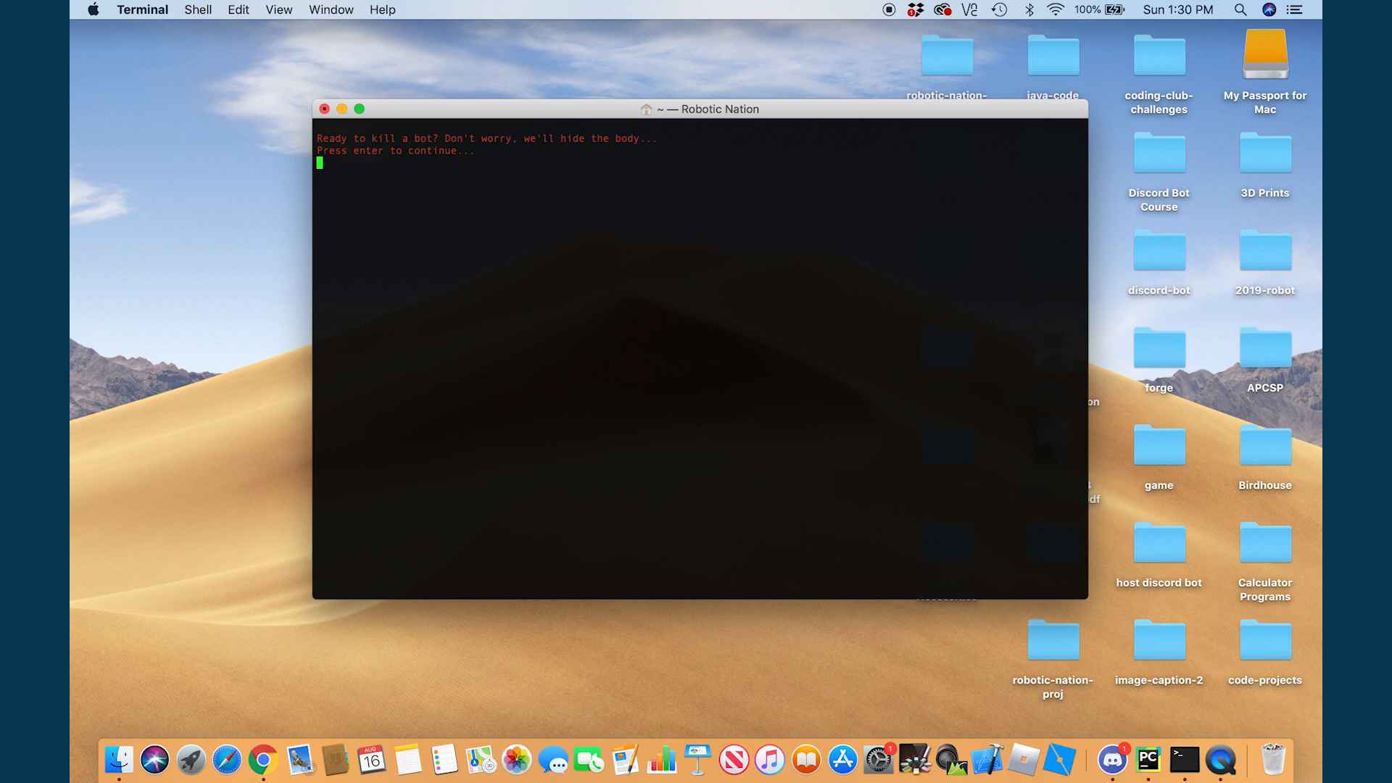
{"action": "key", "text": "Return"}
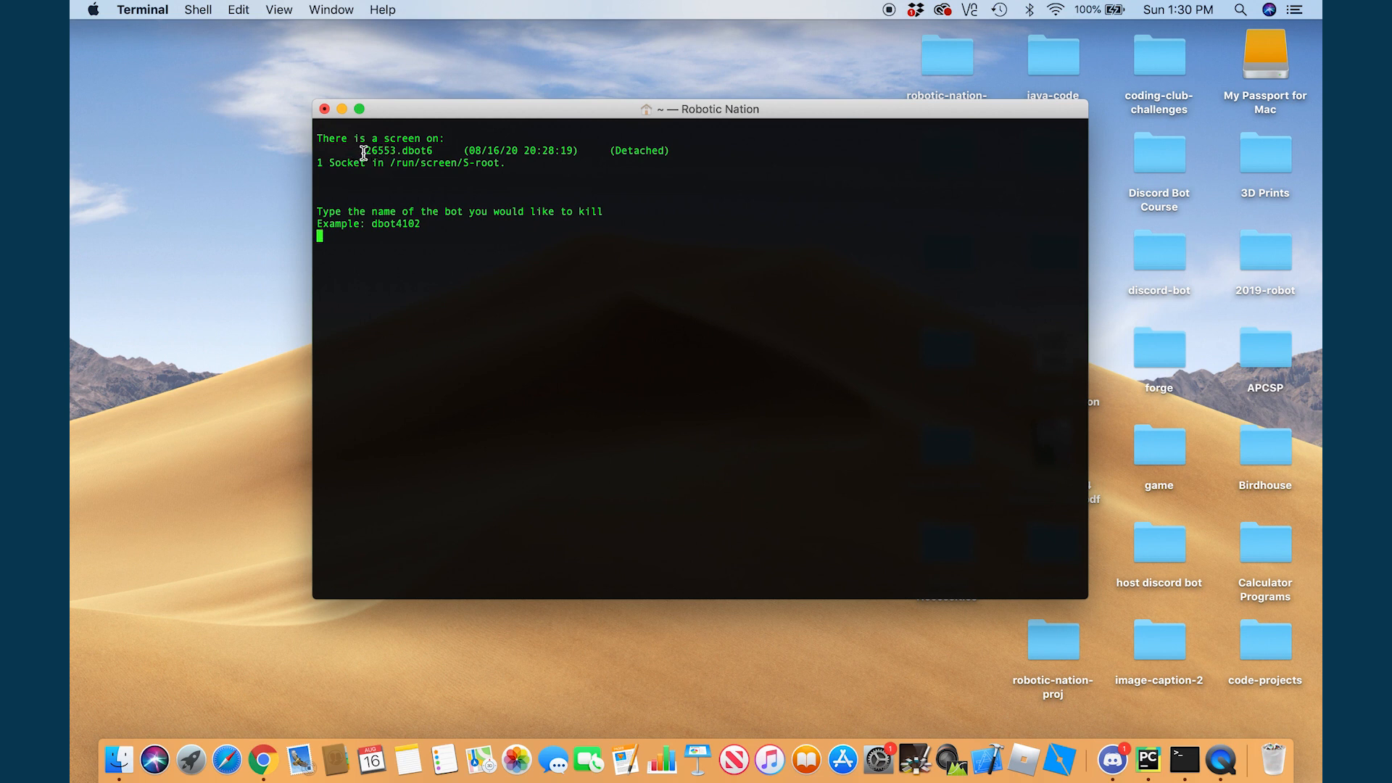
{"action": "mouse_move", "coordinate": [618, 151]}
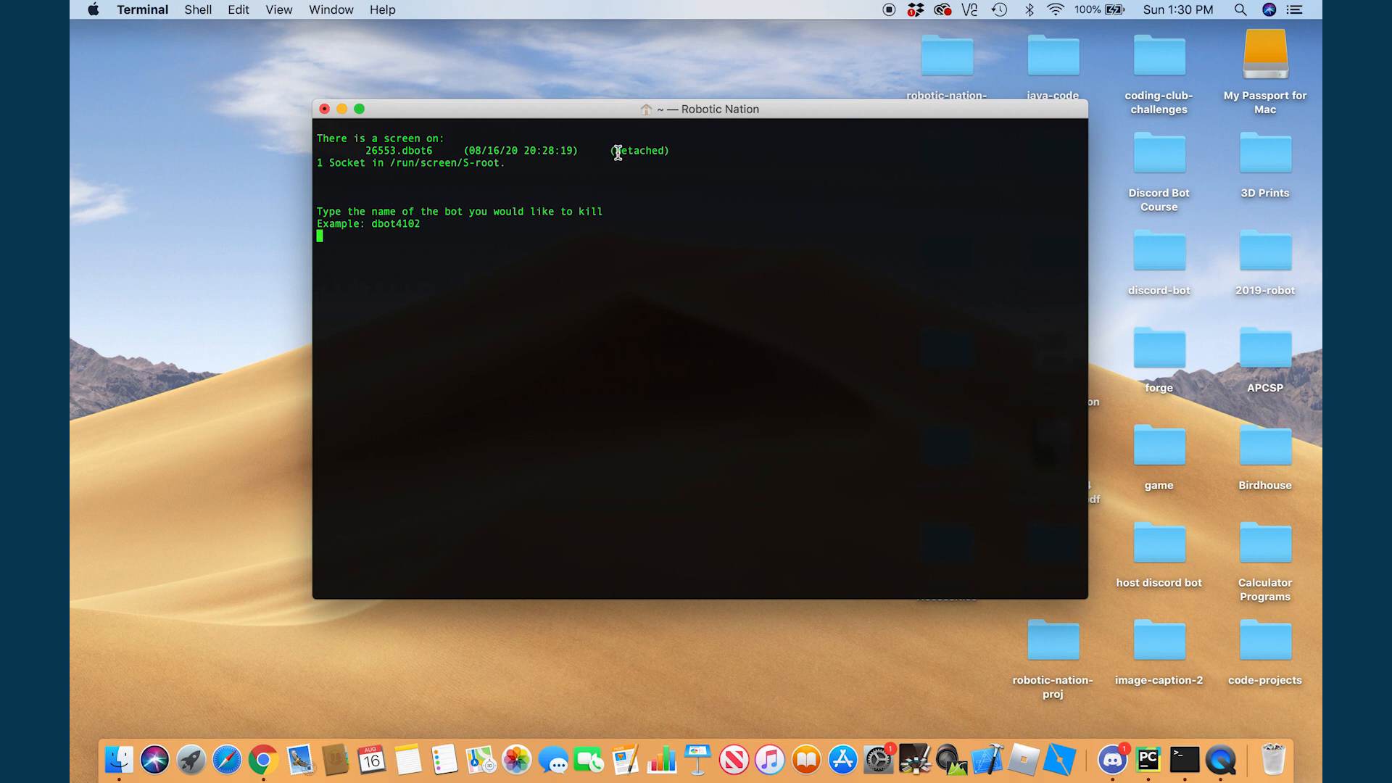
{"action": "mouse_move", "coordinate": [415, 147]}
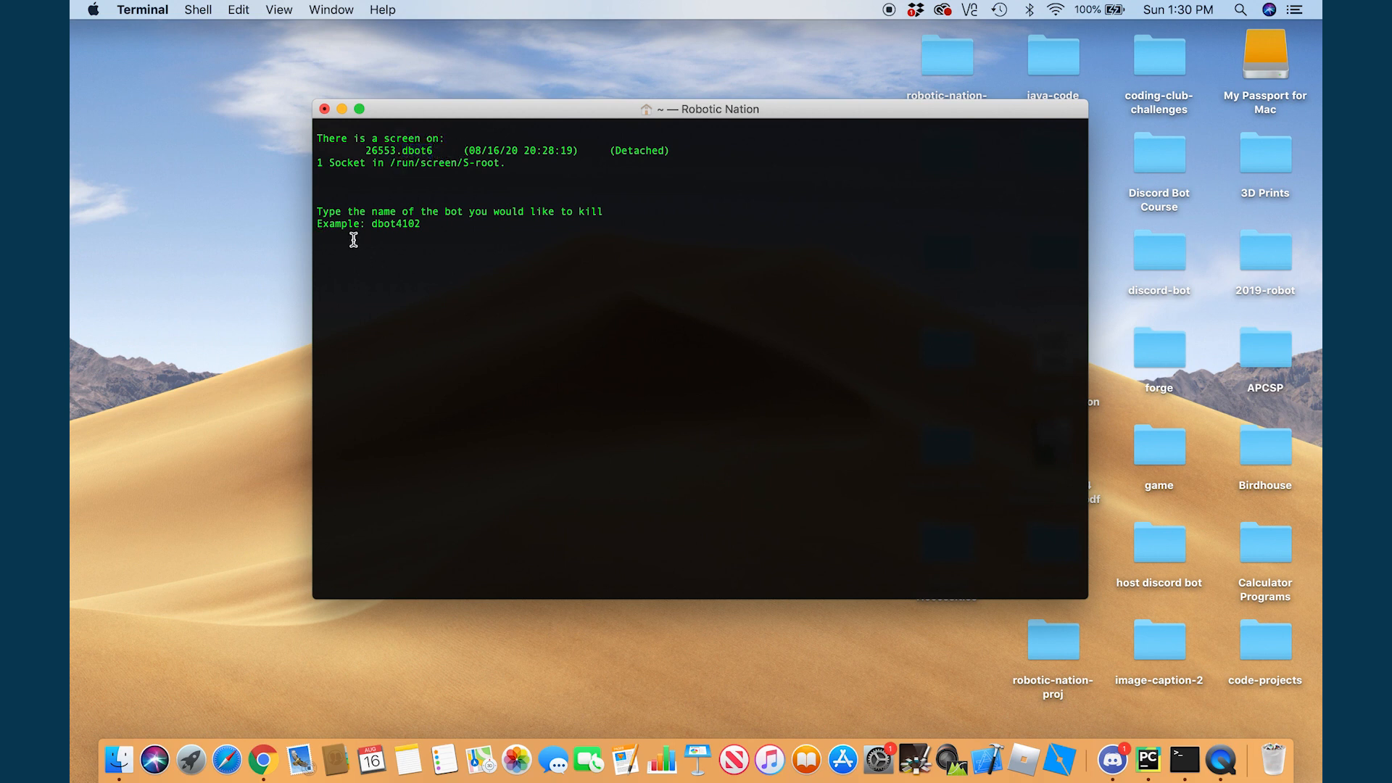
{"action": "type", "text": "db"}
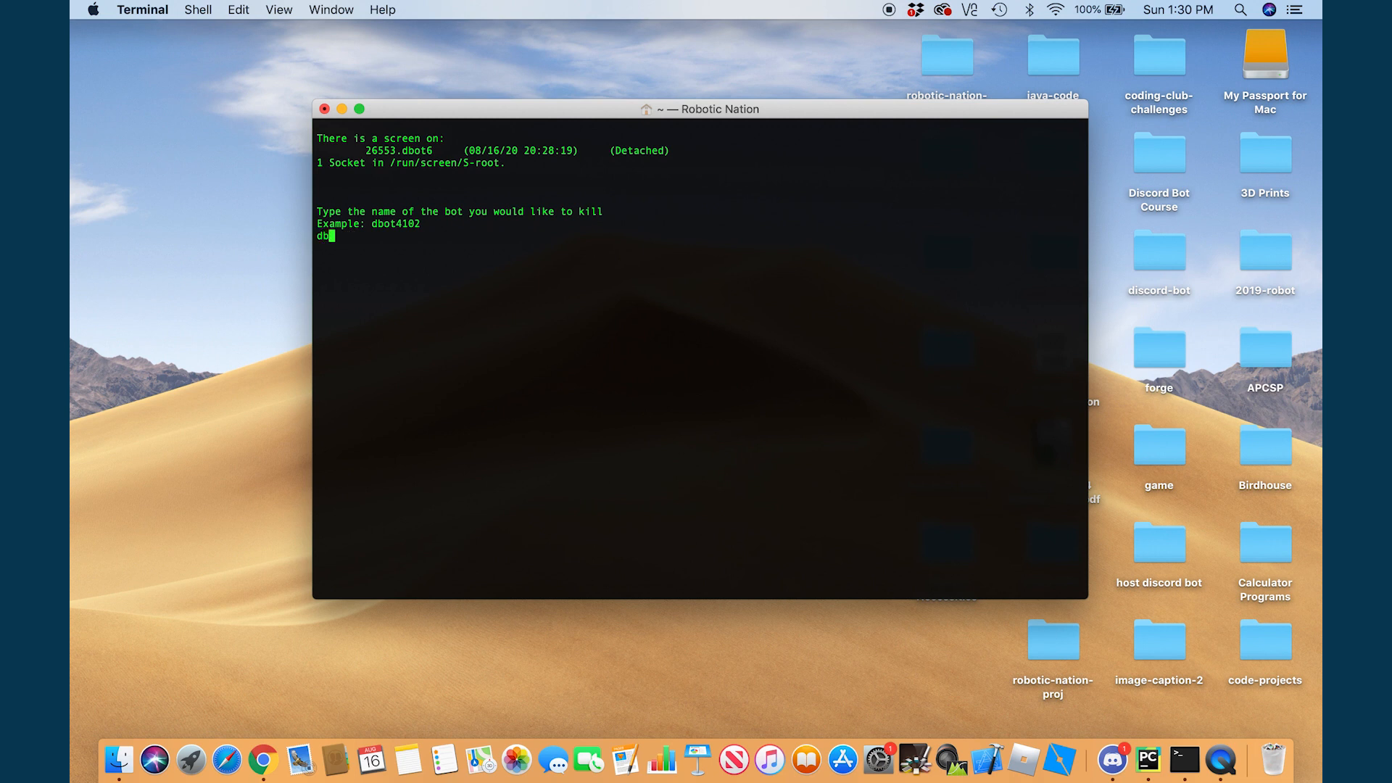
{"action": "type", "text": "ot6"}
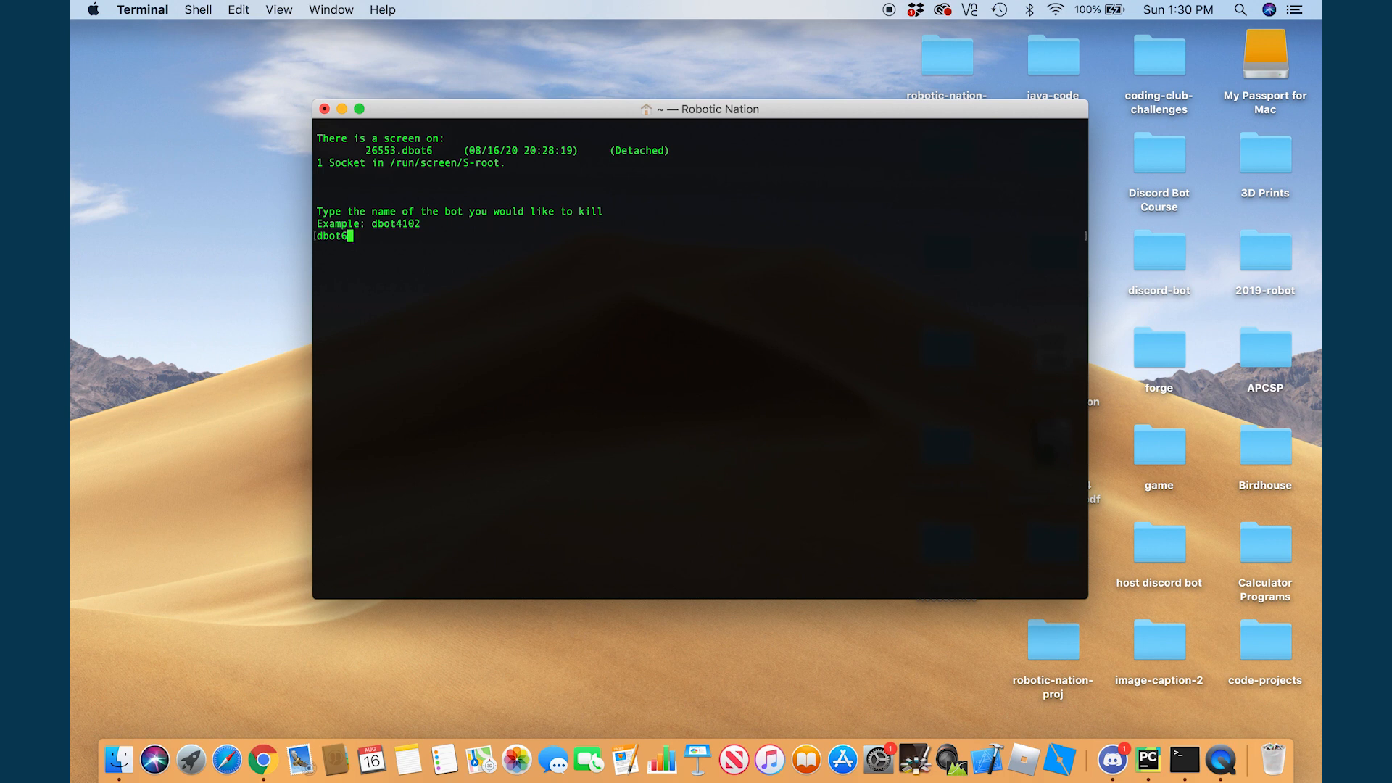
{"action": "key", "text": "Return"}
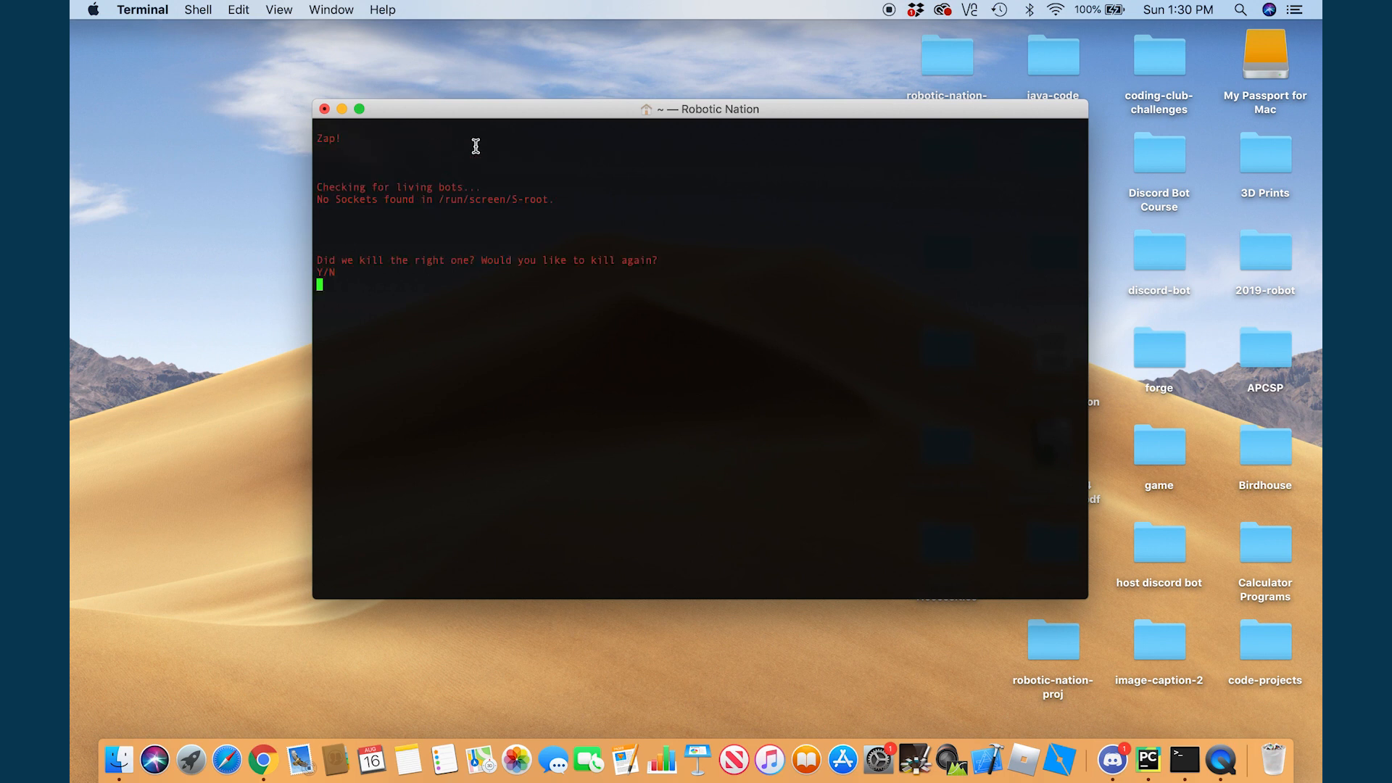
{"action": "mouse_move", "coordinate": [525, 227]}
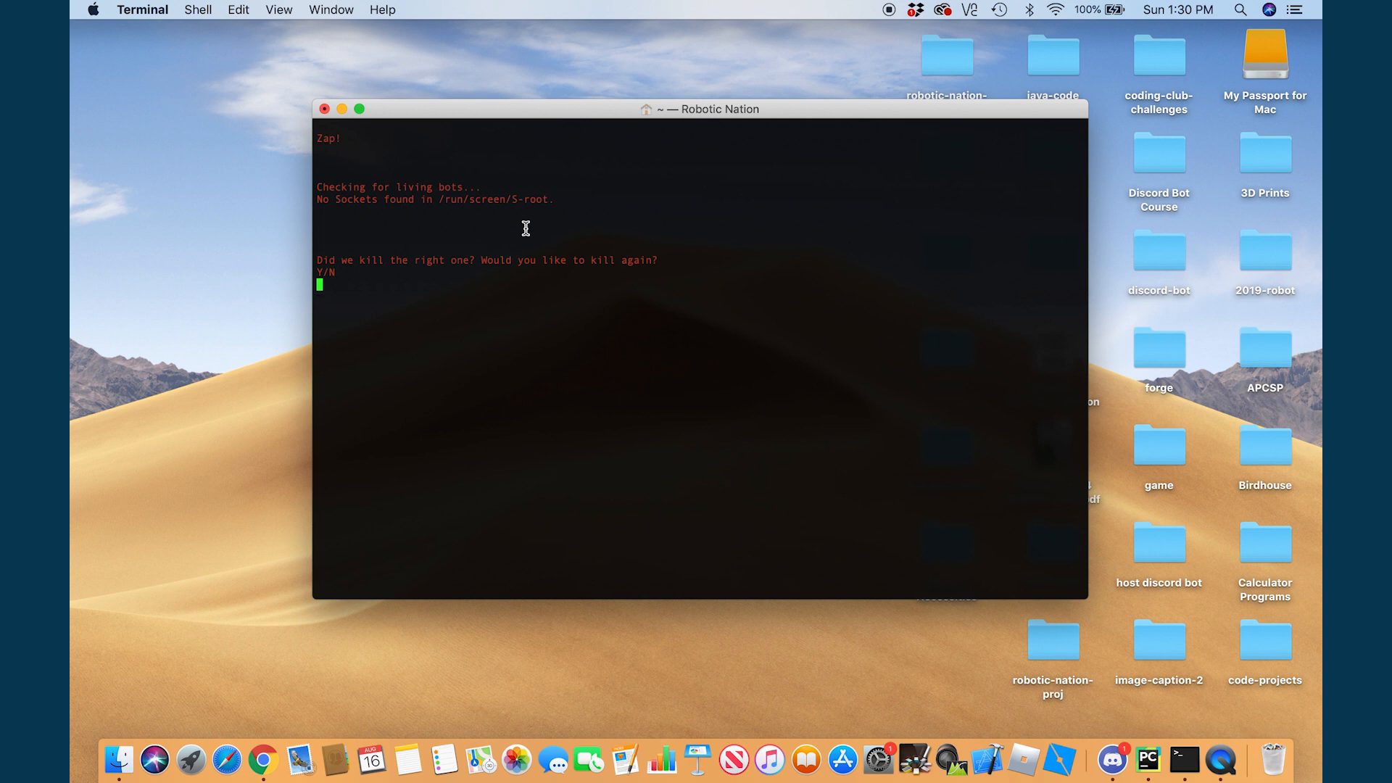
{"action": "mouse_move", "coordinate": [462, 270]}
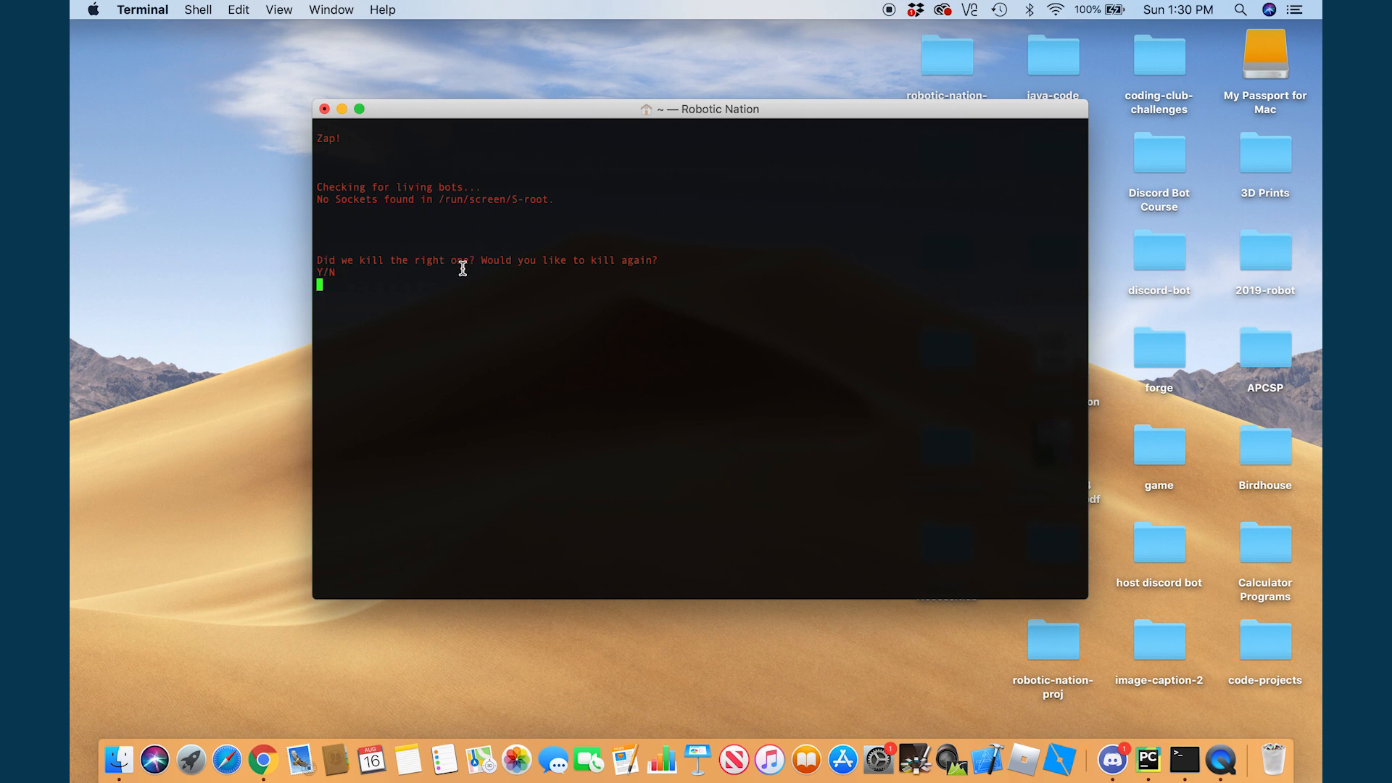
{"action": "type", "text": "N"}
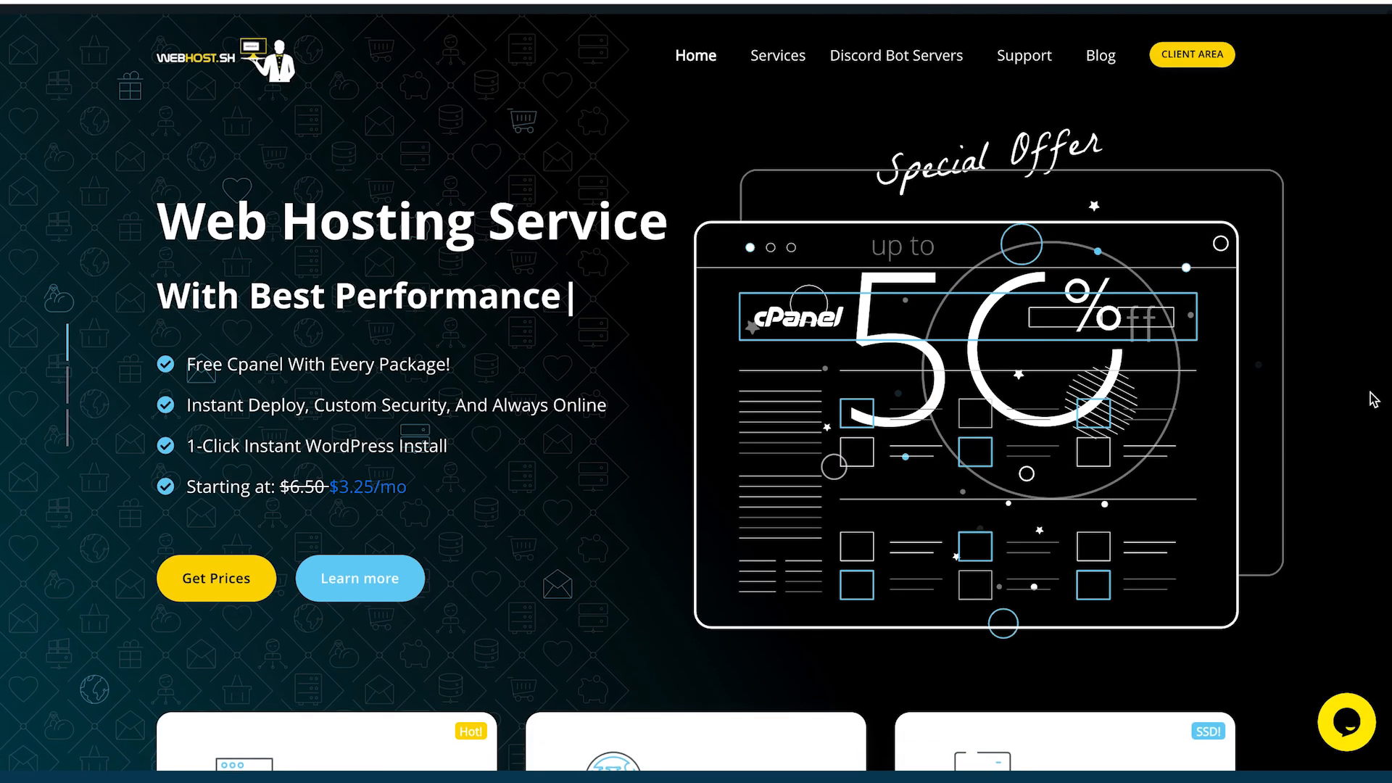
Scroll the webhost.sh homepage down to the shared, WordPress and VPS hosting plan cards
{"action": "scroll", "scroll_direction": "down", "scroll_amount": 3}
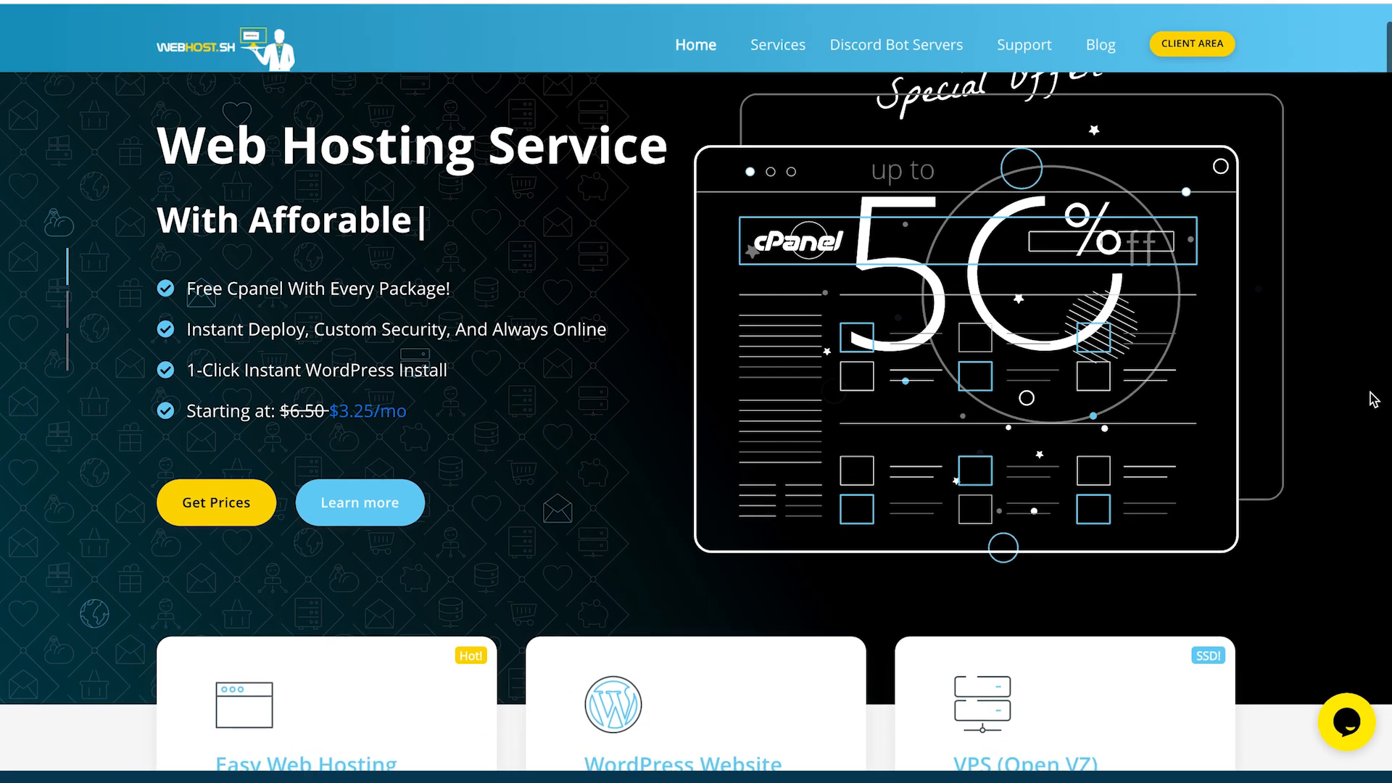
{"action": "scroll", "scroll_direction": "down", "scroll_amount": 3}
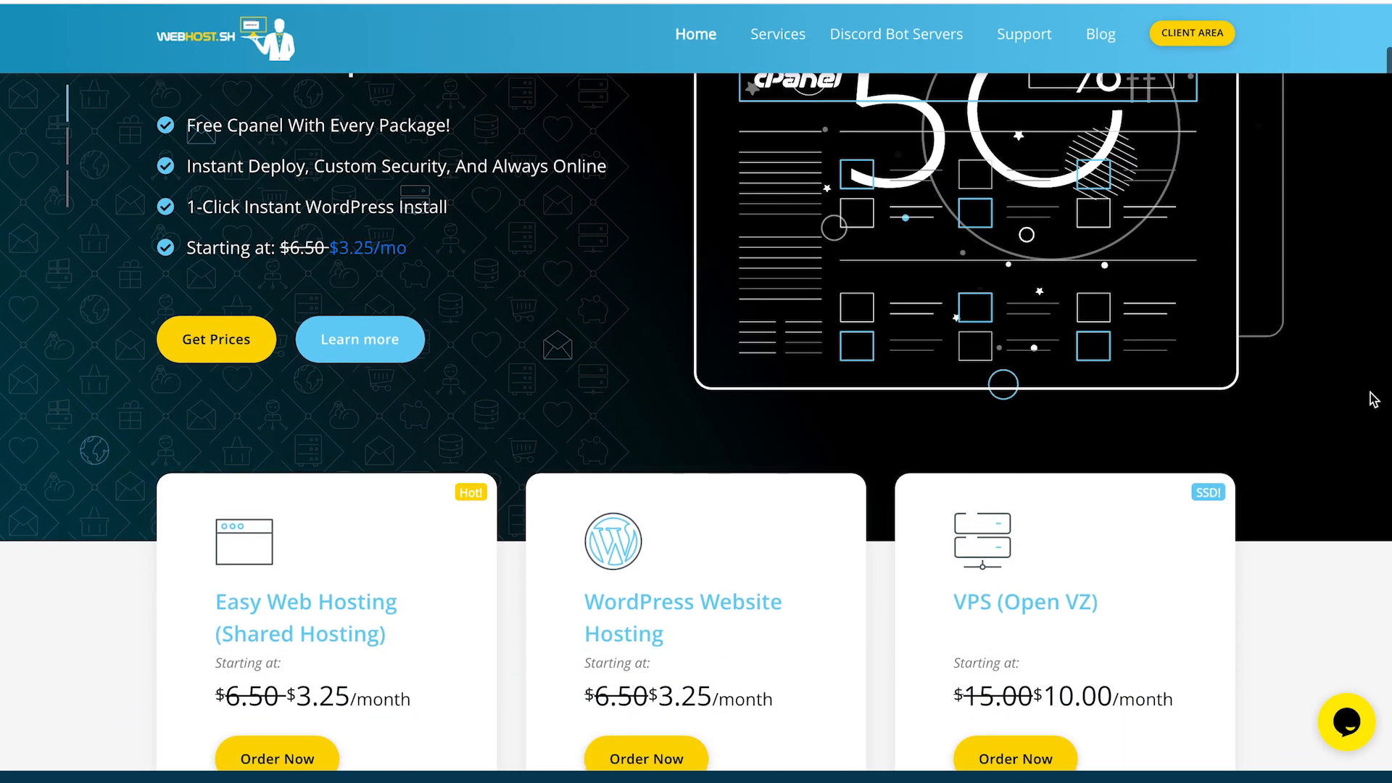
{"action": "scroll", "scroll_direction": "down", "scroll_amount": 3}
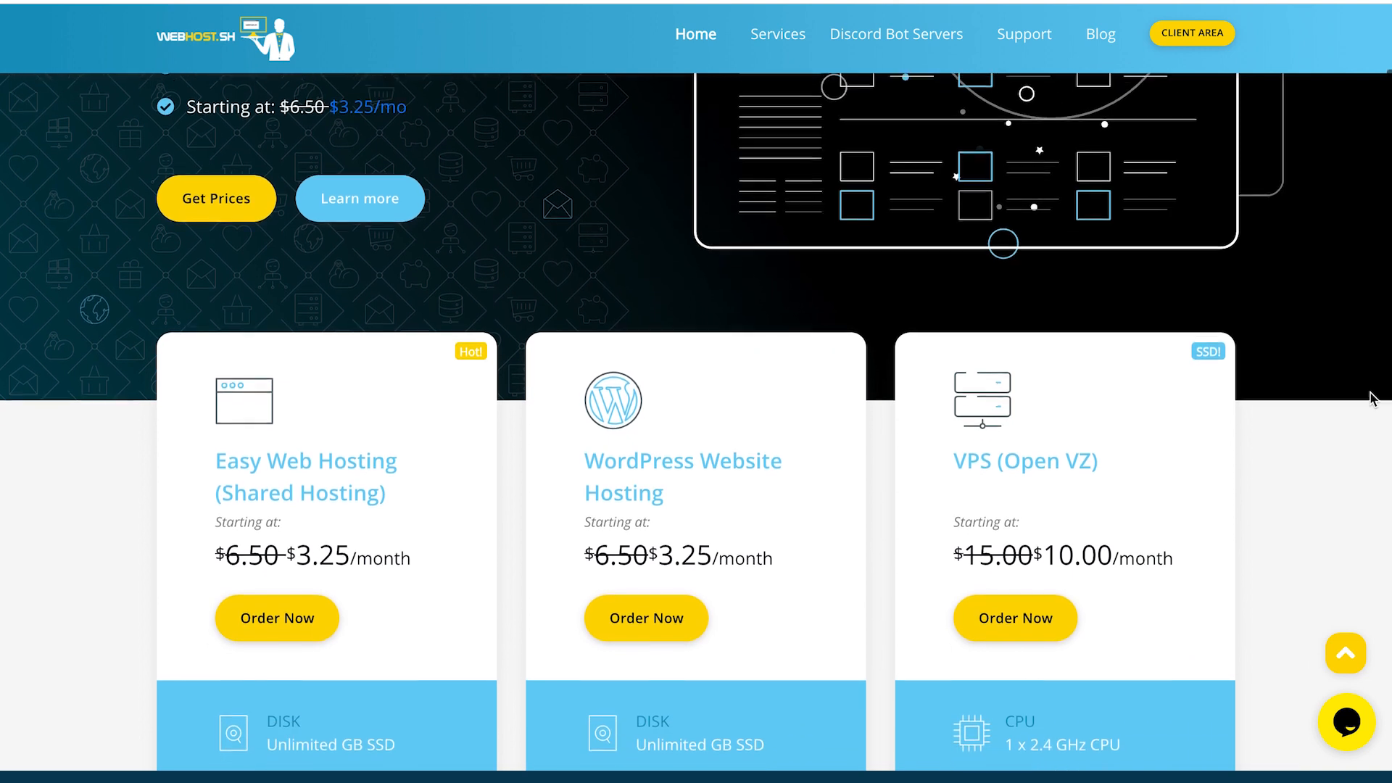
{"action": "scroll", "scroll_direction": "down", "scroll_amount": 3}
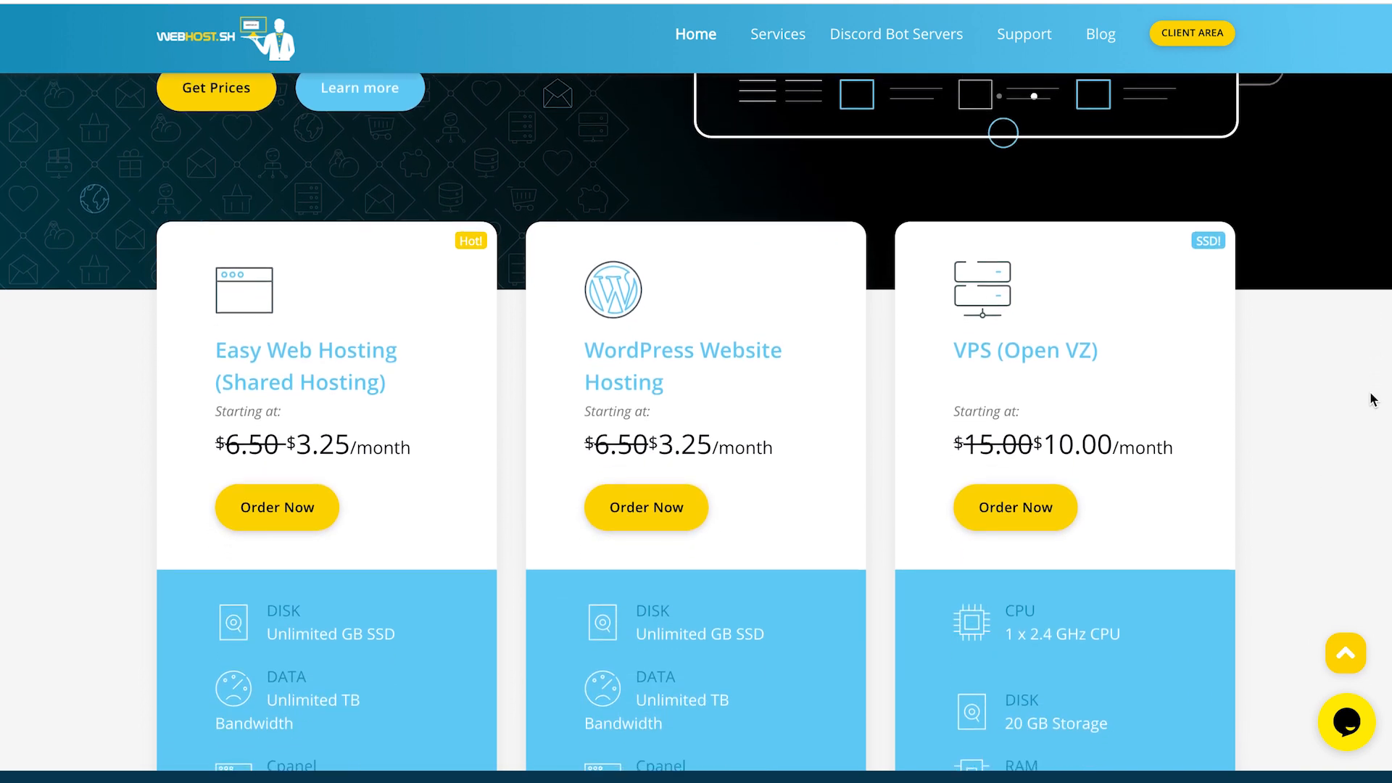
{"action": "scroll", "scroll_direction": "down", "scroll_amount": 3}
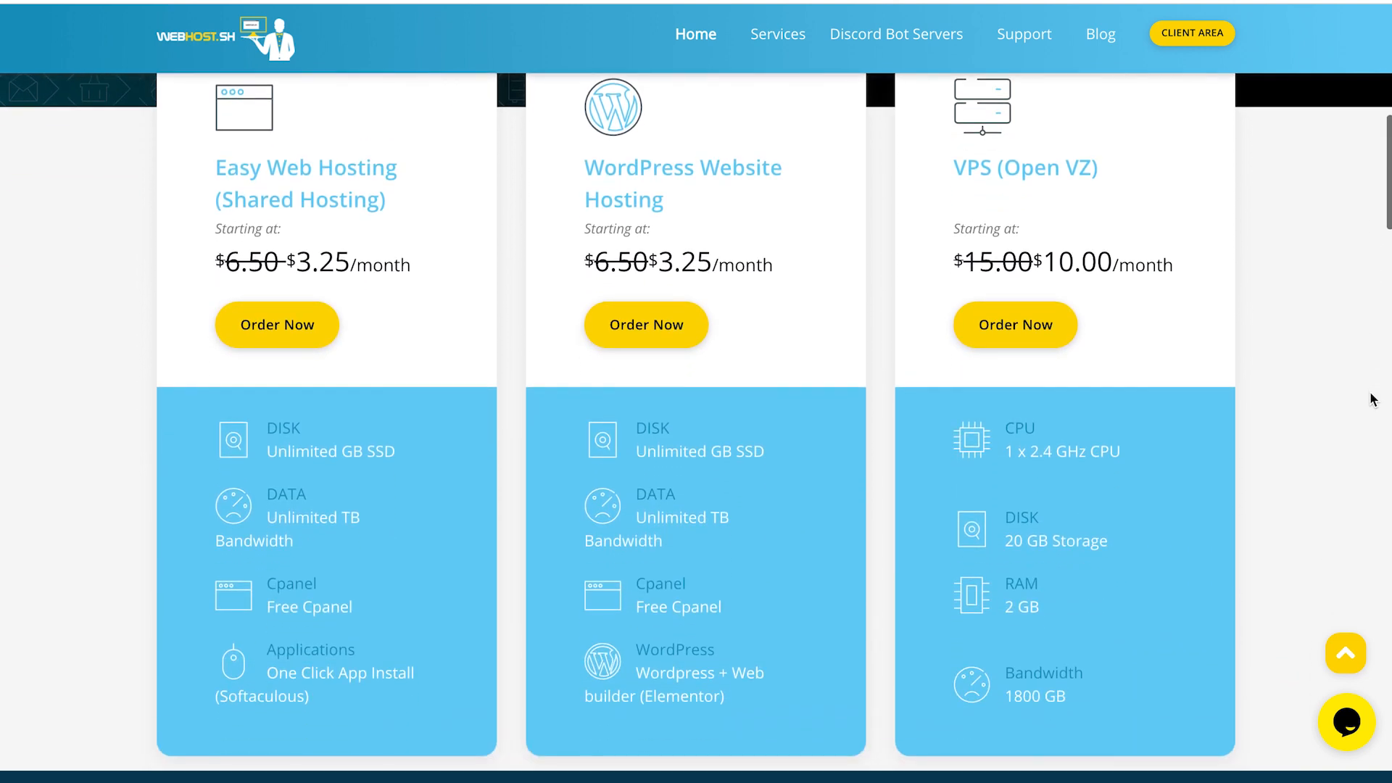
{"action": "scroll", "scroll_direction": "down", "scroll_amount": 3}
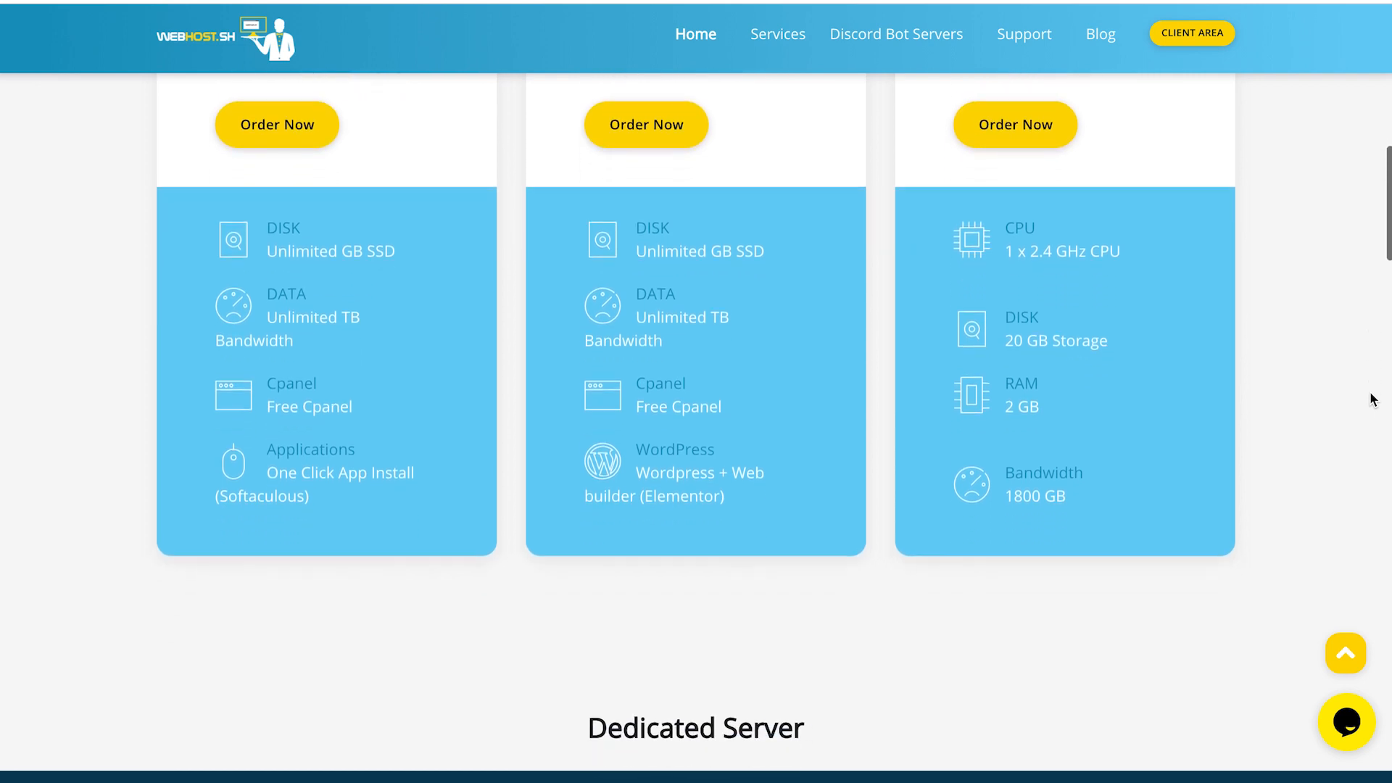